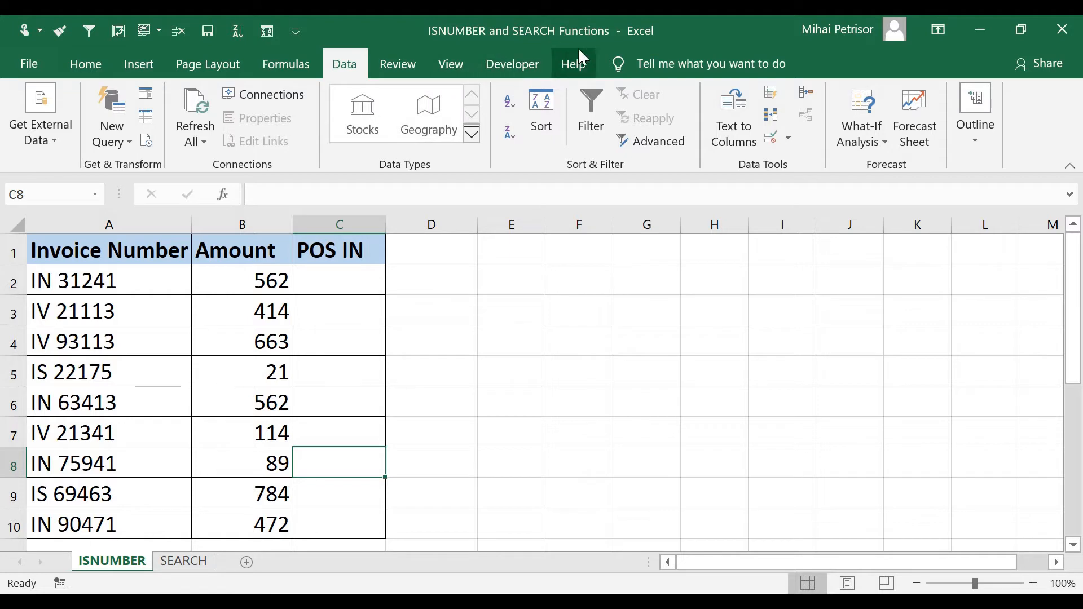
mouse_move(350, 373)
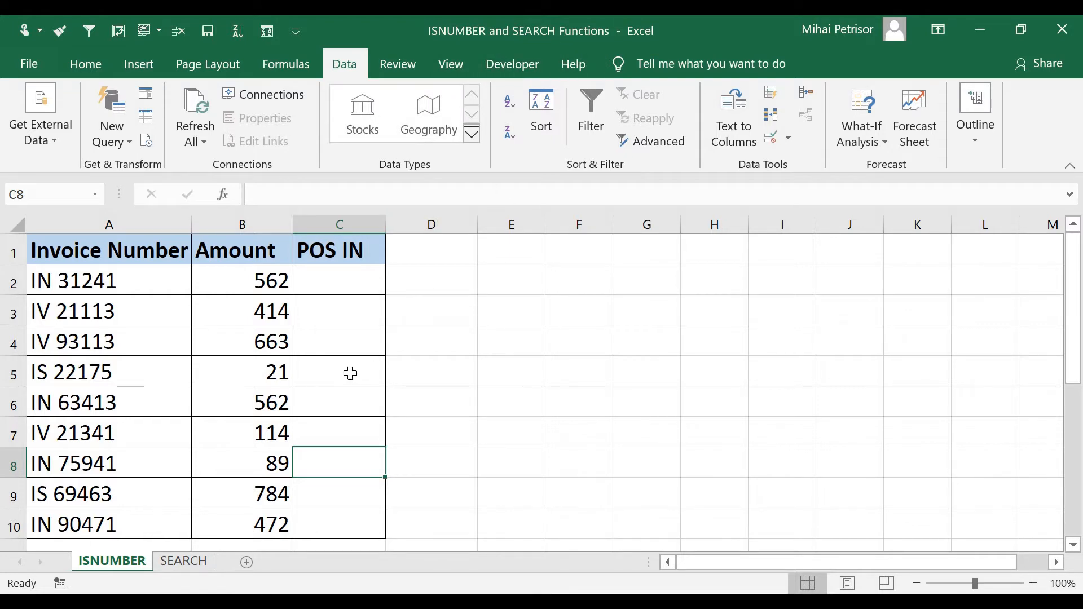
mouse_move(343, 379)
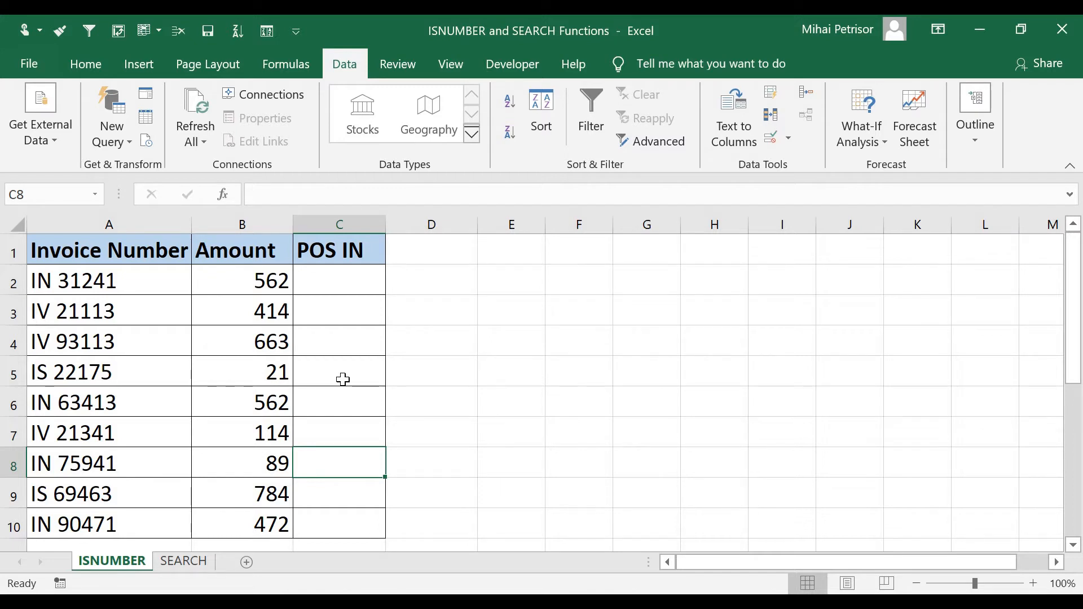
mouse_move(156, 284)
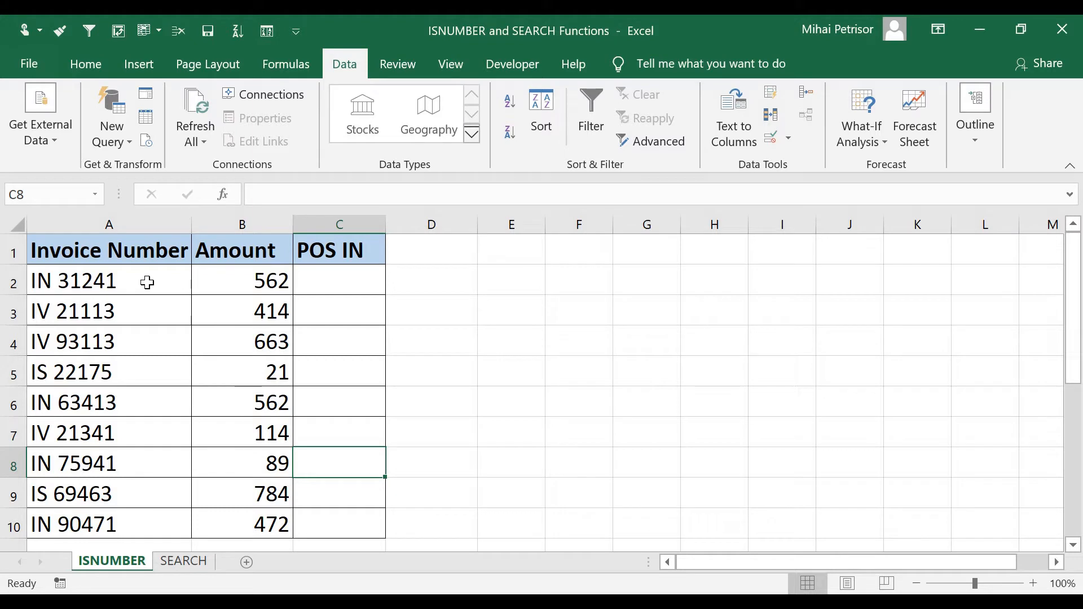
mouse_move(114, 372)
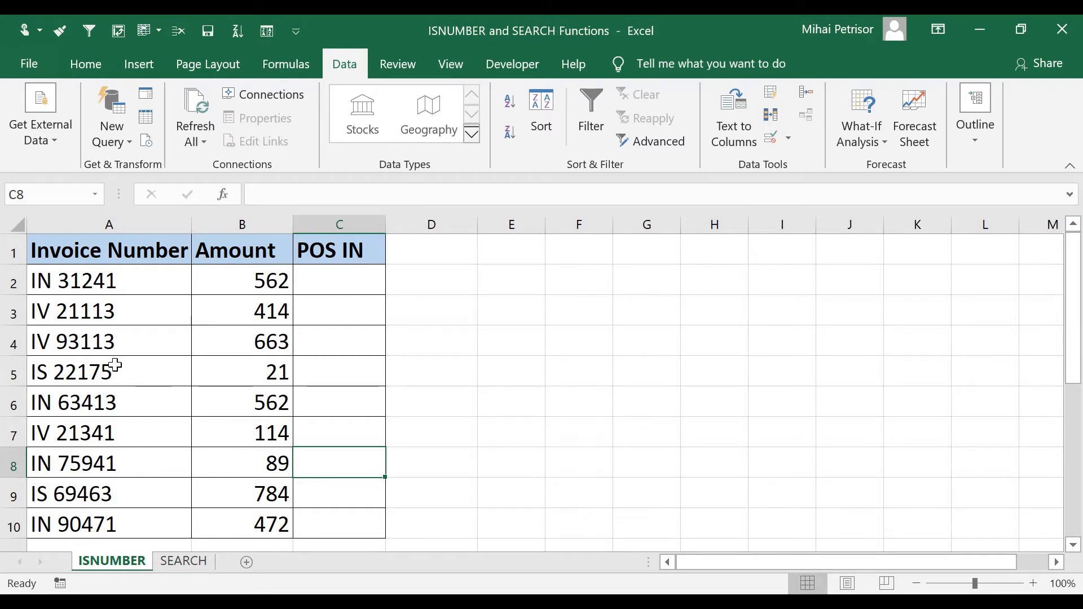
mouse_move(106, 538)
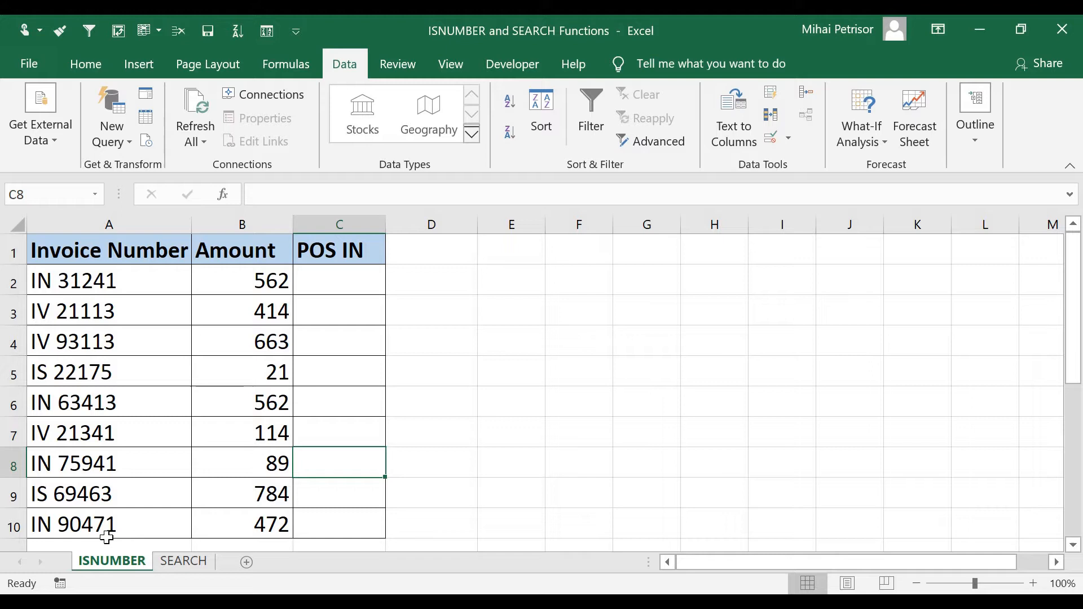
mouse_move(289, 285)
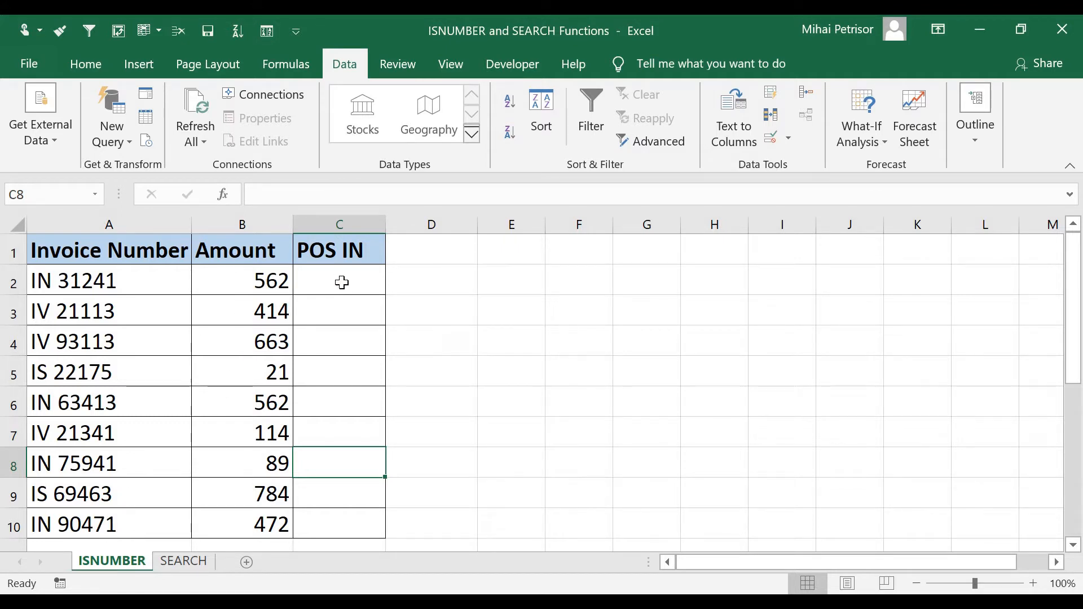
mouse_move(164, 284)
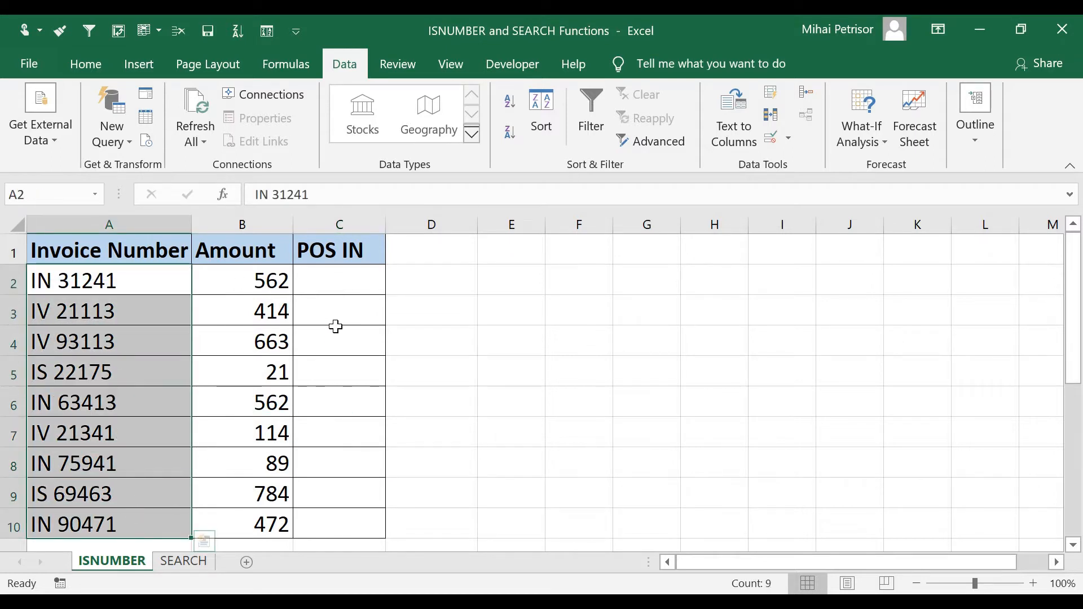
Step: Inspect the POS IN heading, first POS IN cell, and invoices IN 31241 and IS 22175
left_click(338, 250)
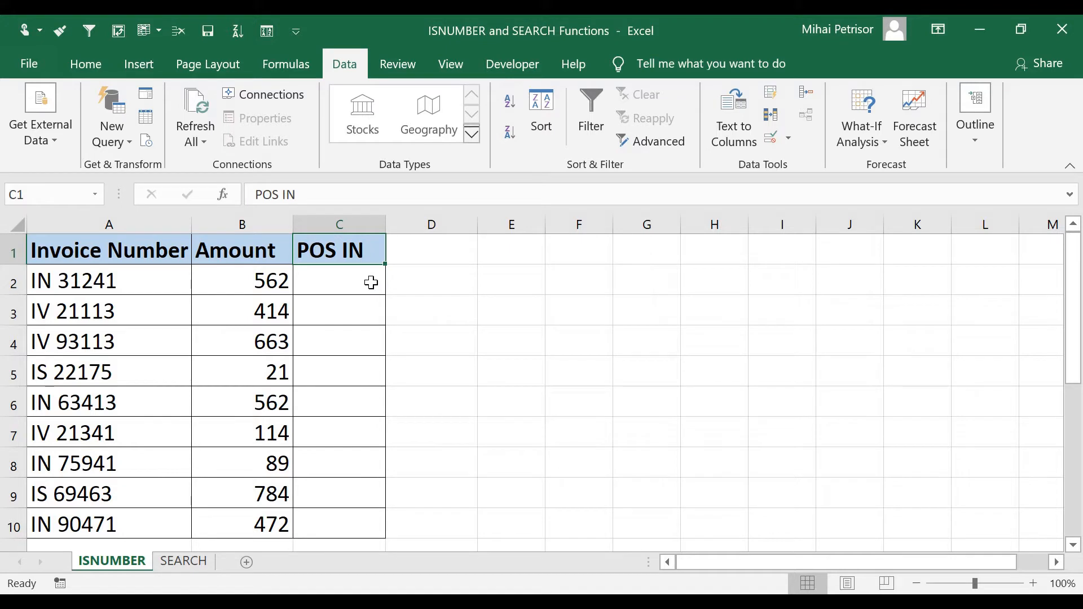
left_click(339, 280)
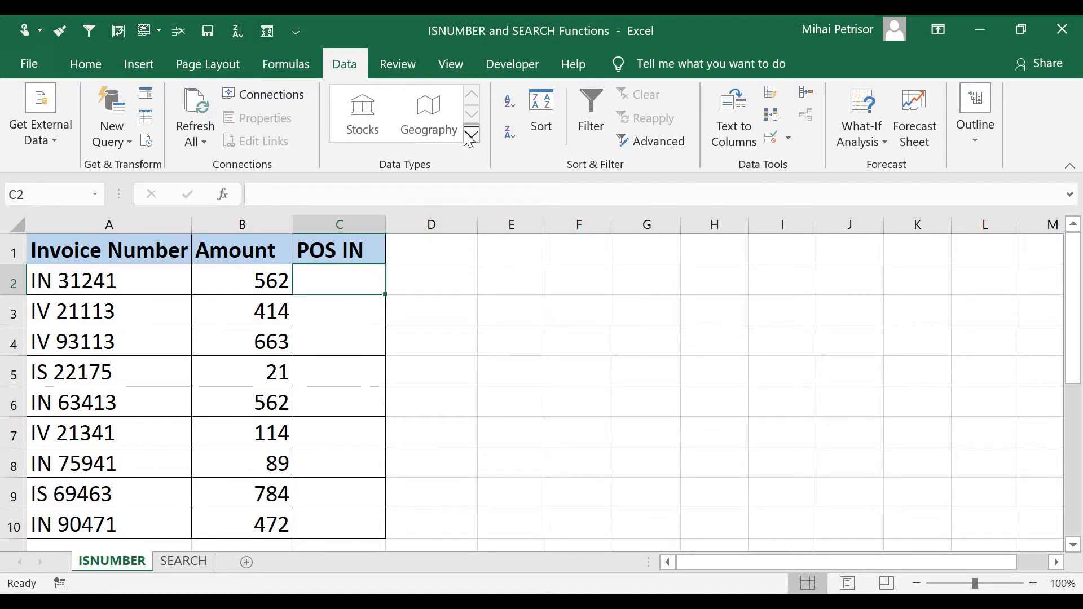
mouse_move(507, 41)
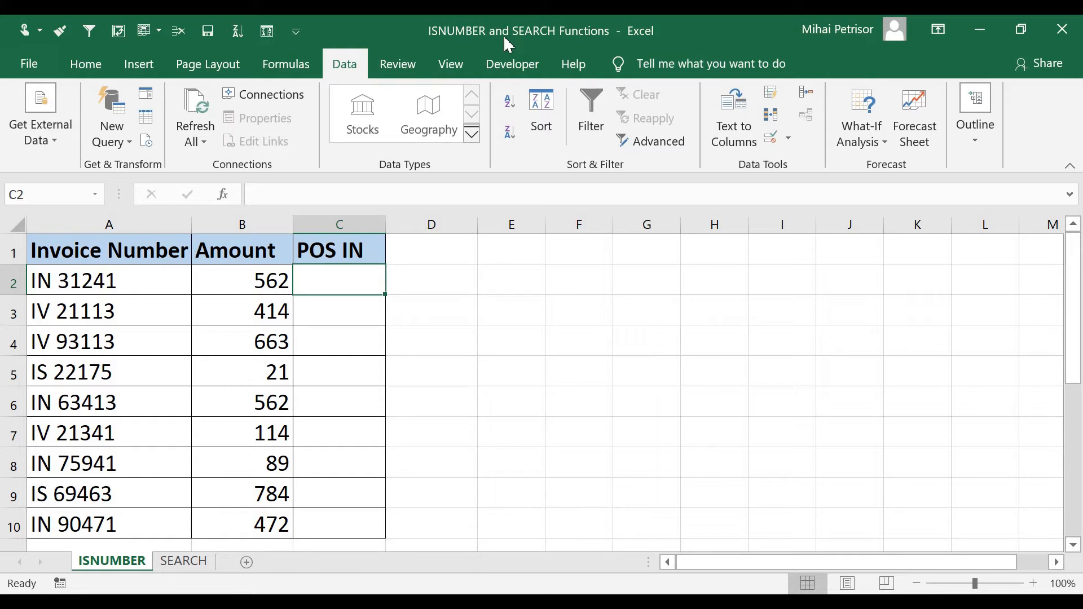
mouse_move(360, 278)
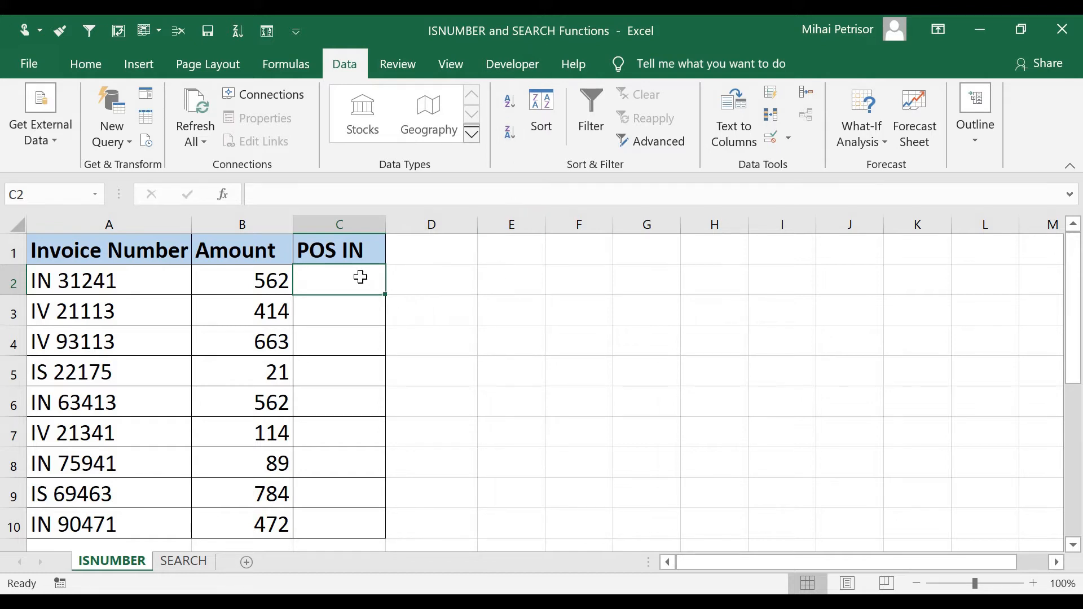
mouse_move(282, 332)
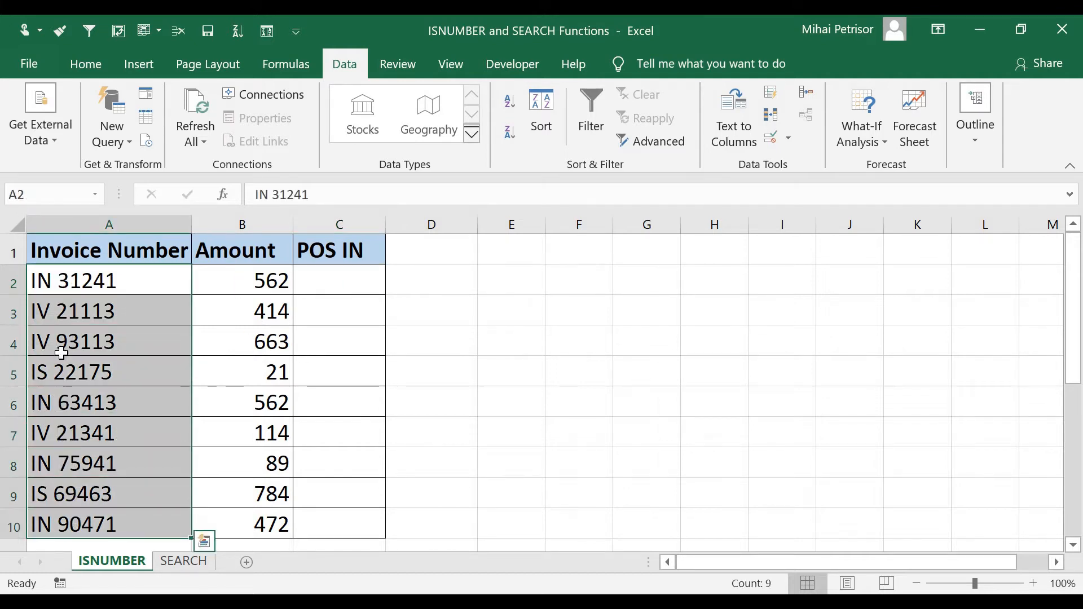
left_click(109, 311)
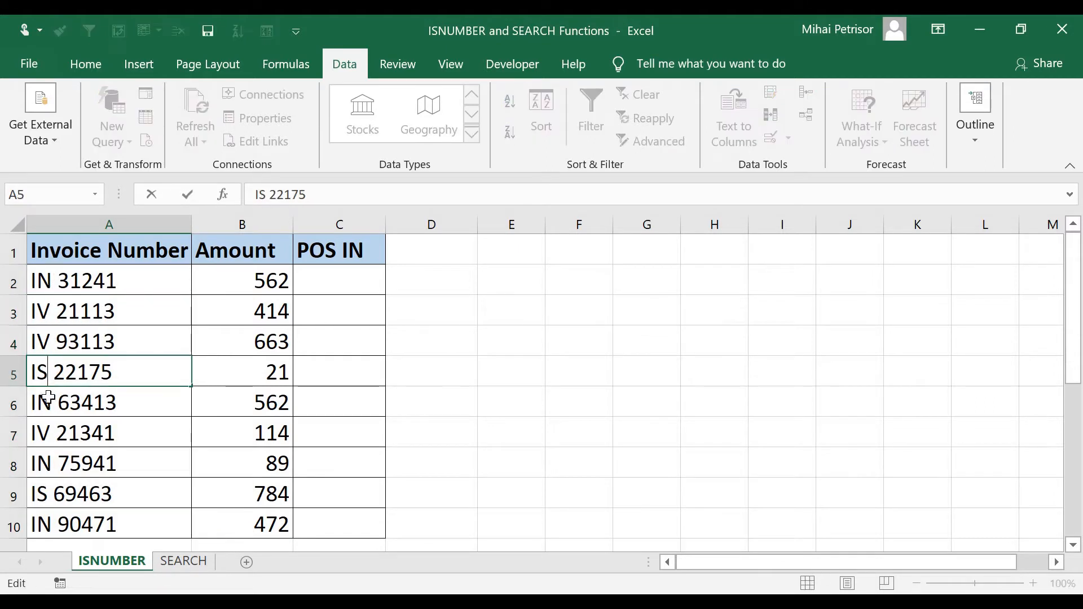
left_click(108, 280)
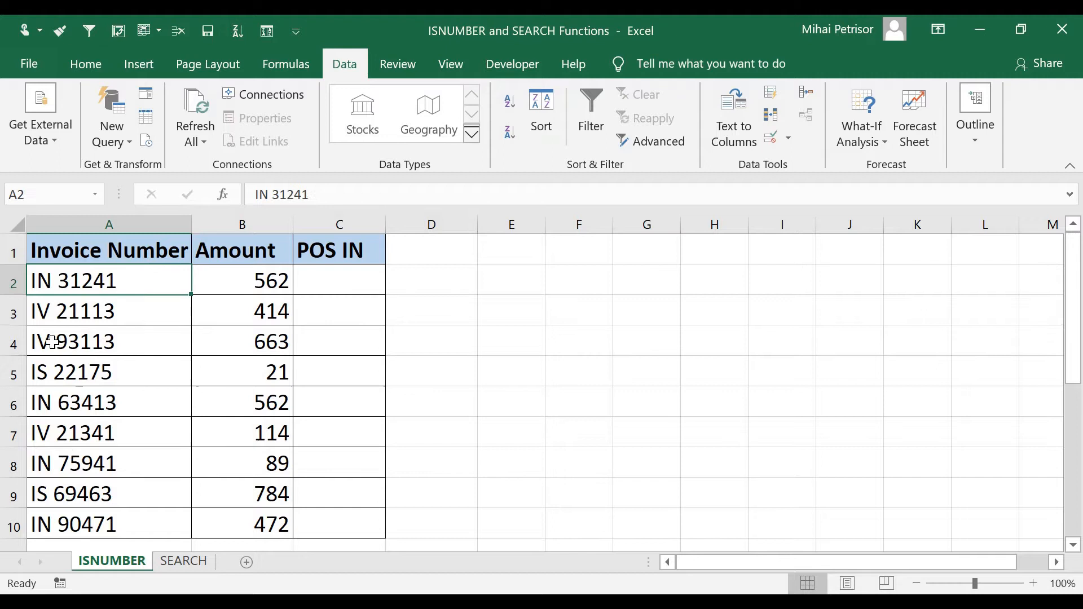
mouse_move(59, 463)
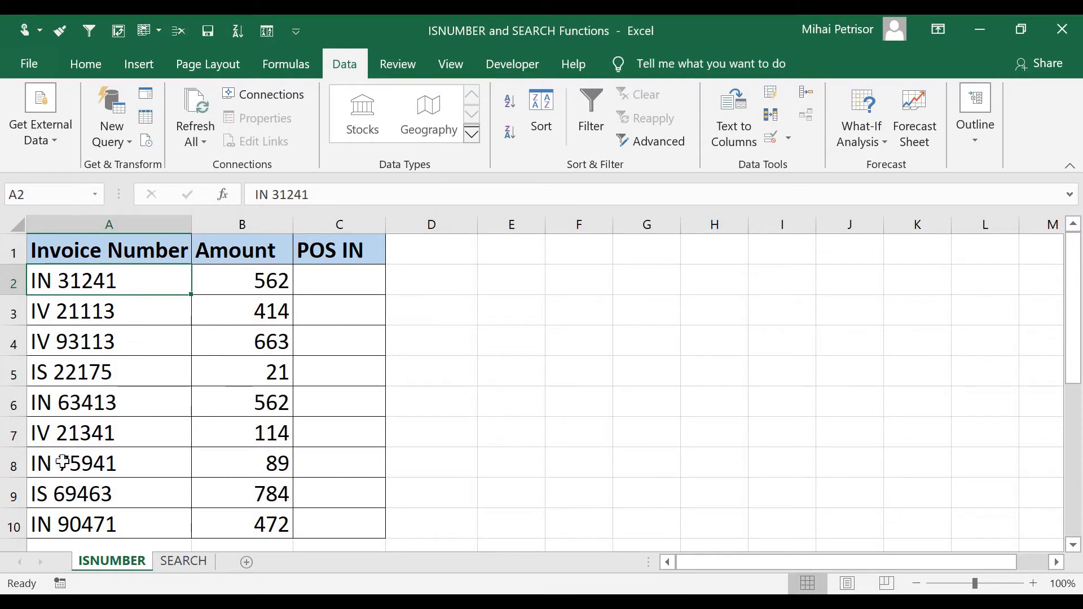
double_click(73, 280)
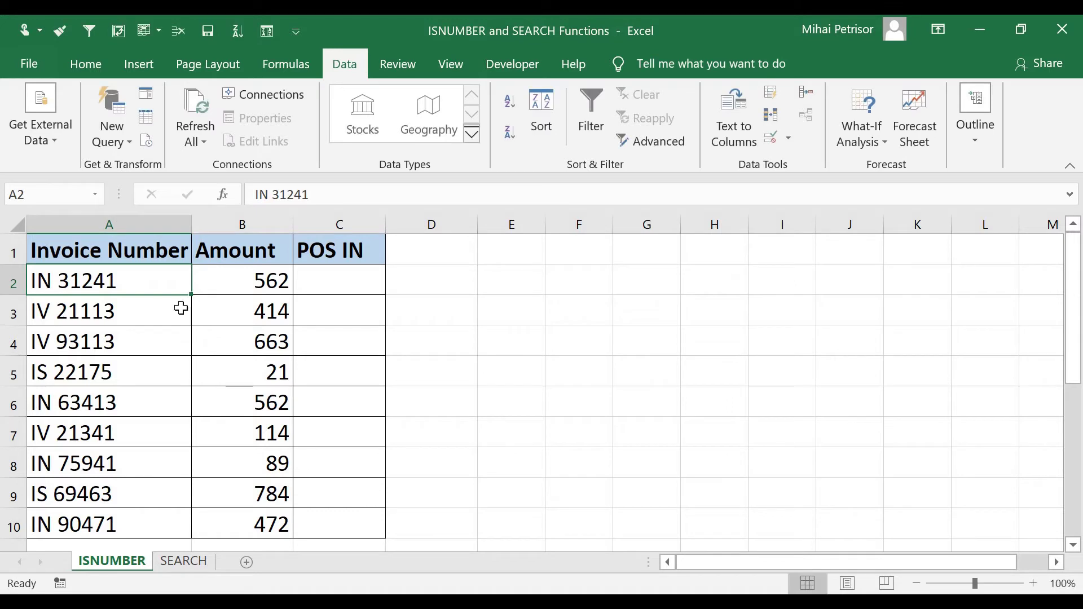
mouse_move(339, 280)
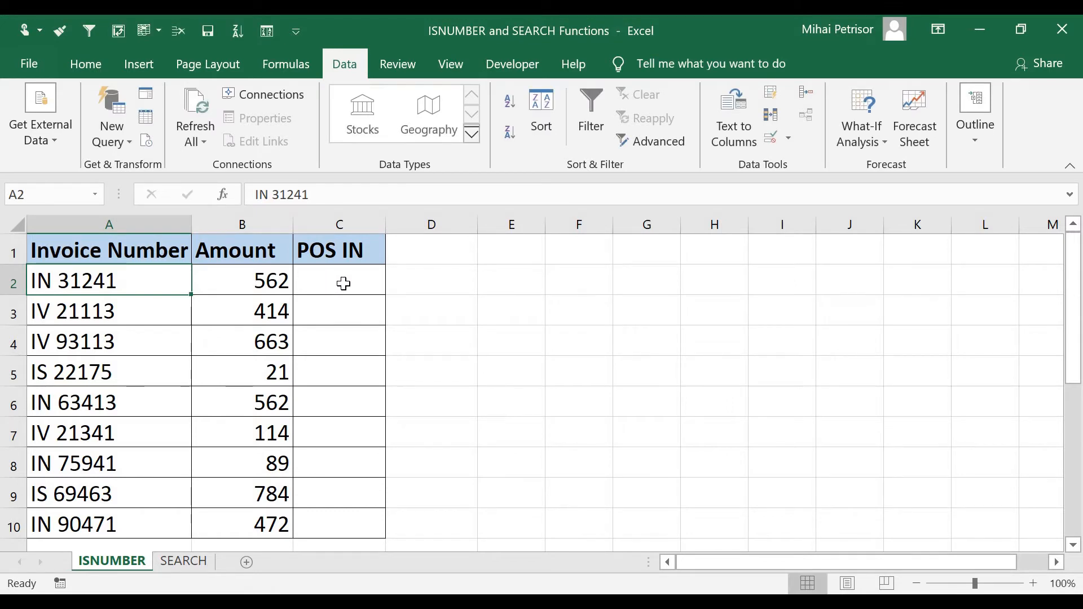
left_click(338, 250)
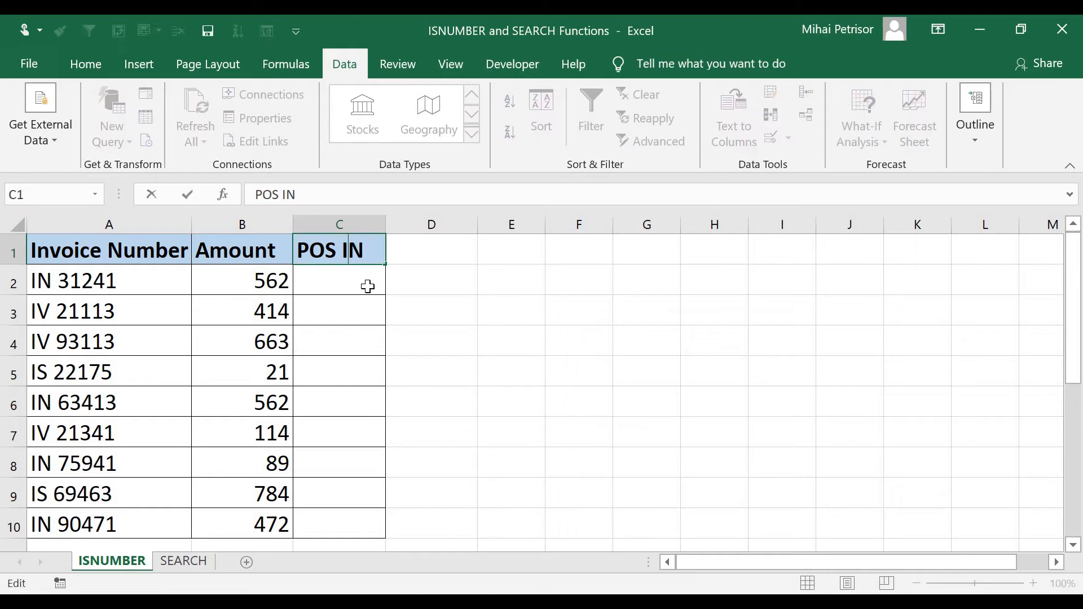
left_click(338, 280)
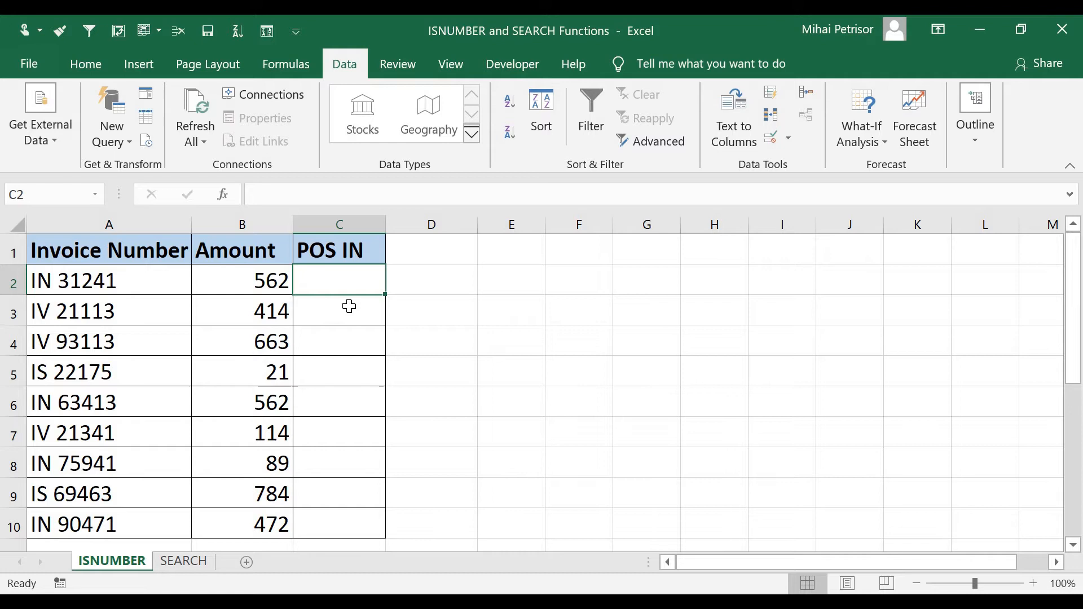
double_click(339, 250)
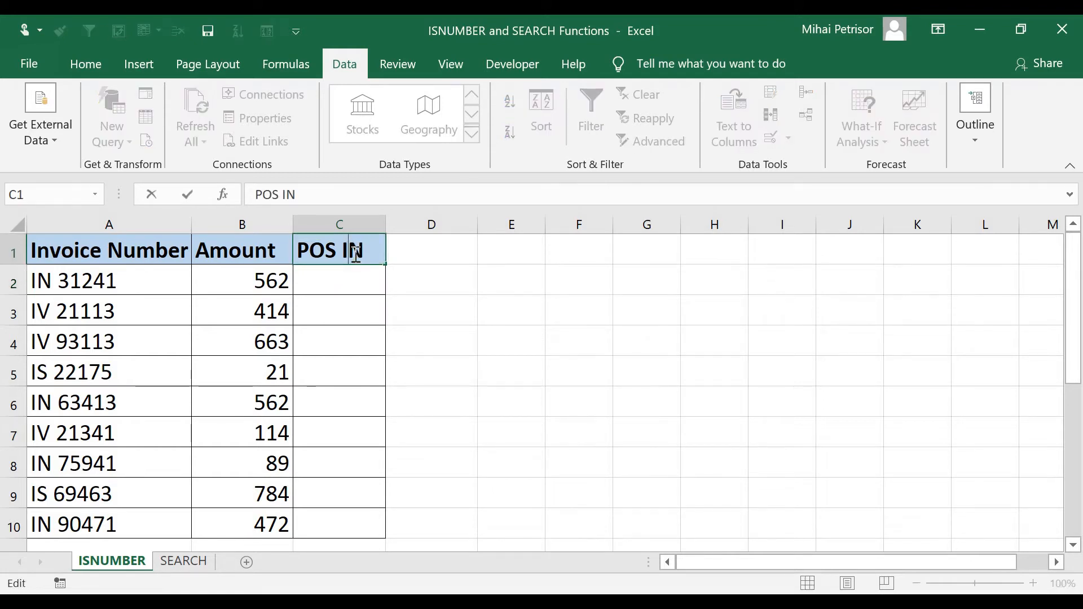
key("Enter")
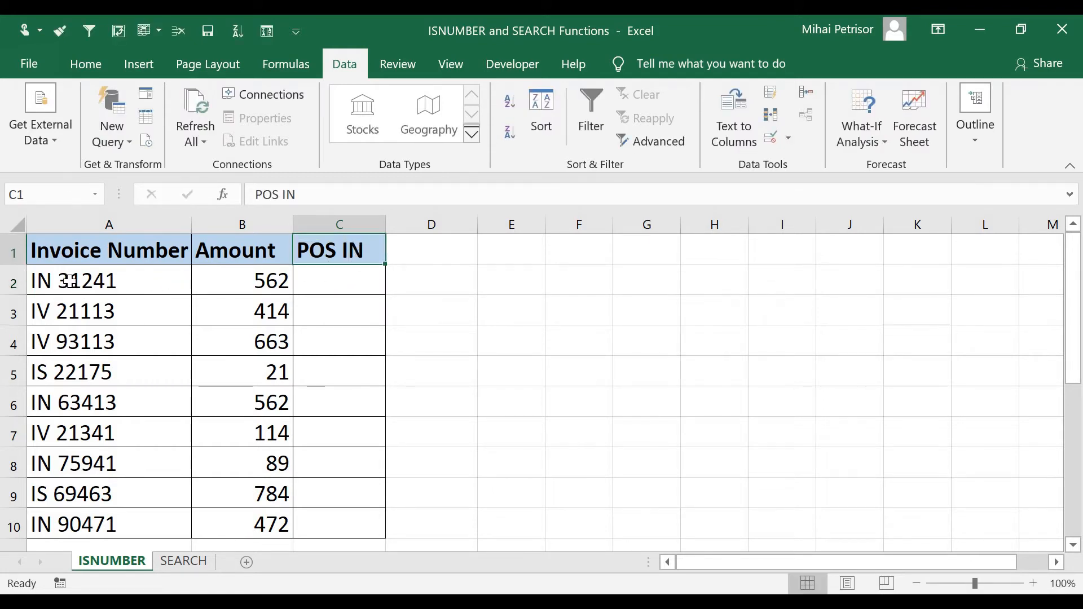
left_click(109, 281)
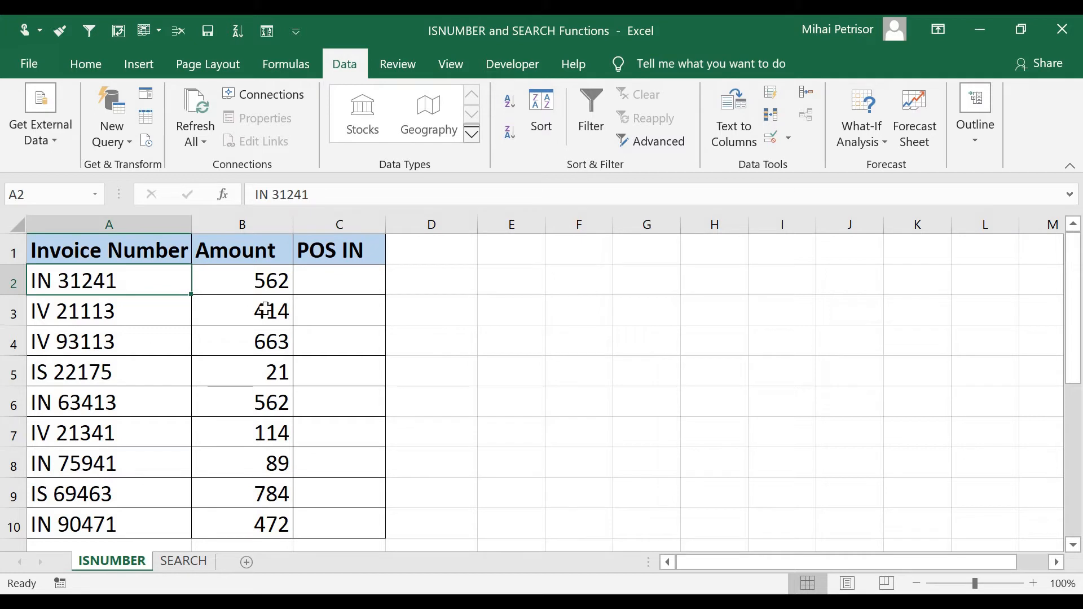
left_click(338, 280)
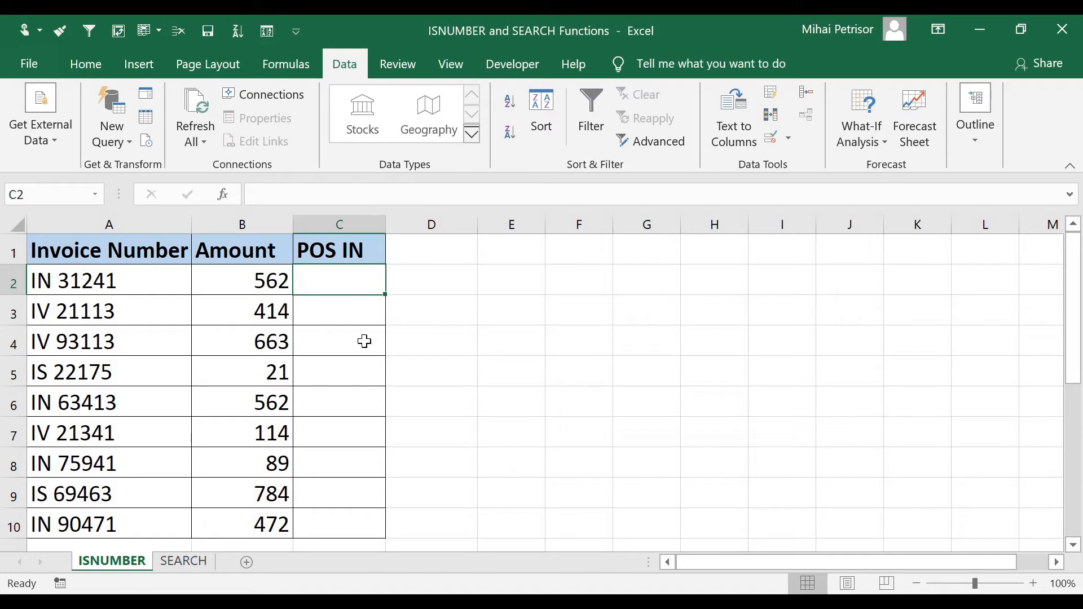
mouse_move(359, 318)
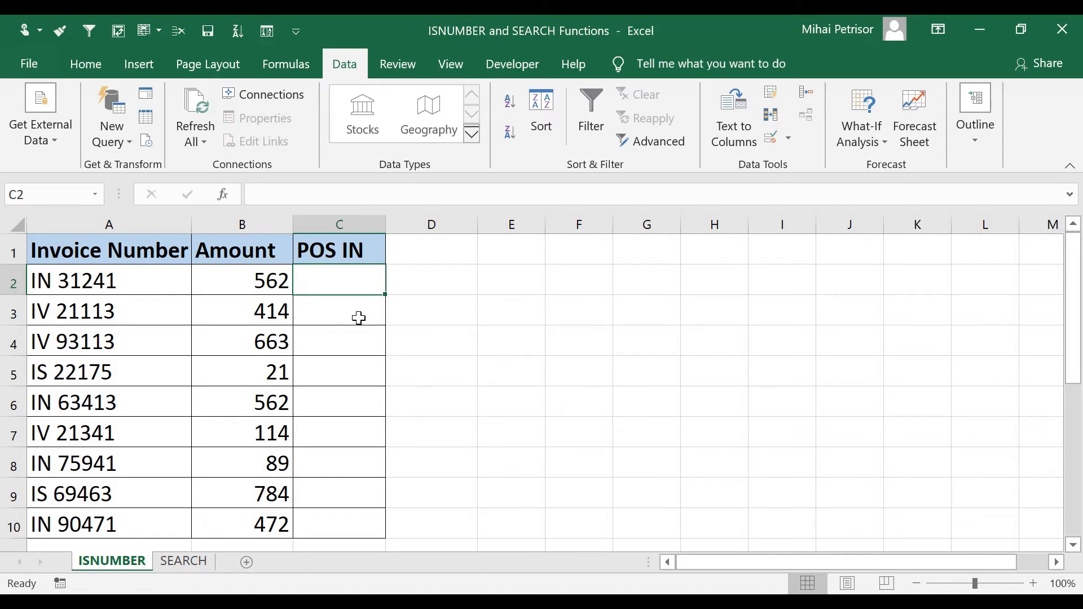
mouse_move(352, 305)
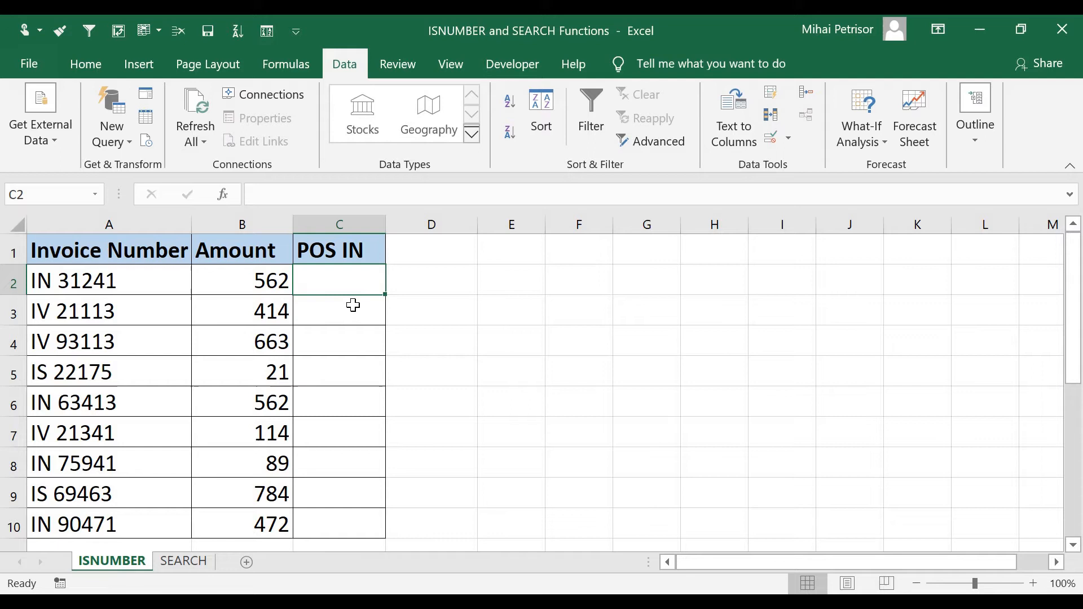
mouse_move(349, 280)
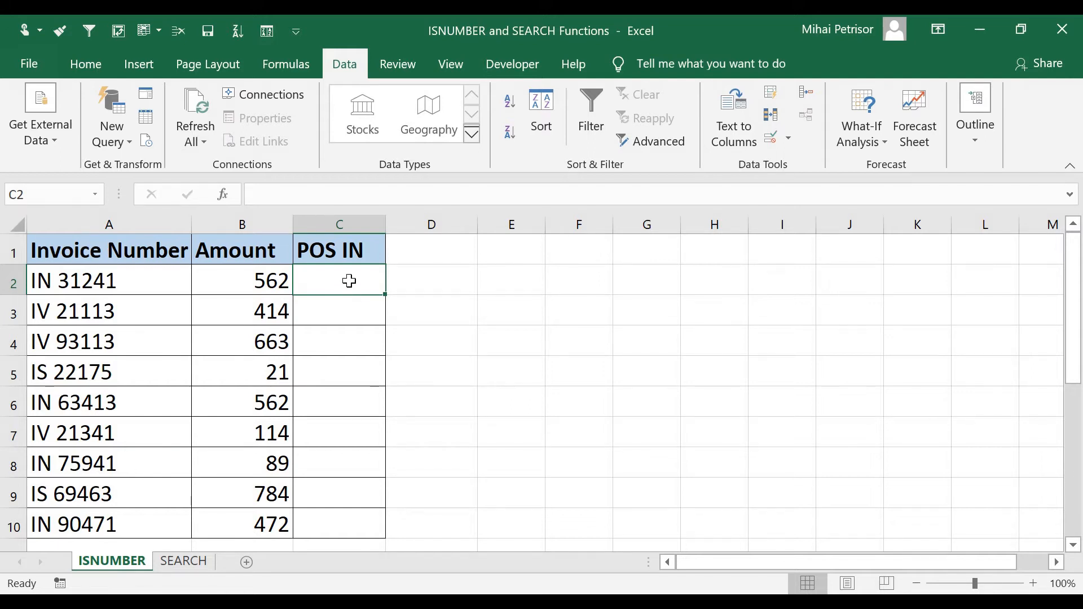
mouse_move(278, 301)
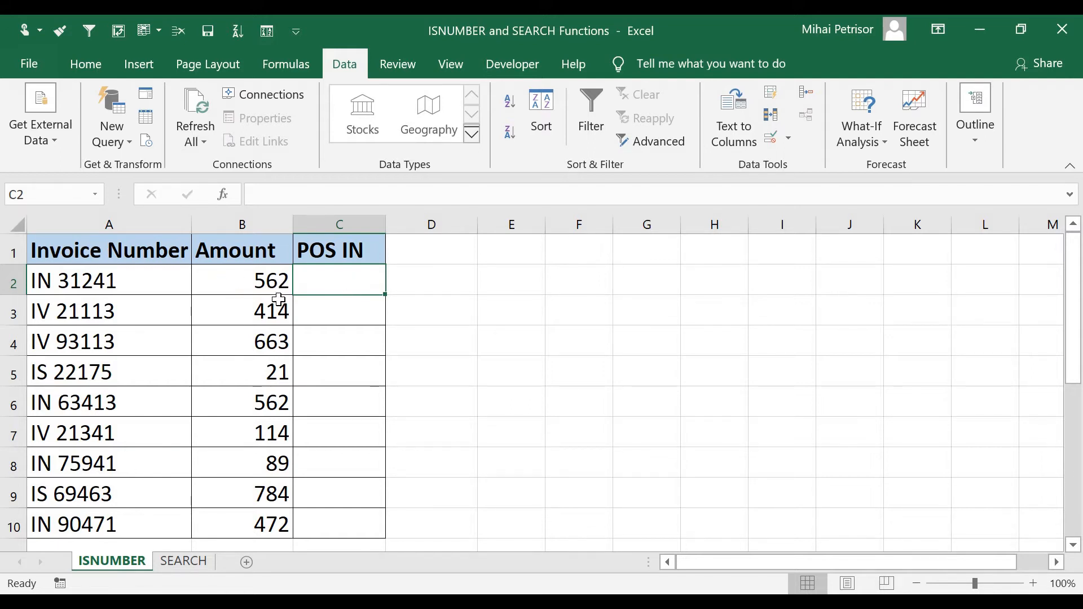
Step: In C2, begin the formula =ISNUMBER(SEARCH(
left_click(109, 281)
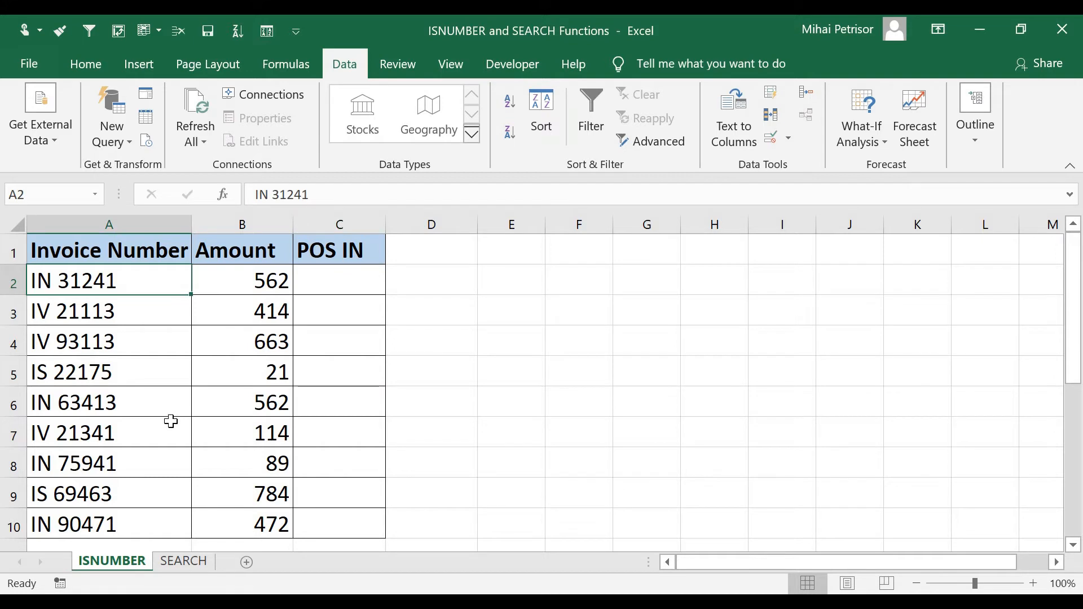
mouse_move(272, 341)
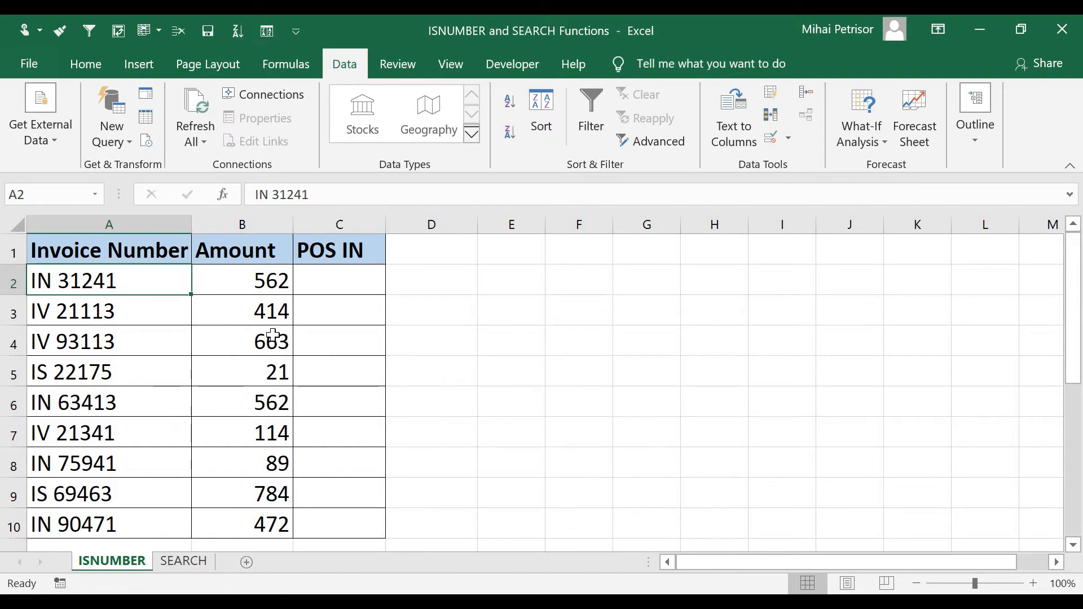
left_click(339, 281)
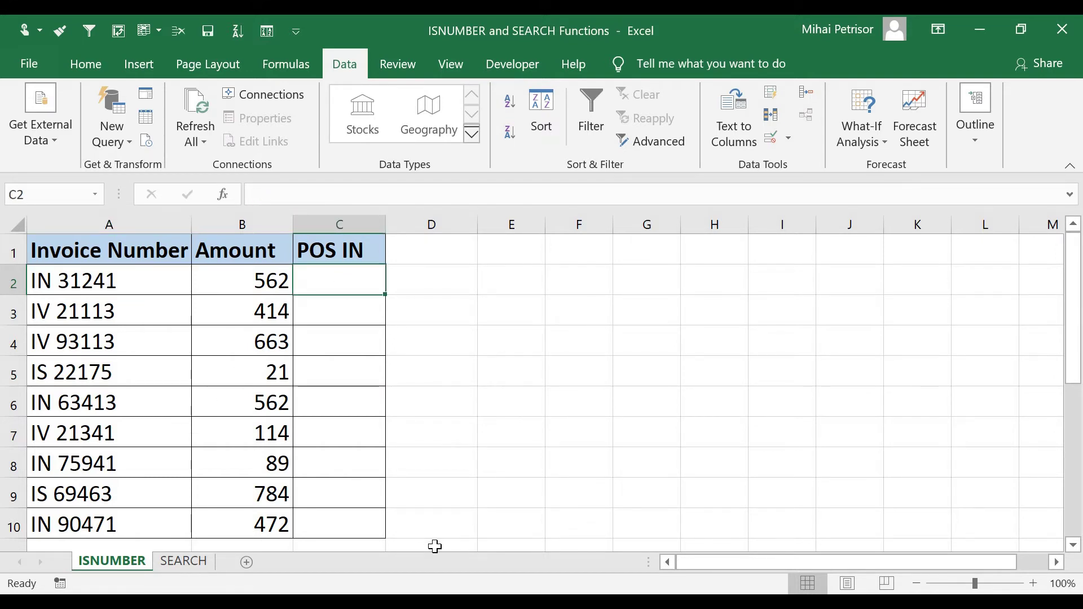
type("=")
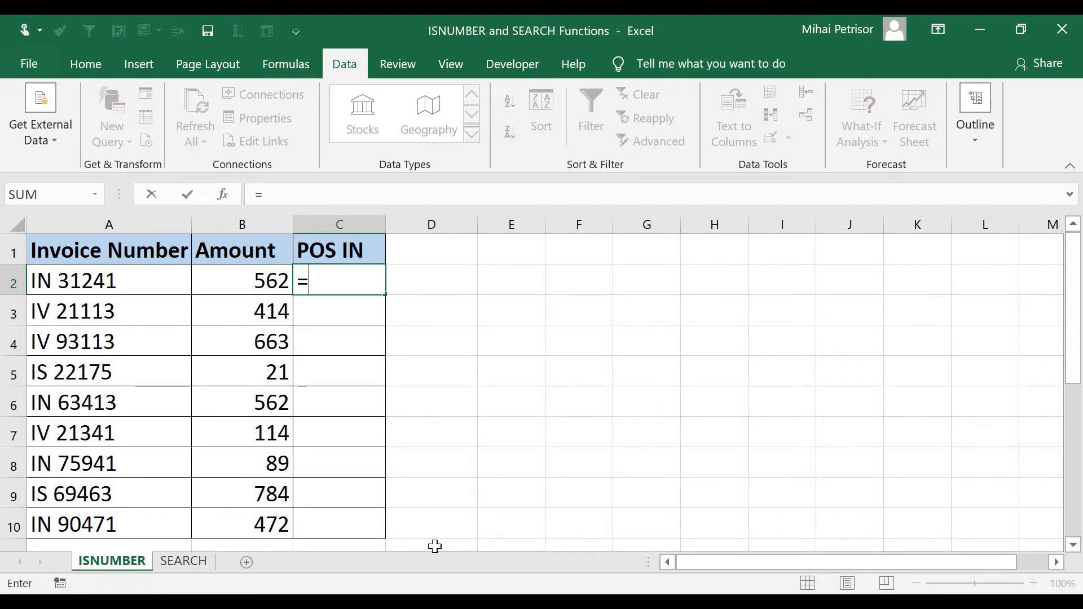
type("ISNUMBER(")
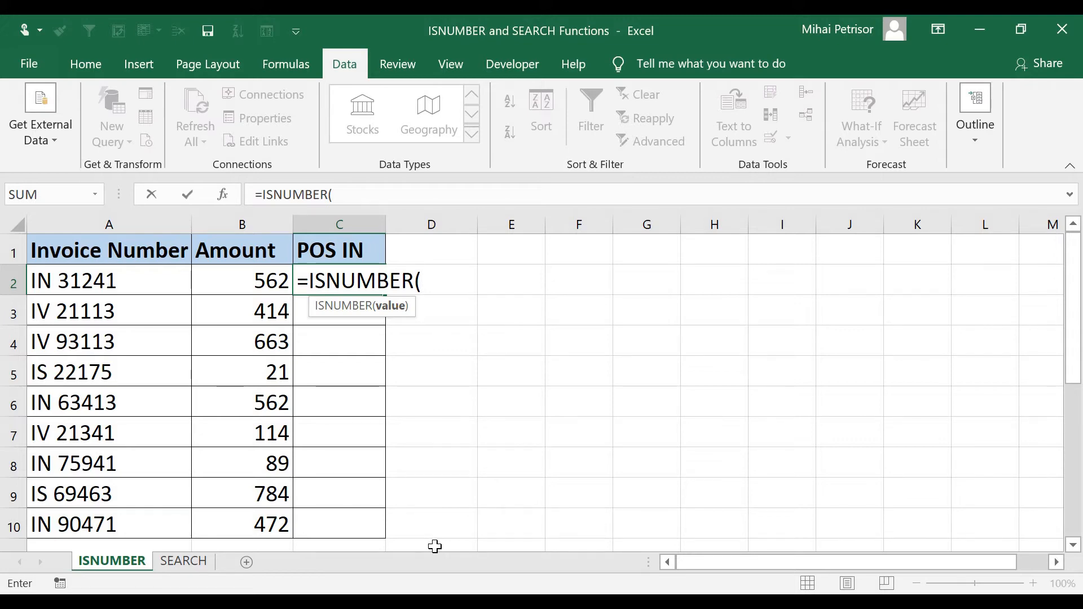
type("s")
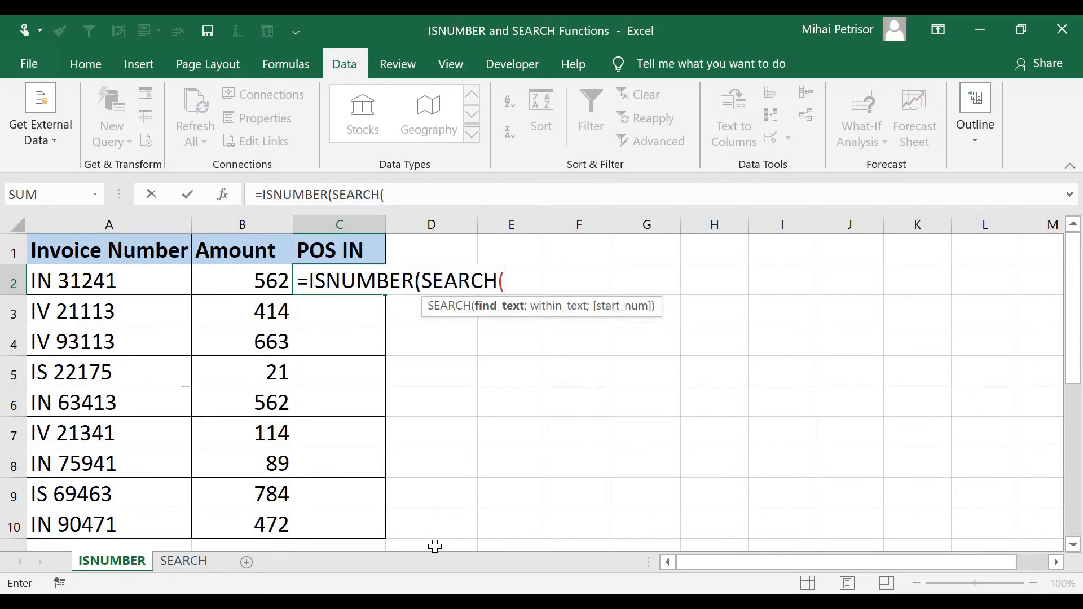
mouse_move(312, 320)
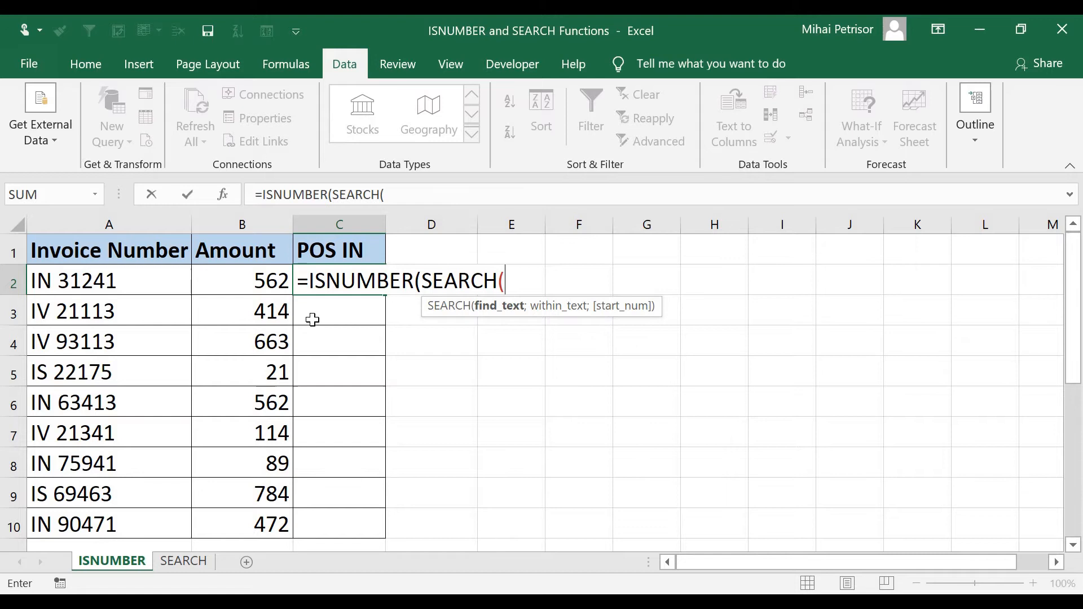
mouse_move(529, 318)
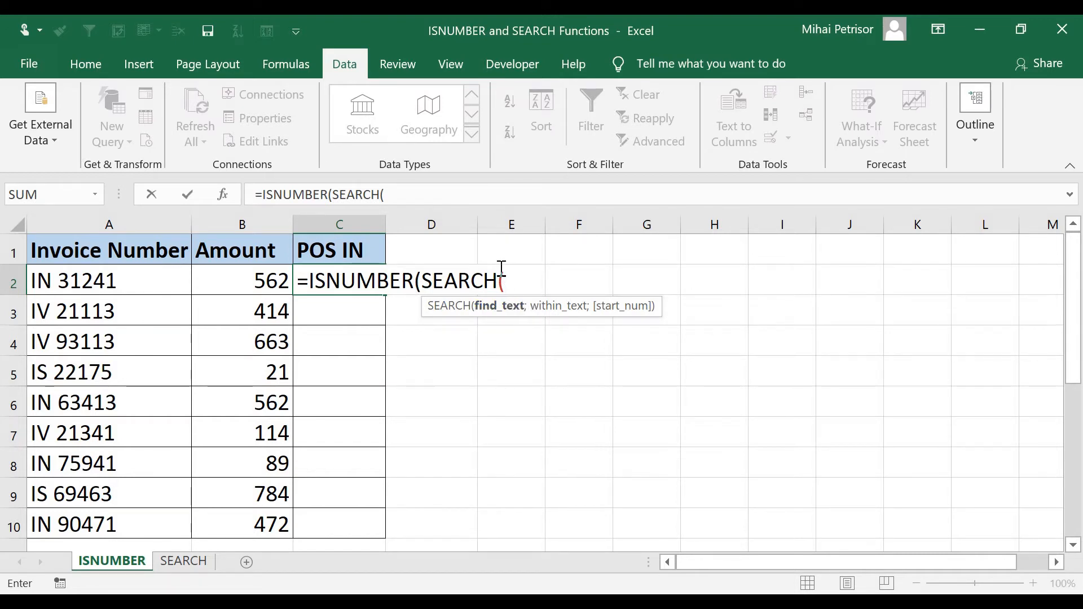
mouse_move(472, 265)
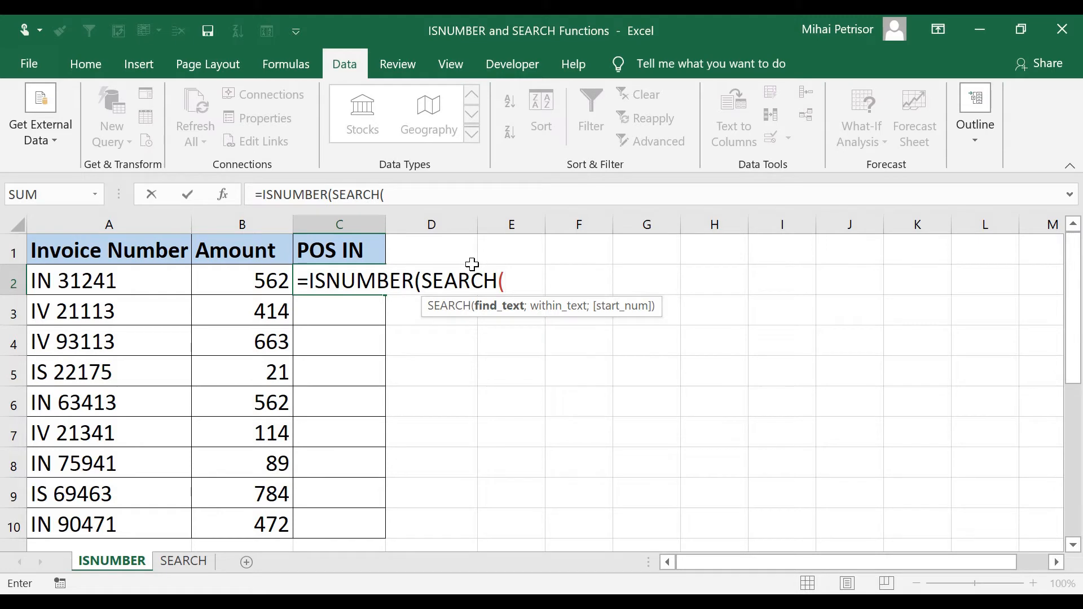
Step: Complete C2 as =ISNUMBER(SEARCH("IN";A2)), referencing invoice number A2
type("\"\"")
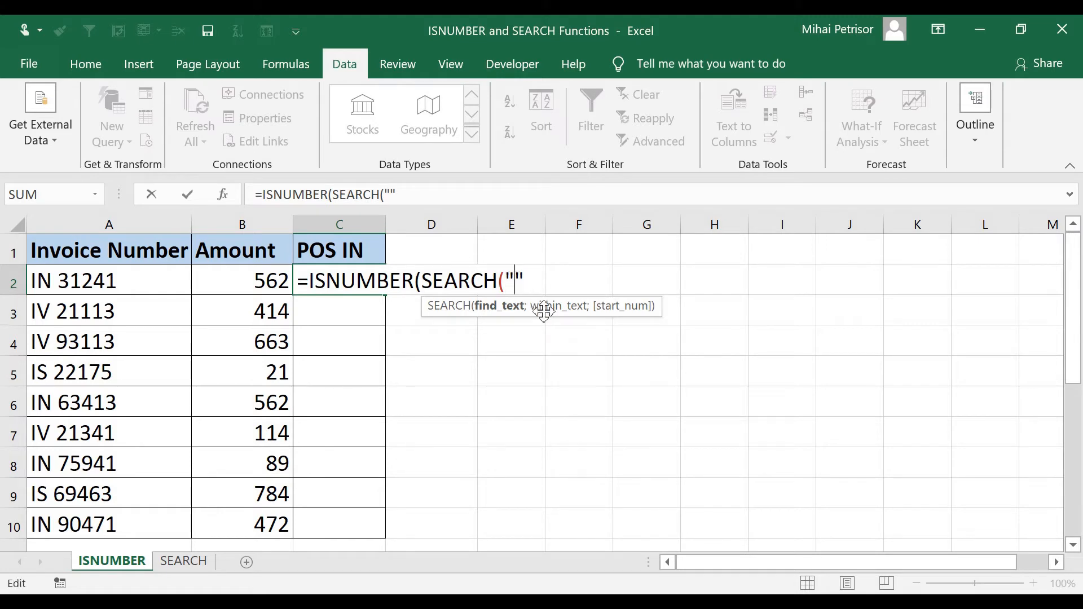
type("IN")
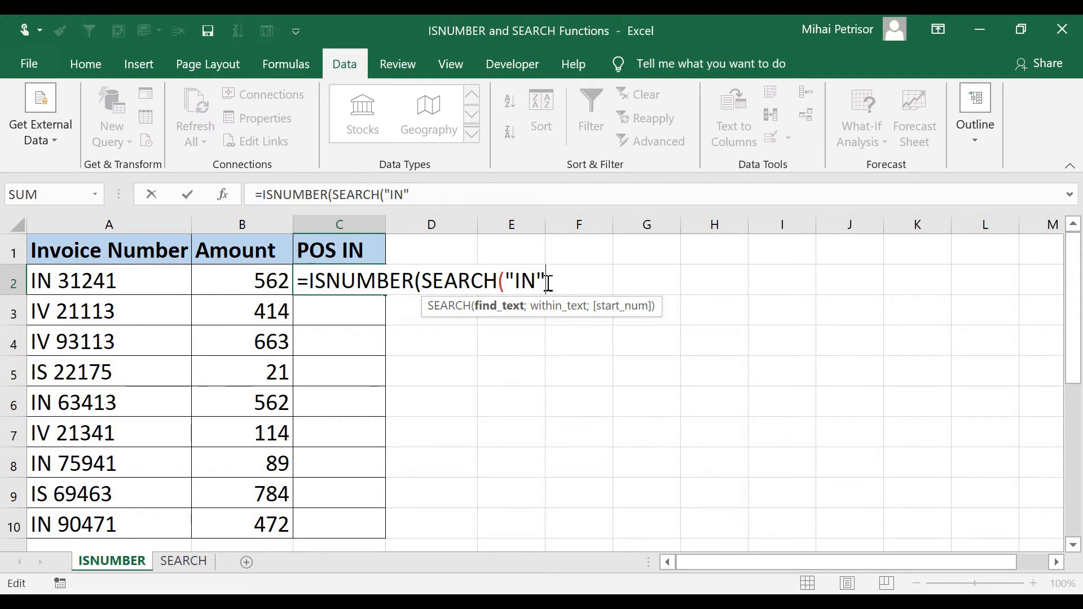
type(";")
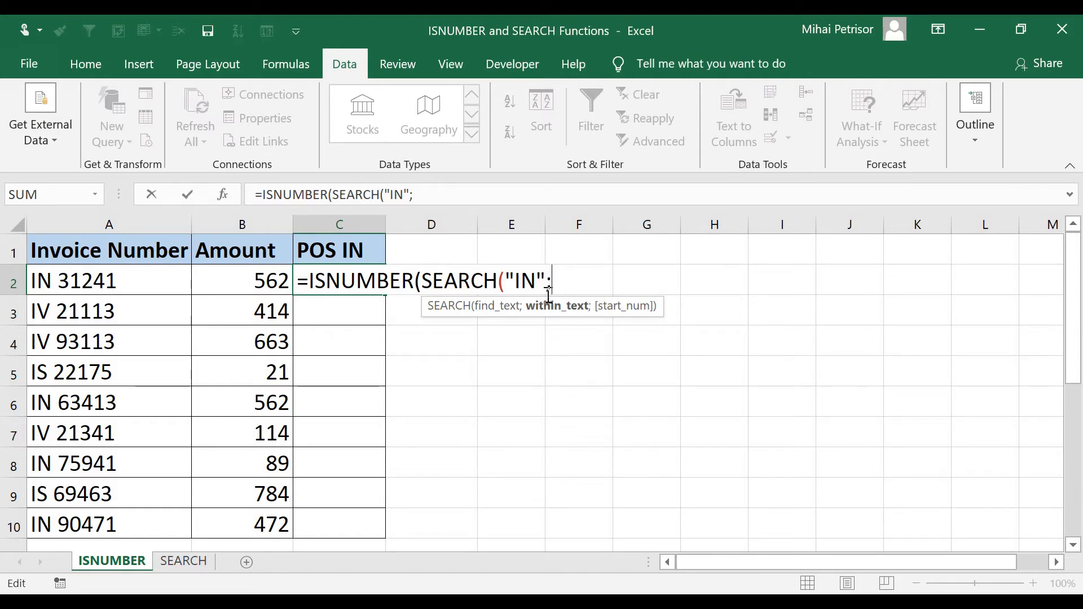
mouse_move(493, 321)
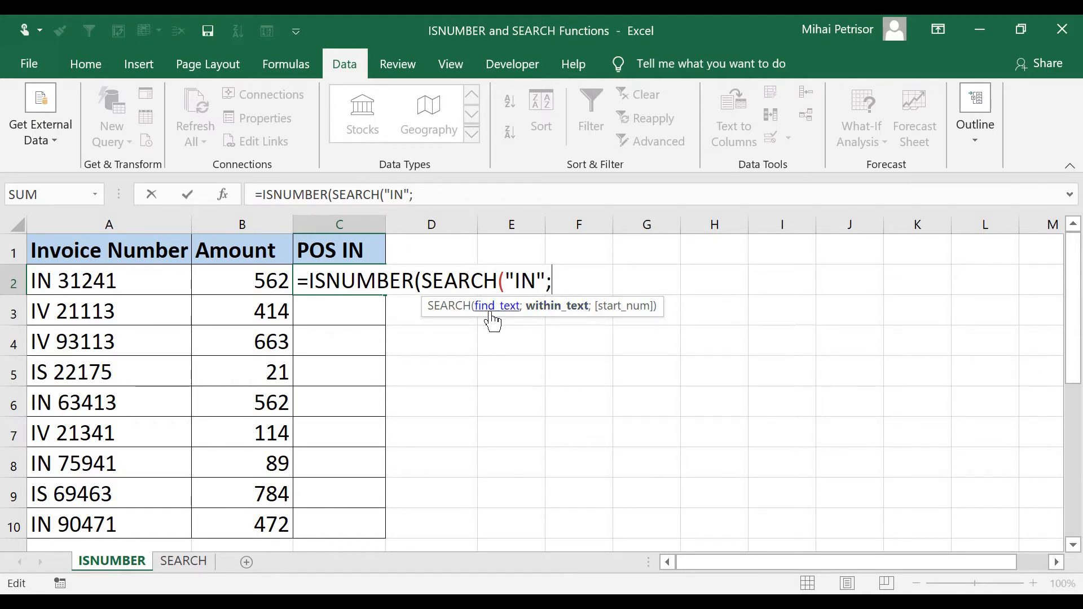
mouse_move(545, 334)
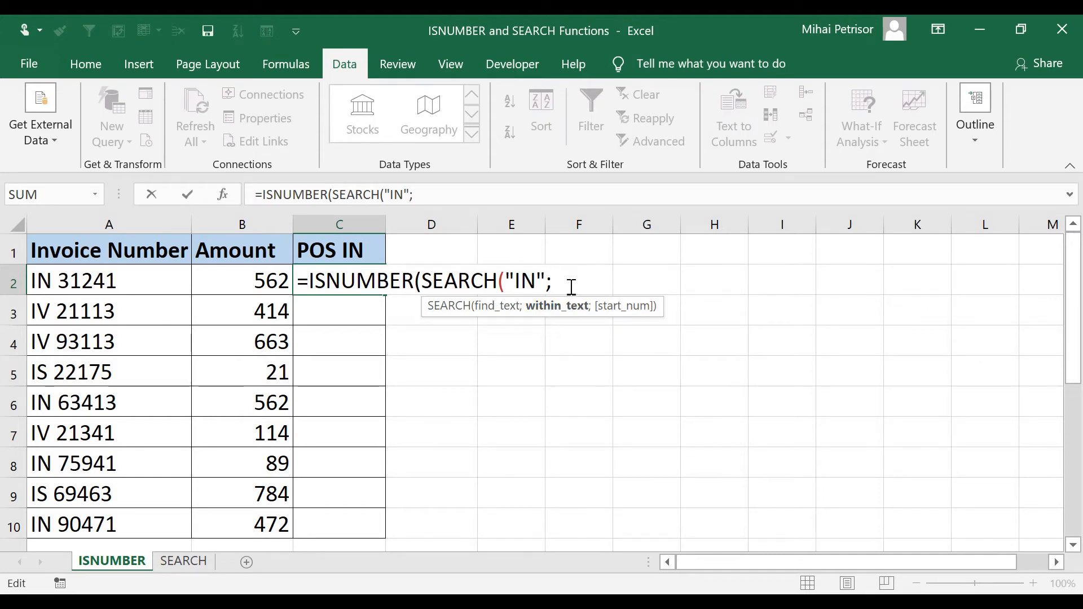
mouse_move(526, 280)
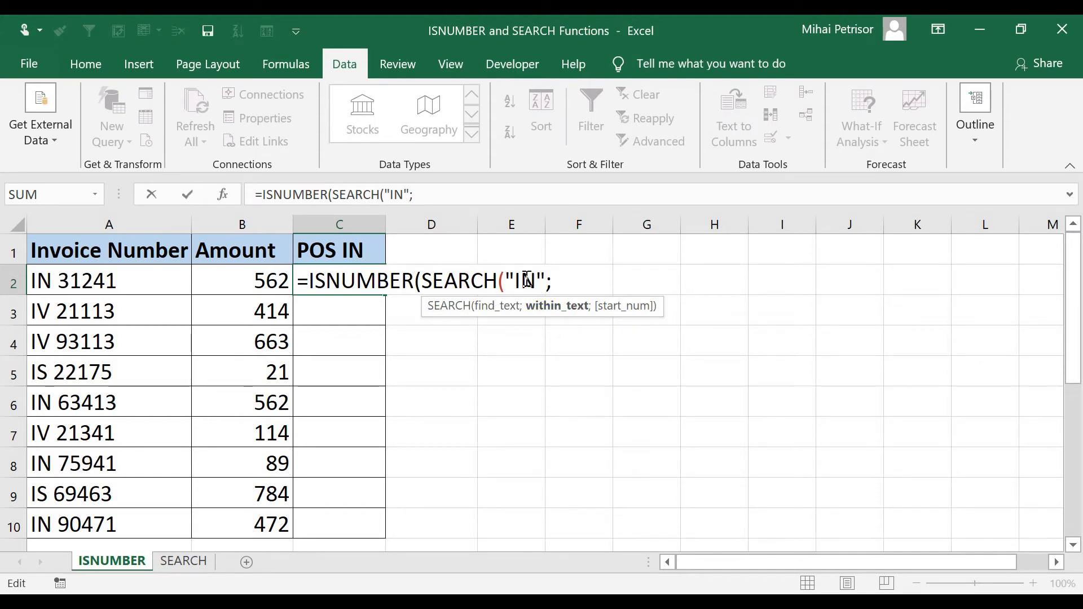
mouse_move(130, 284)
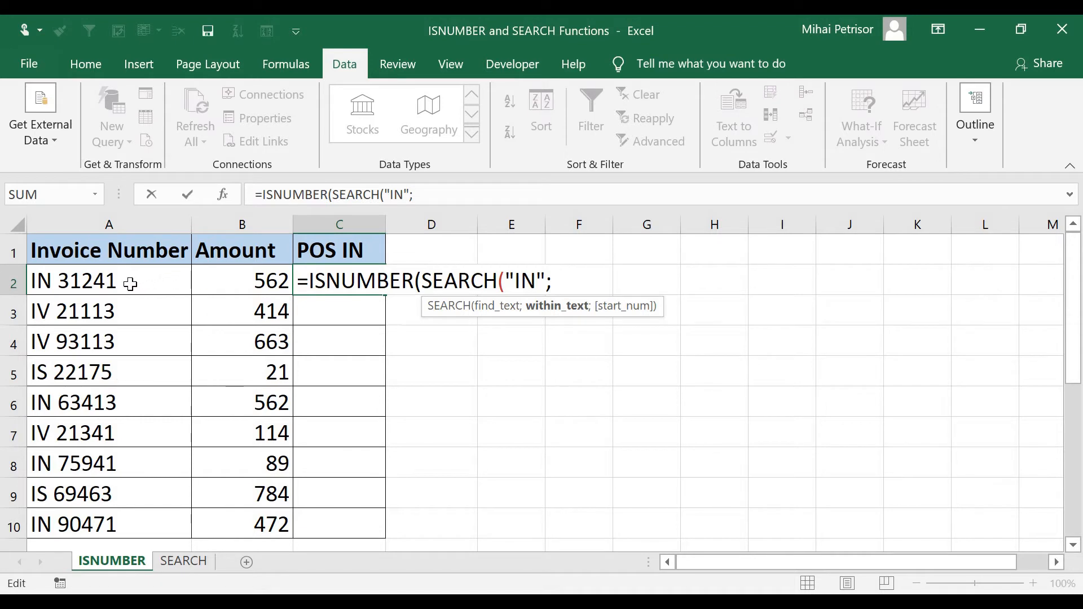
left_click(108, 280)
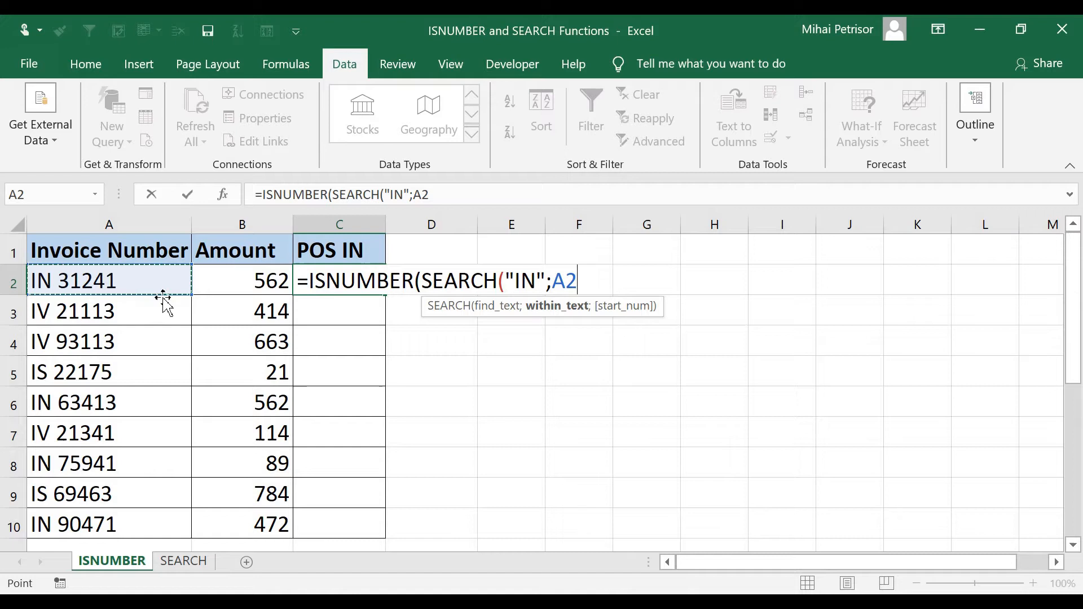
type(")")
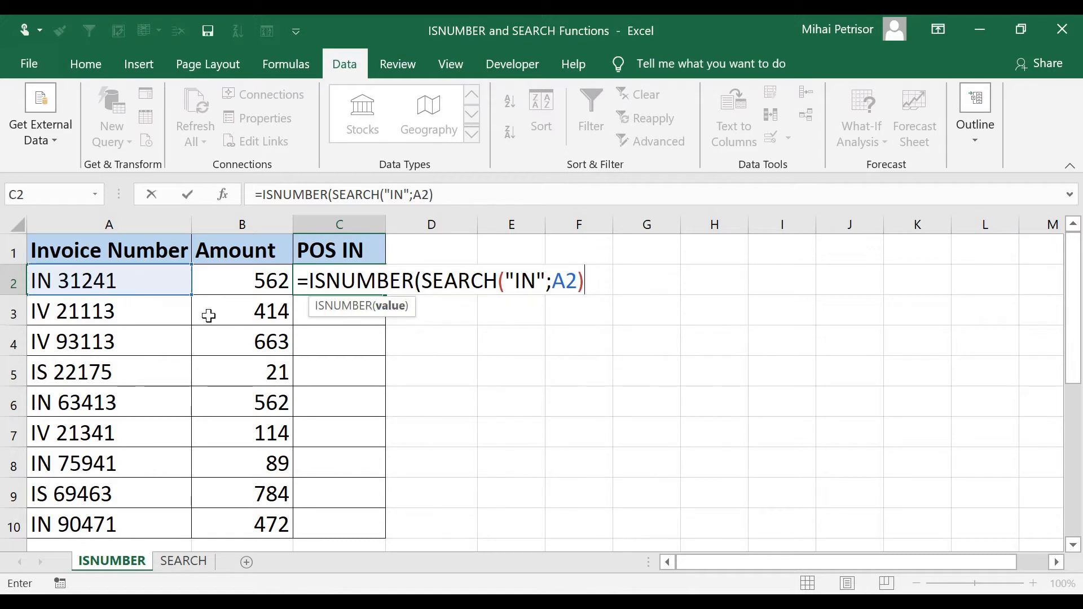
mouse_move(597, 296)
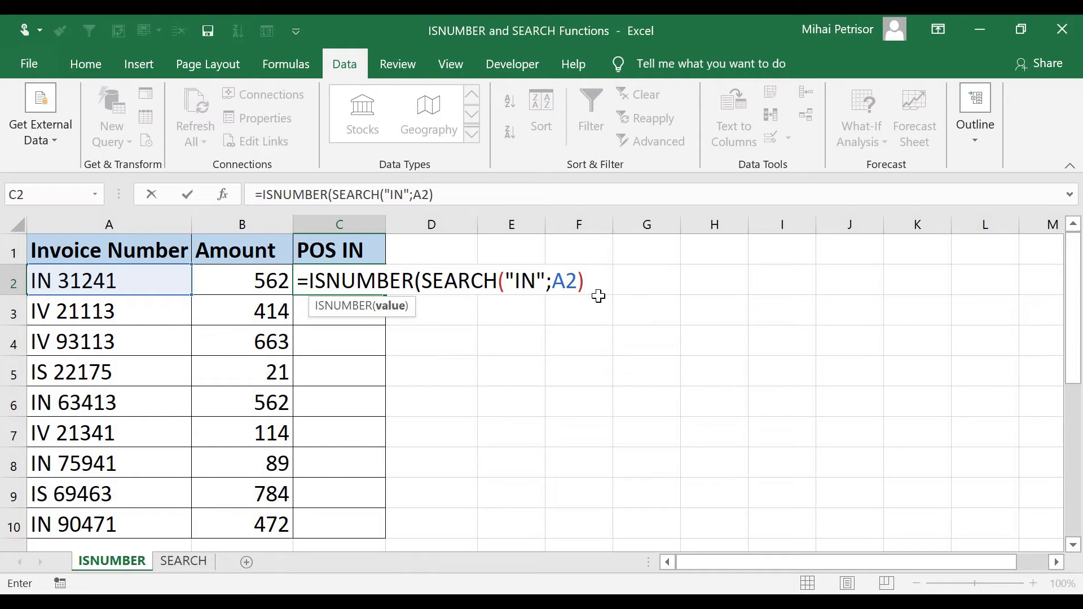
type(")")
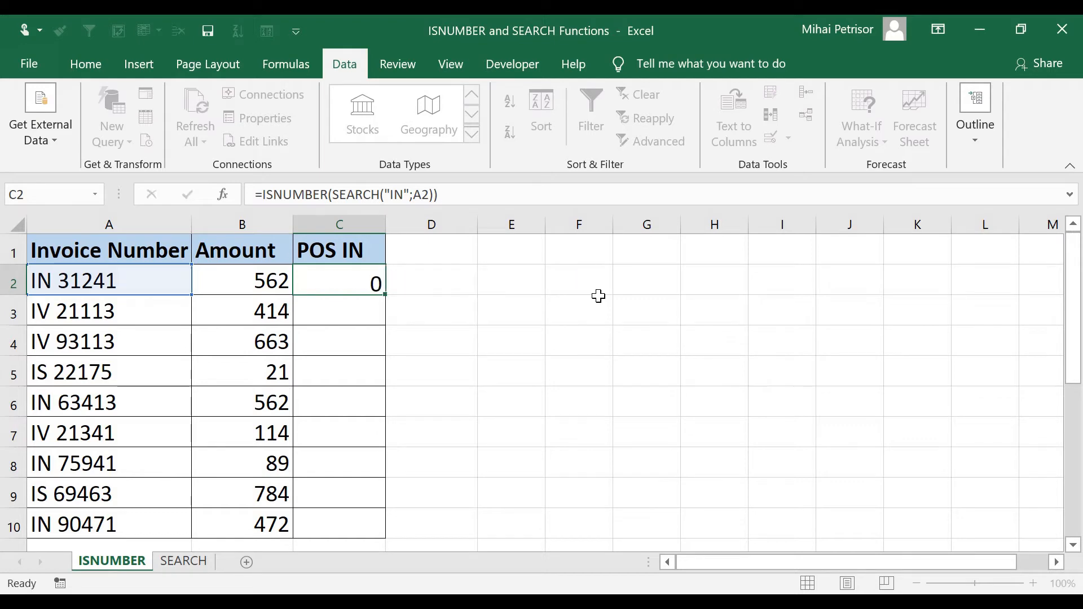
Step: Commit the C2 formula and verify its TRUE result against invoice IN 31241 in A2
key("Return")
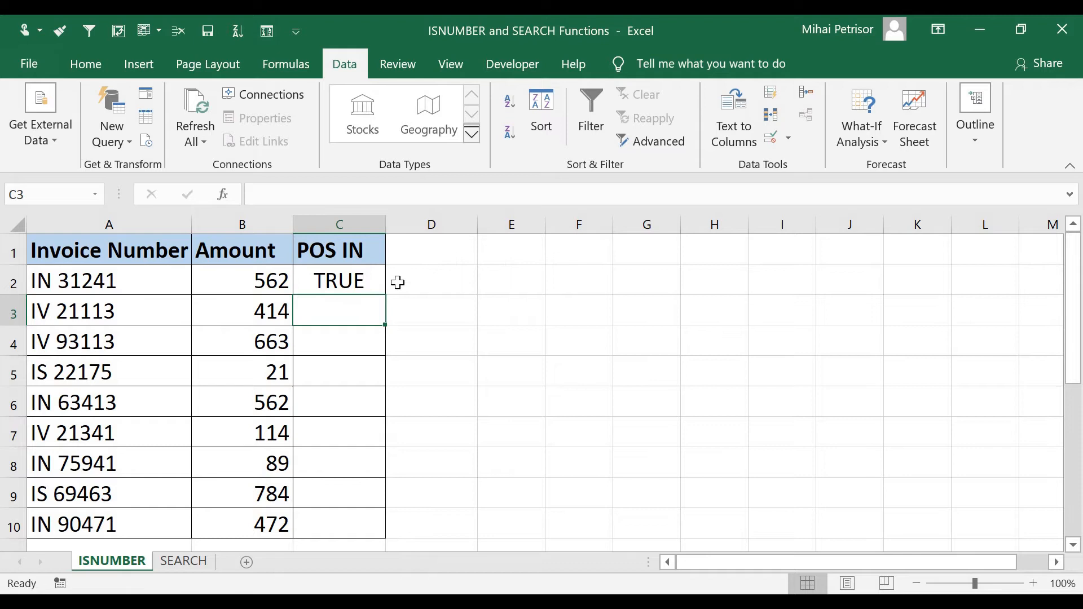
left_click(338, 279)
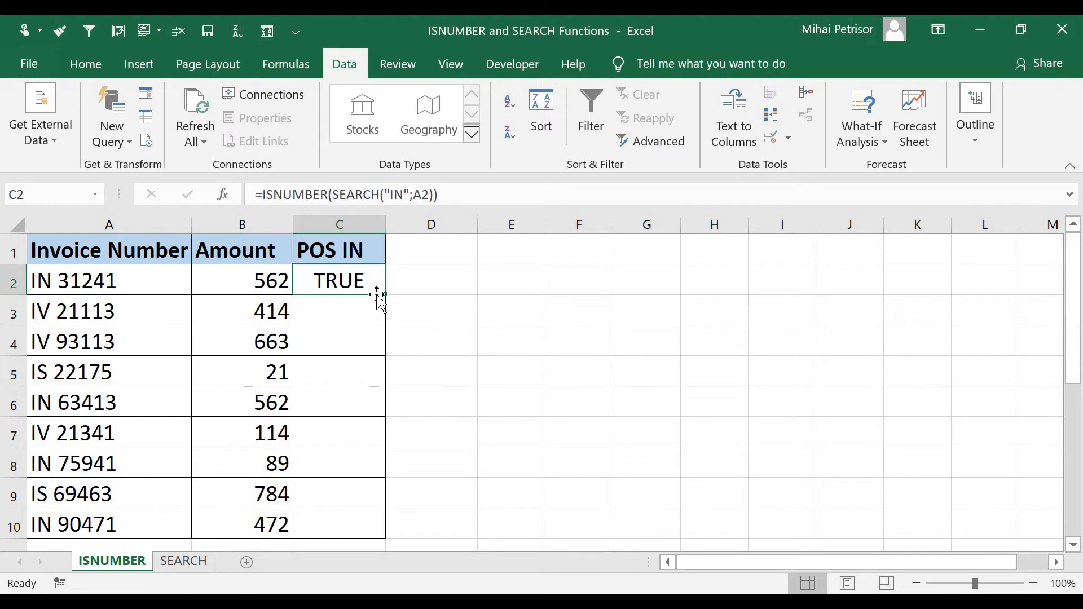
mouse_move(394, 211)
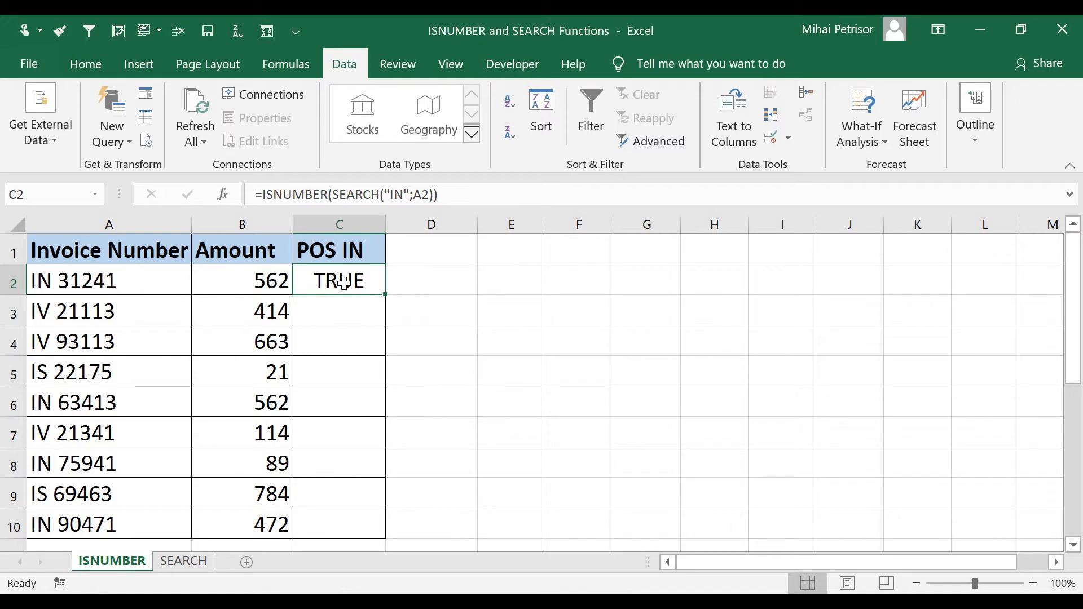
left_click(73, 281)
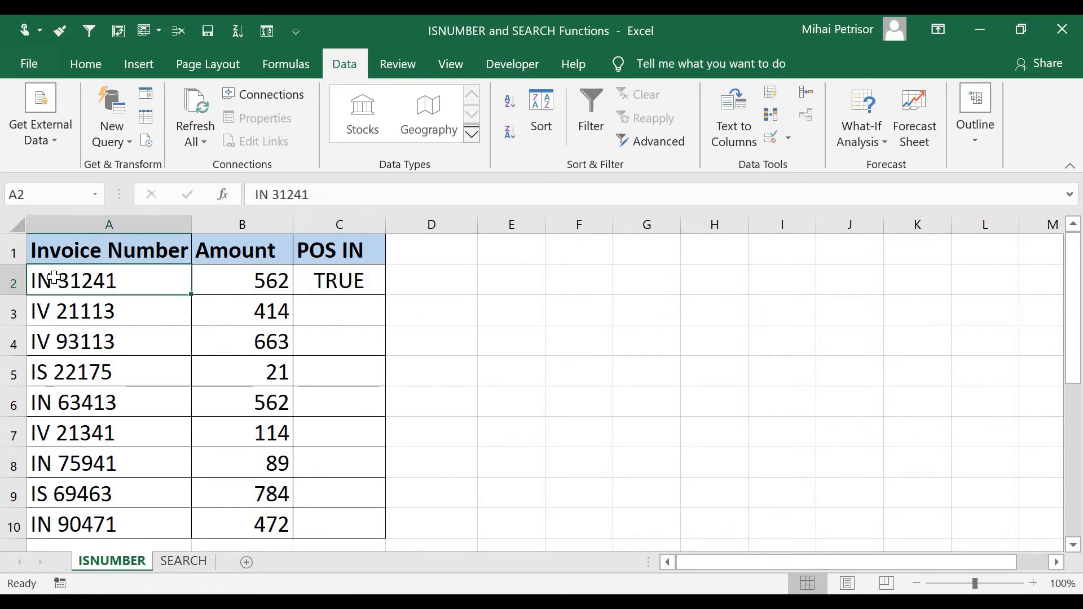
mouse_move(73, 299)
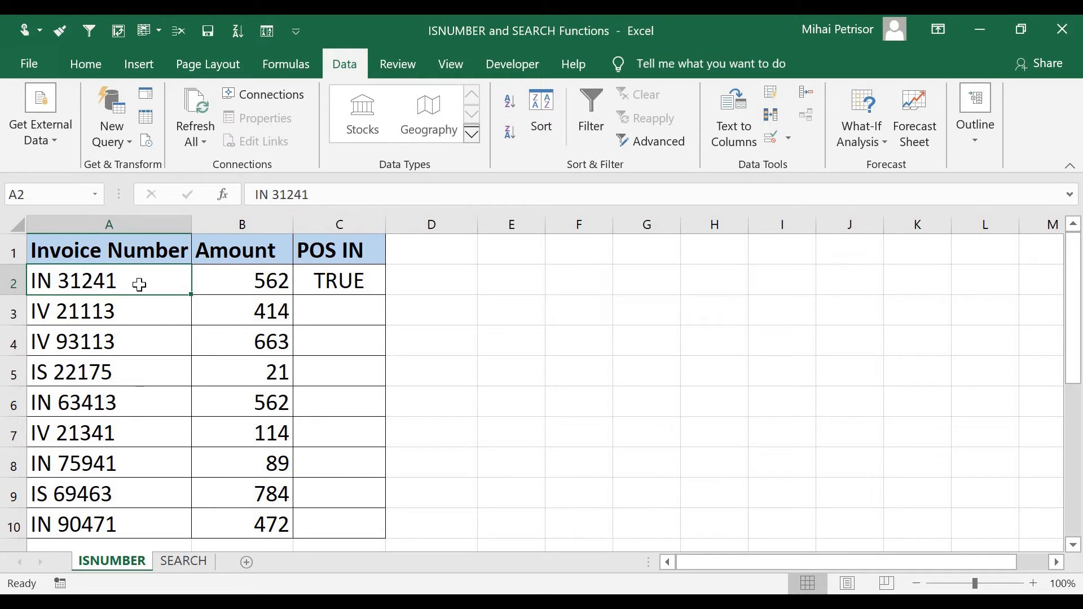
mouse_move(396, 287)
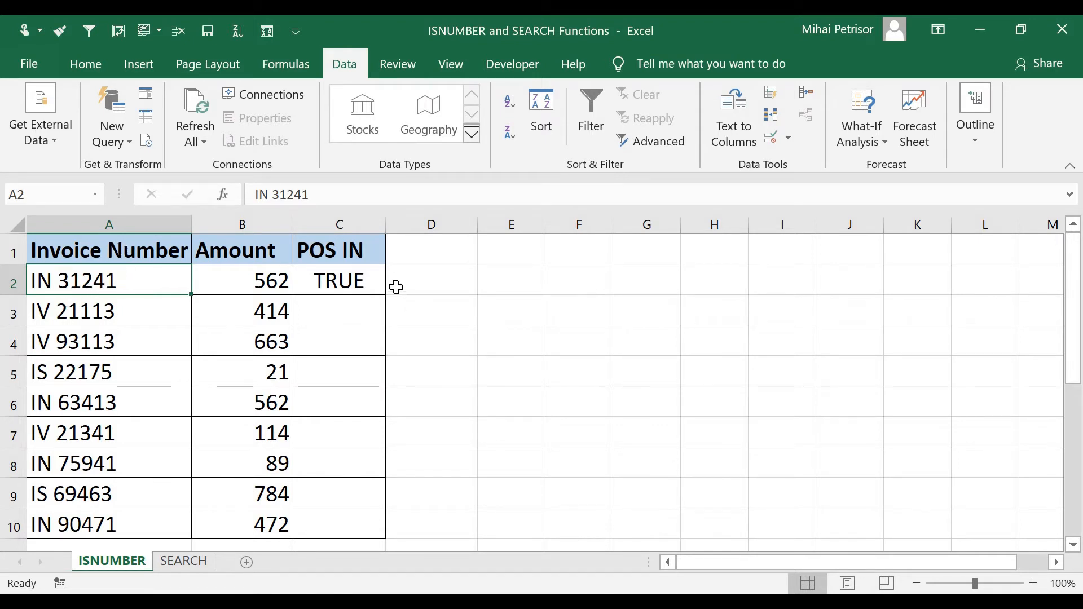
left_click(338, 281)
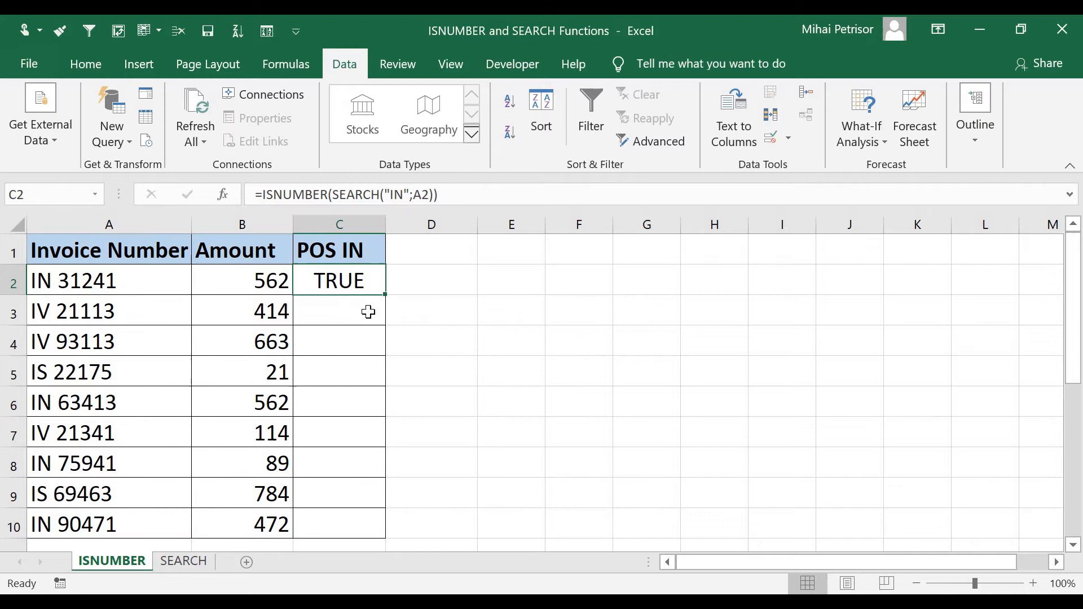
mouse_move(384, 309)
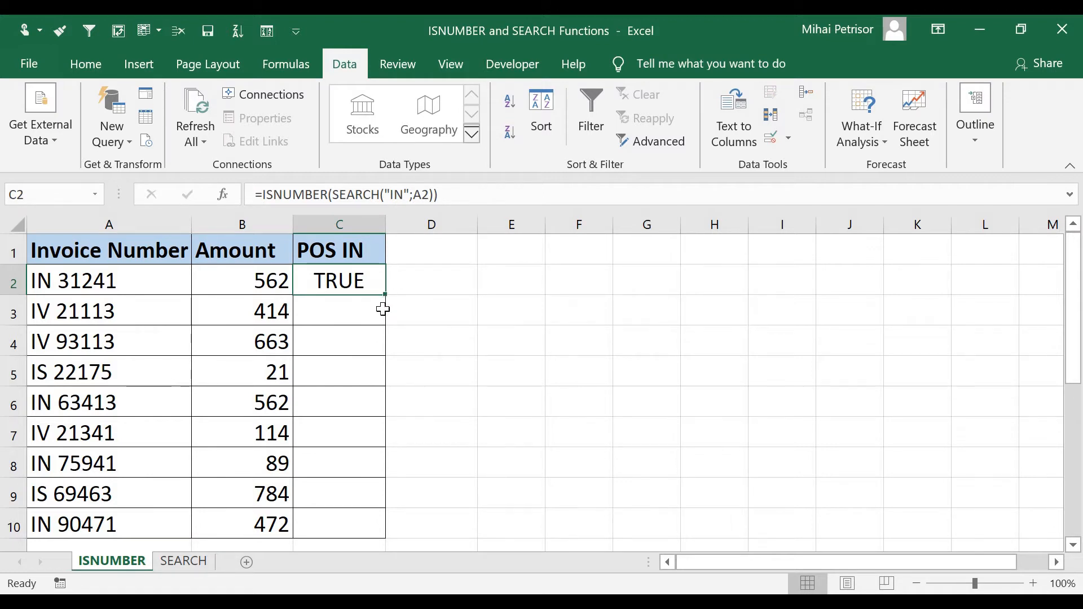
mouse_move(385, 299)
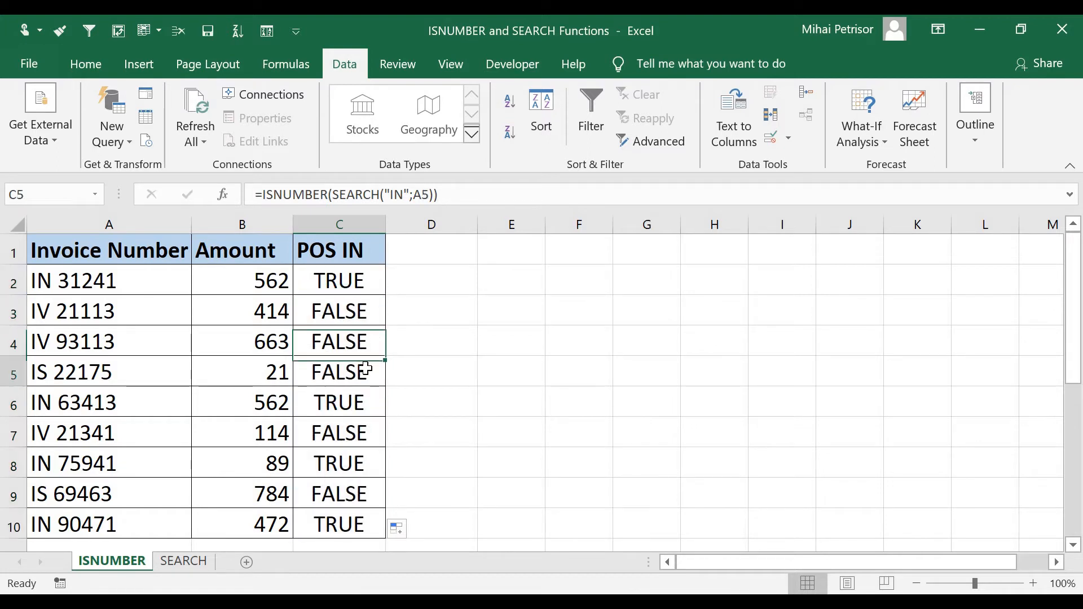
left_click(338, 402)
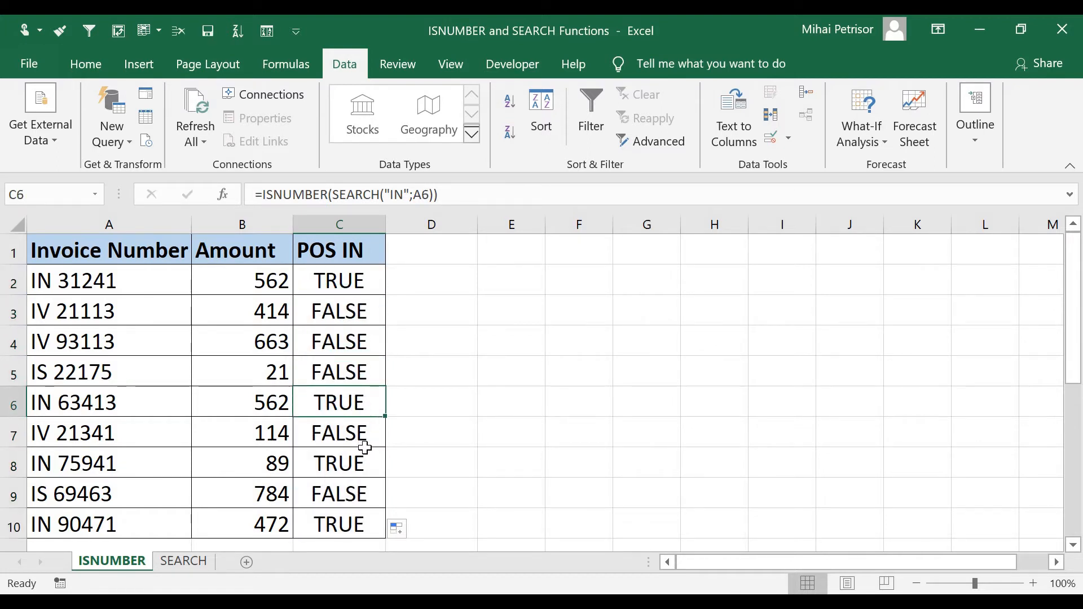
left_click(339, 463)
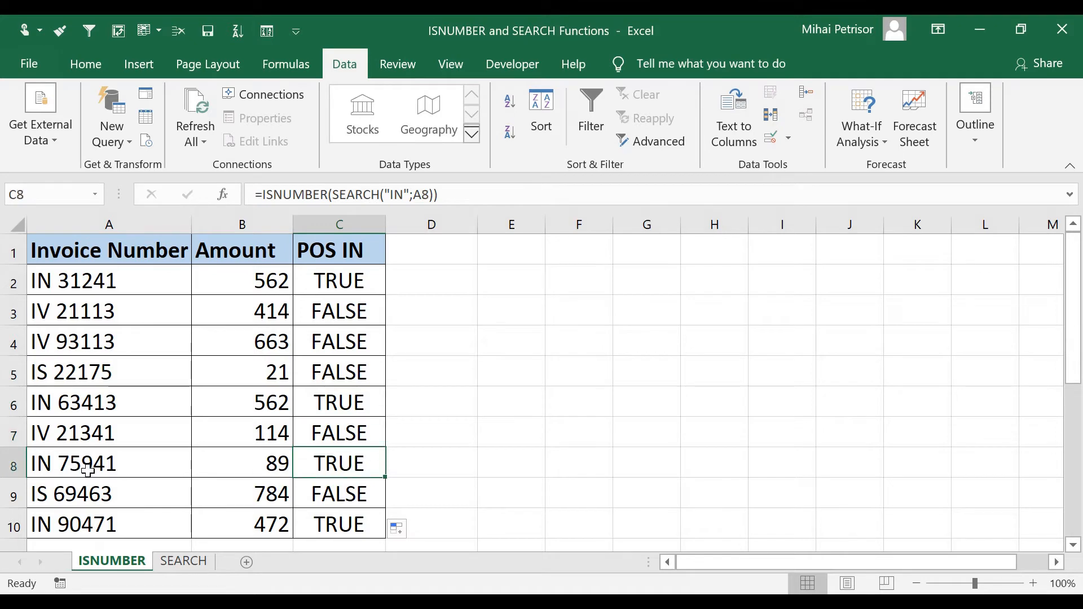
left_click(108, 524)
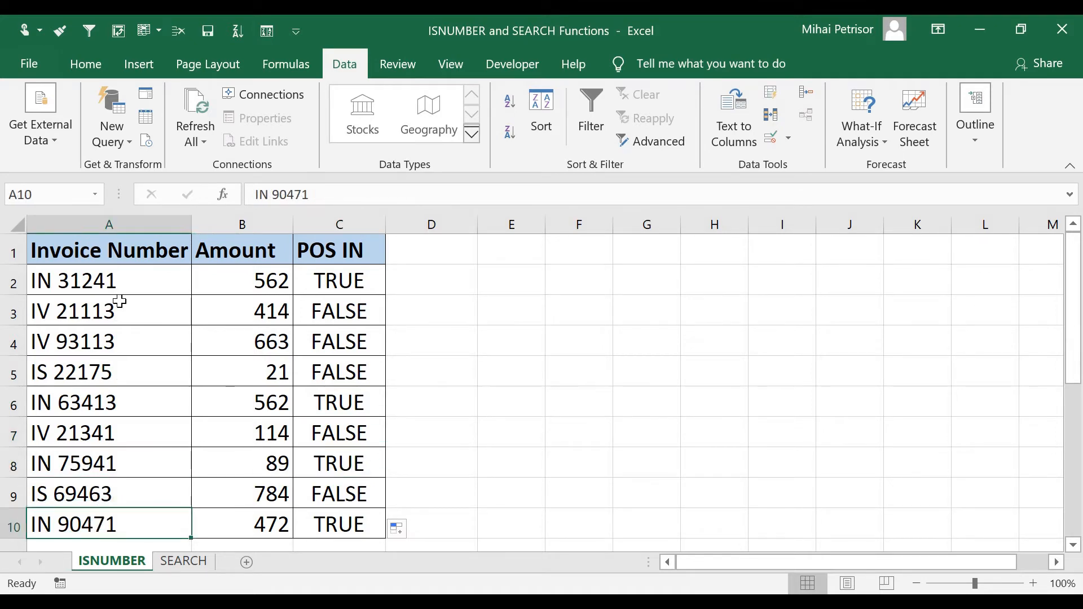
left_click(109, 280)
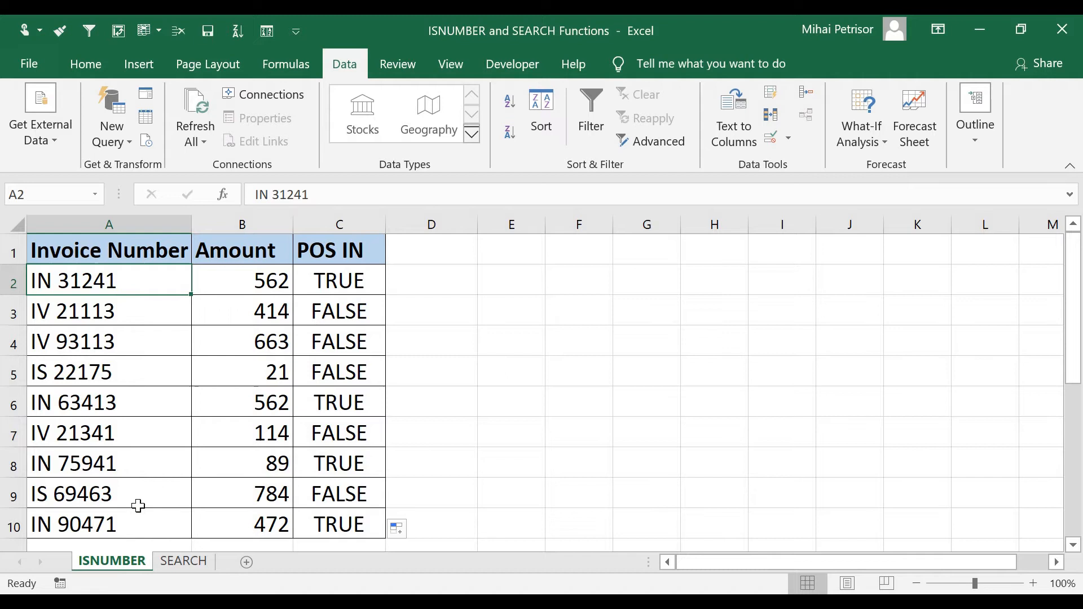
left_click(339, 524)
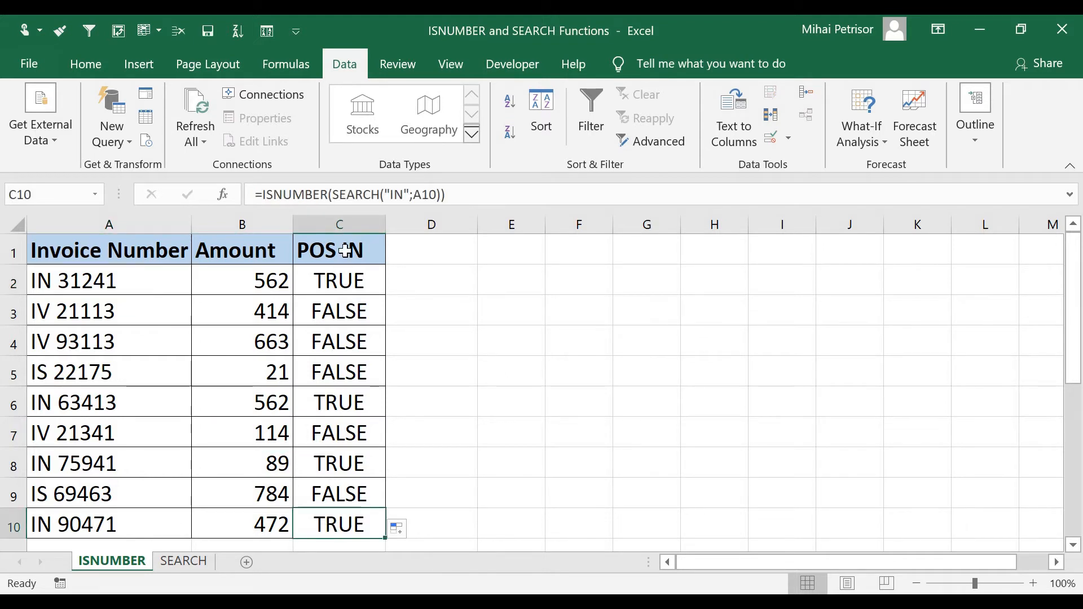
left_click(338, 250)
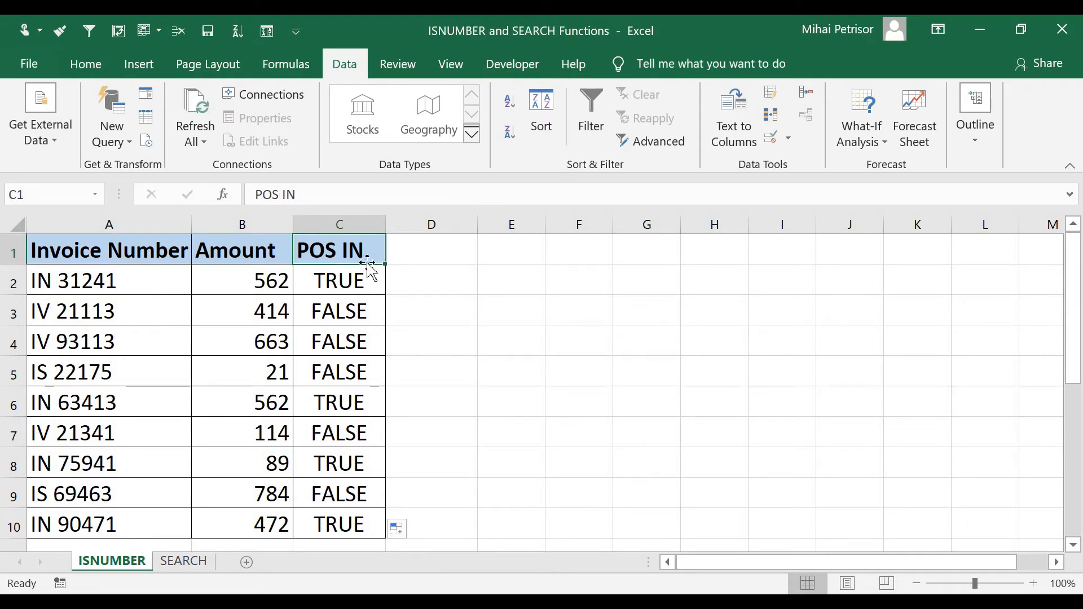
left_click(591, 114)
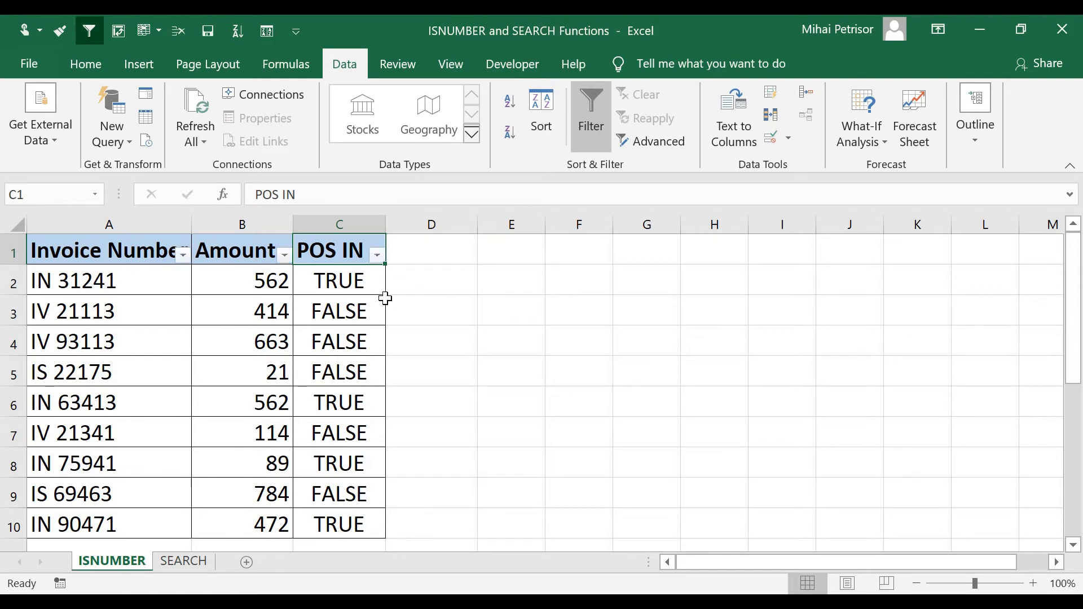
left_click(376, 256)
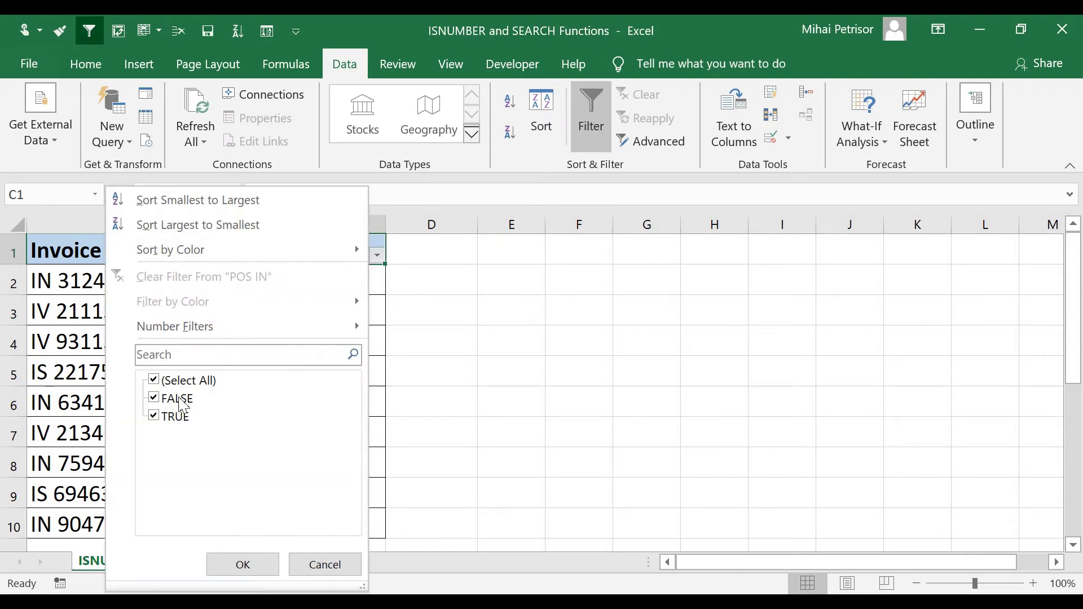
left_click(242, 564)
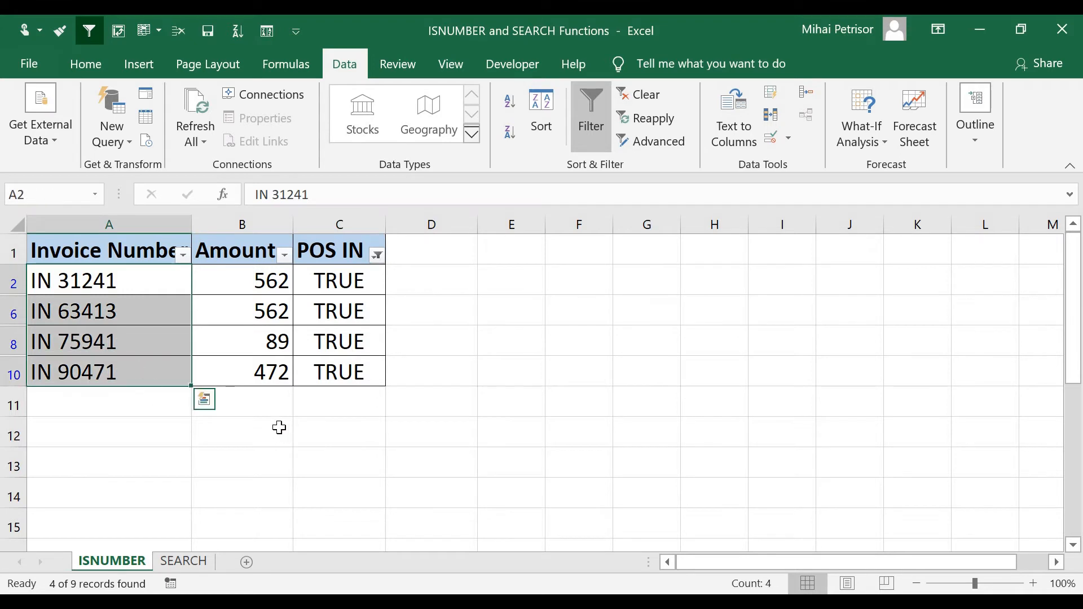
left_click(241, 280)
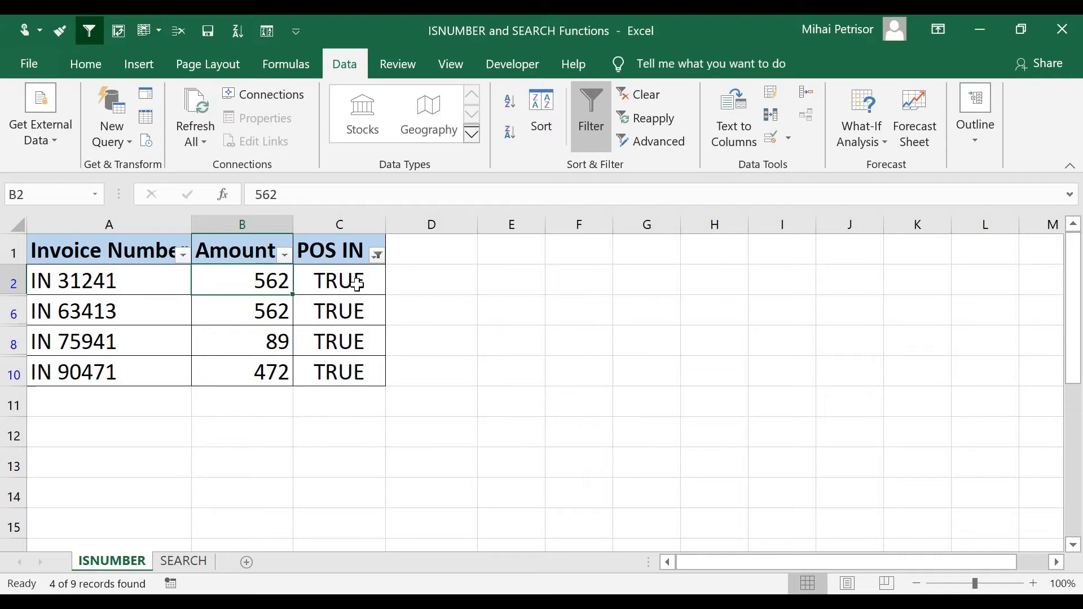
left_click(645, 95)
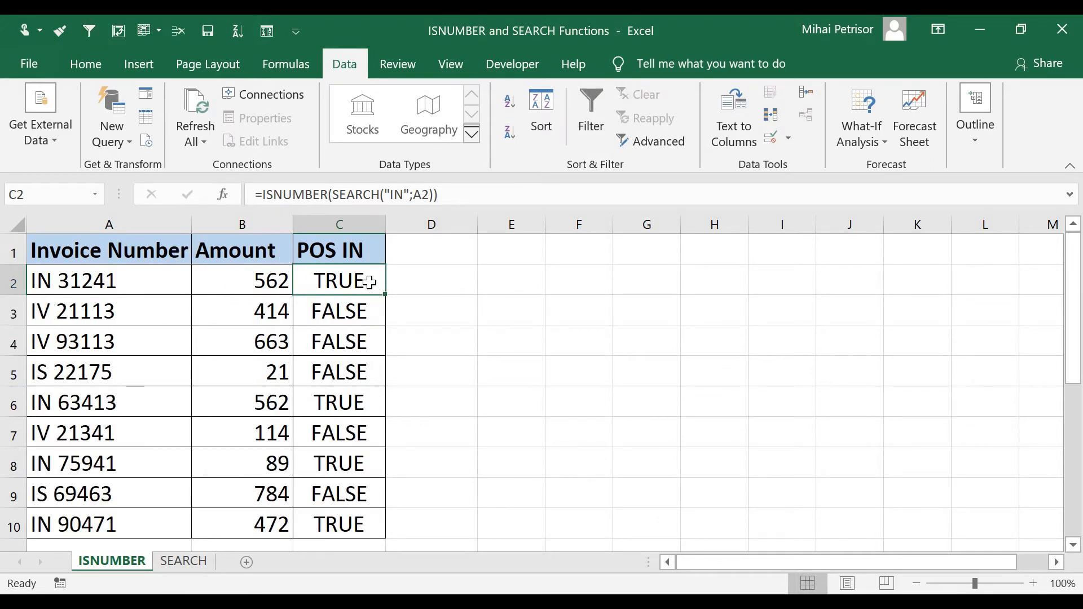
left_click(340, 524)
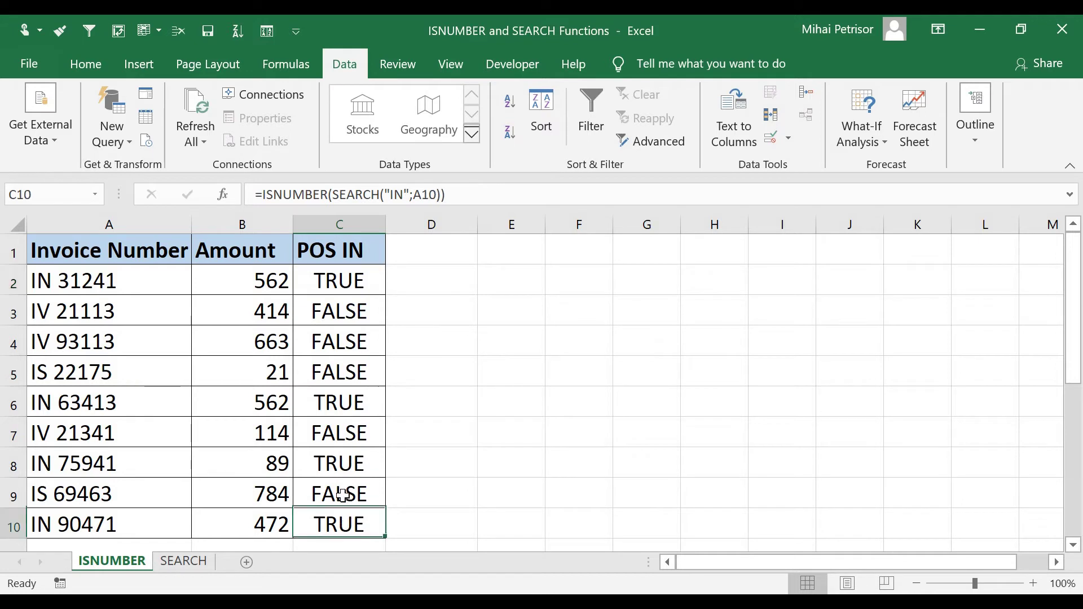
left_click(338, 280)
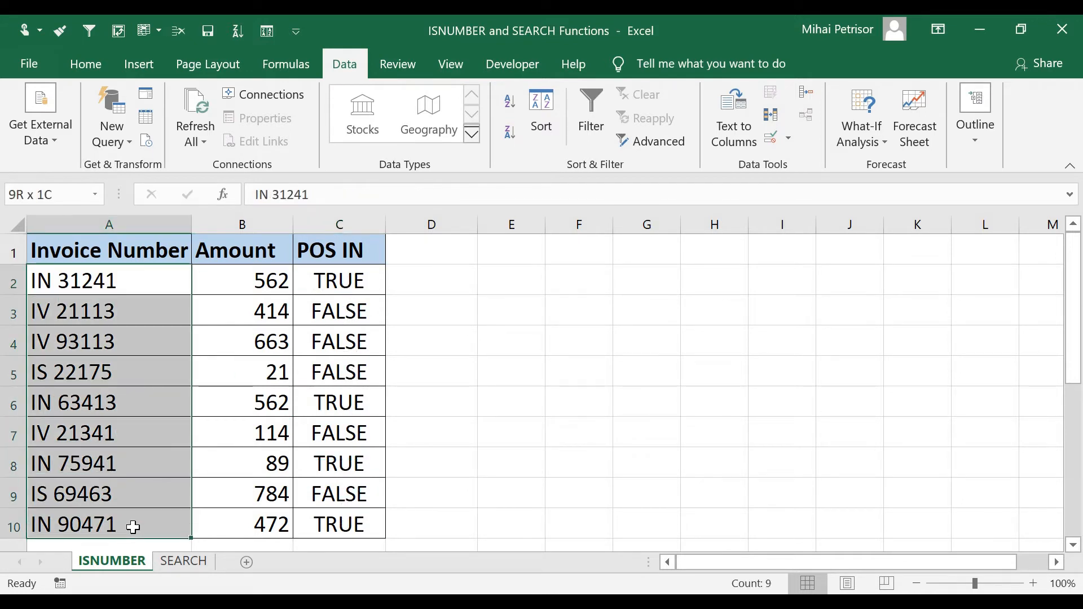
left_click(339, 311)
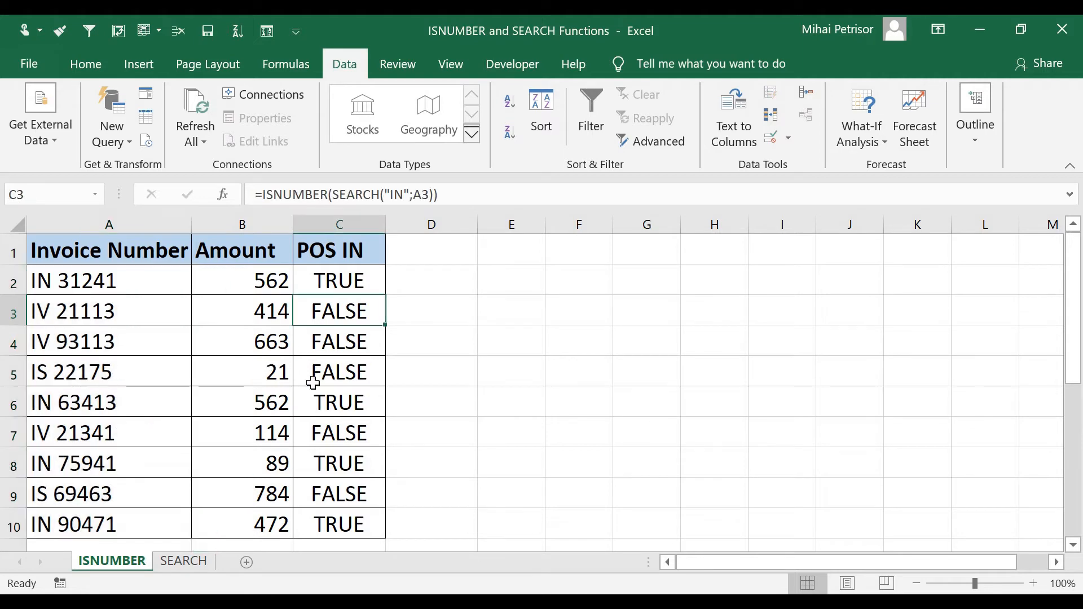
mouse_move(190, 448)
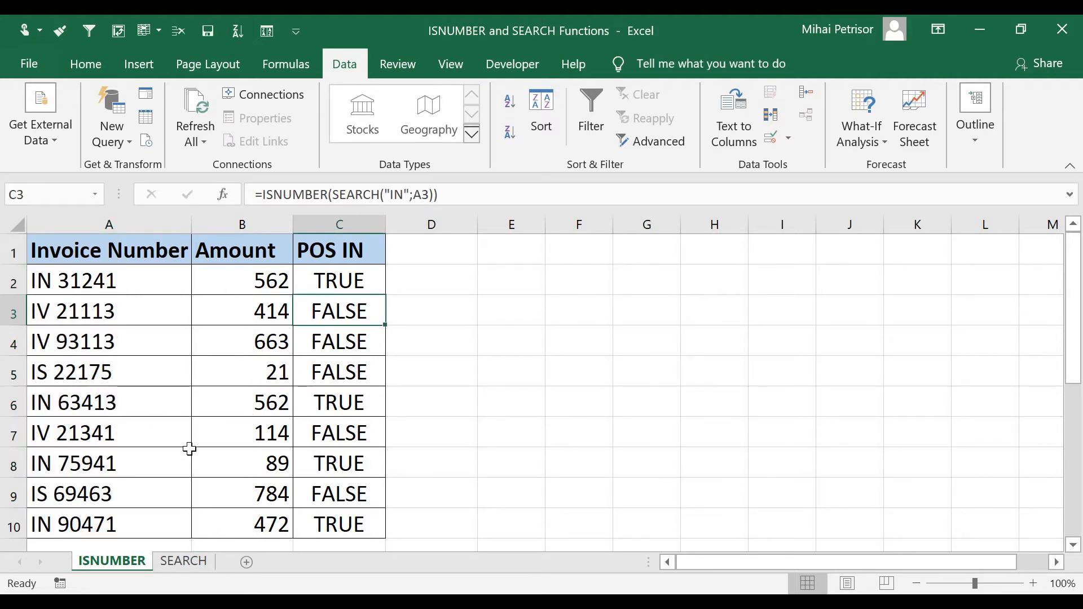
mouse_move(232, 433)
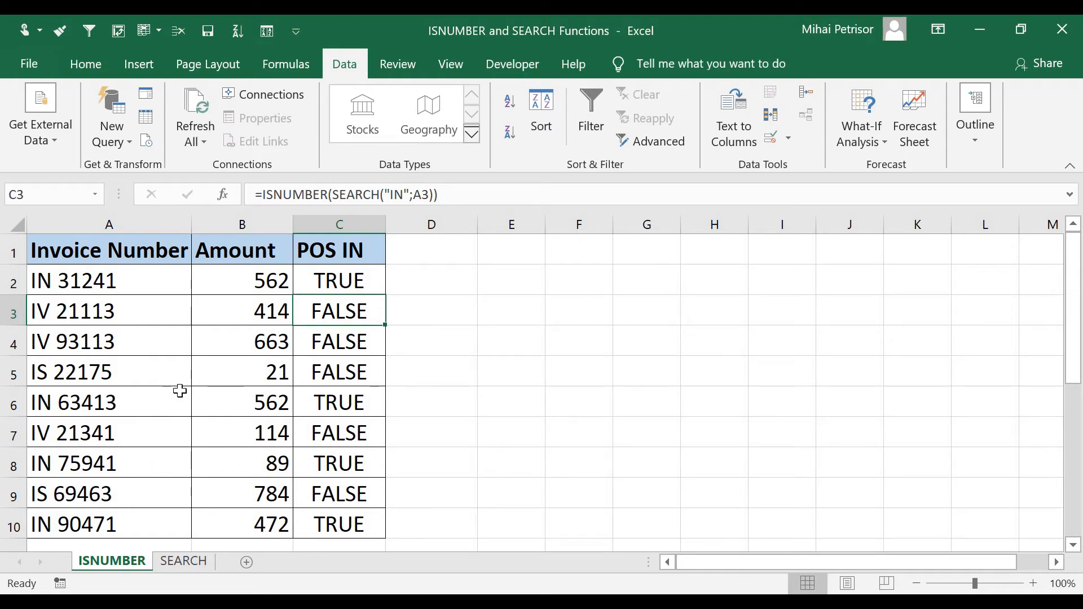
left_click(183, 561)
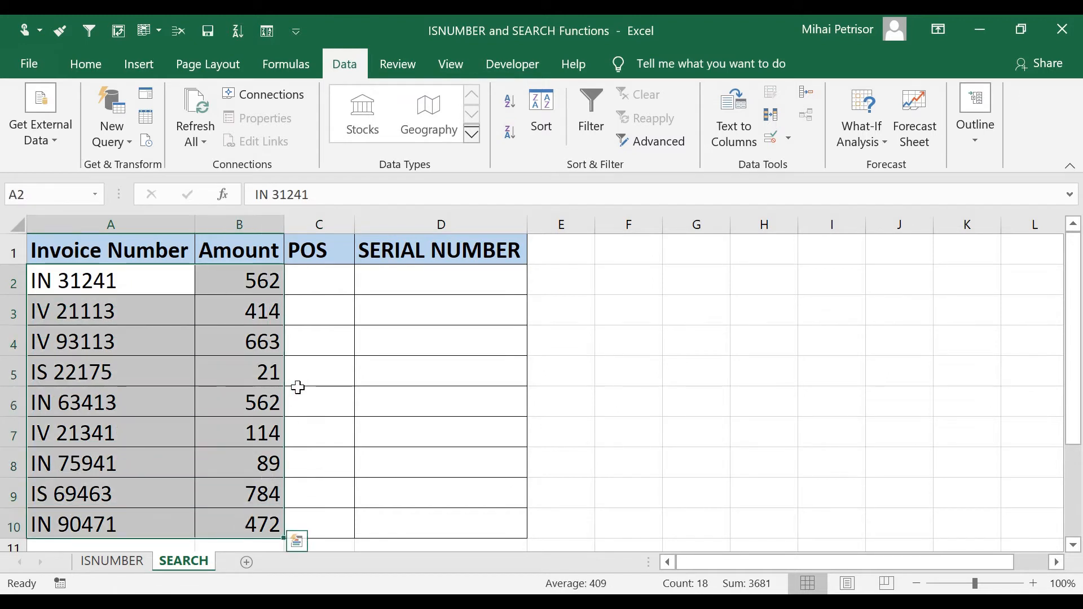
Step: On the SEARCH sheet, inspect the Invoice Number column, then select the first POS and SERIAL NUMBER cells
left_click(318, 280)
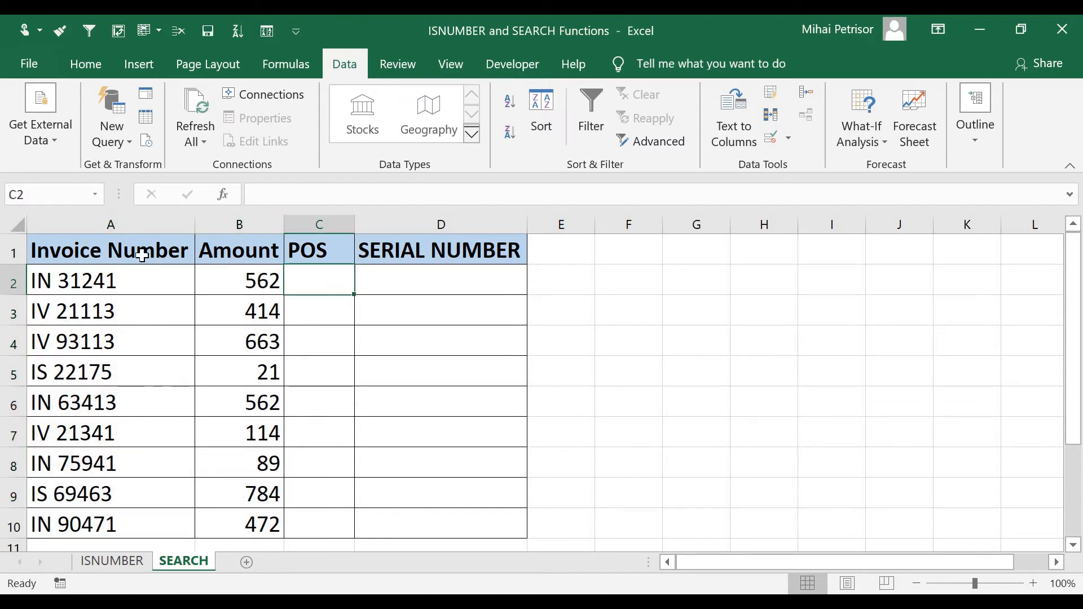
mouse_move(379, 282)
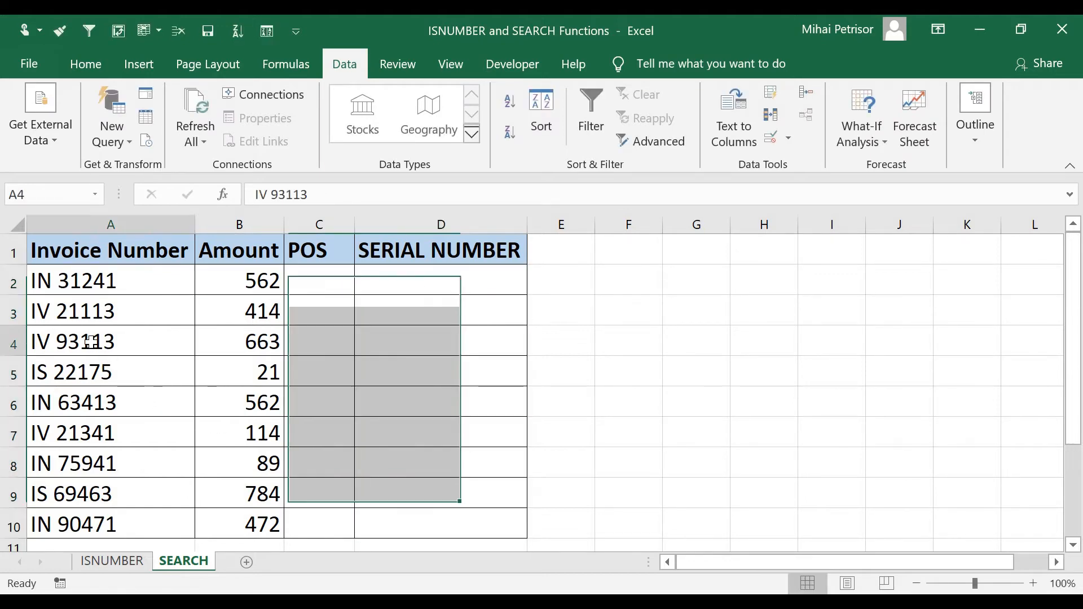
left_click(72, 280)
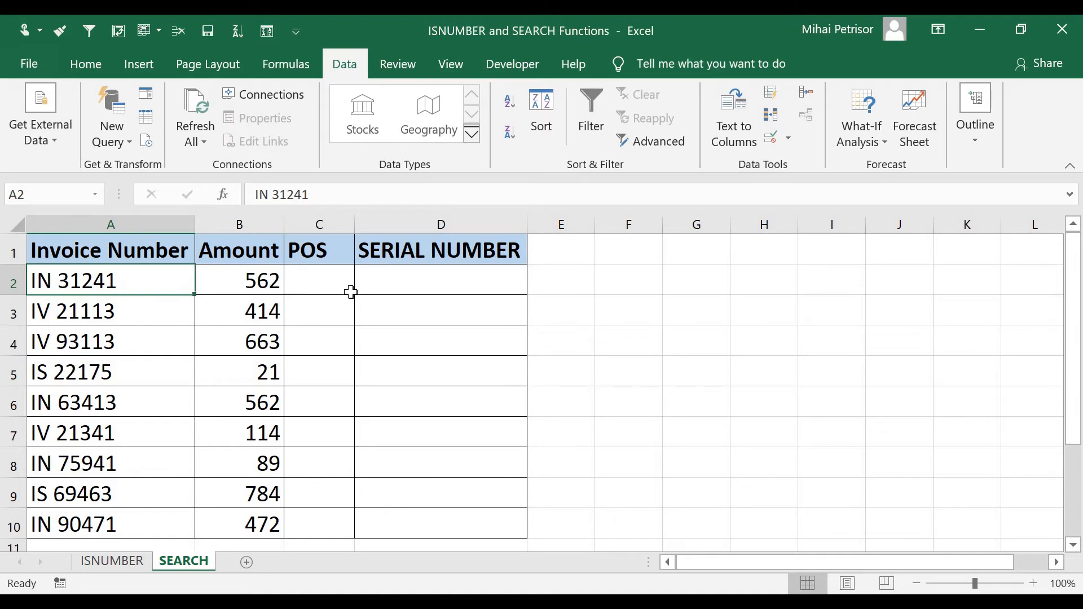
mouse_move(327, 343)
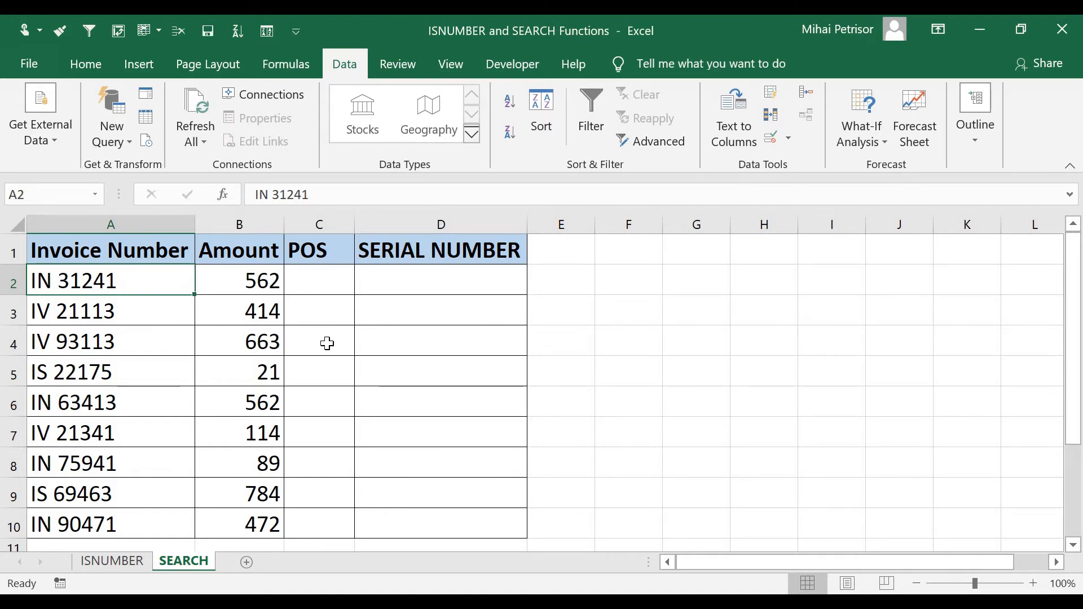
left_click(111, 224)
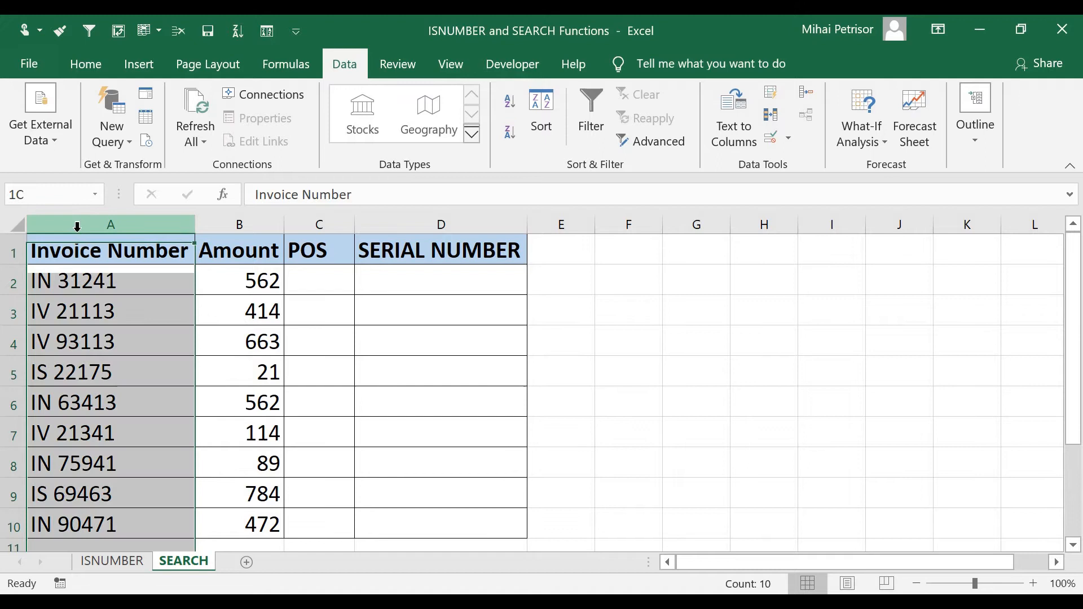
left_click(110, 249)
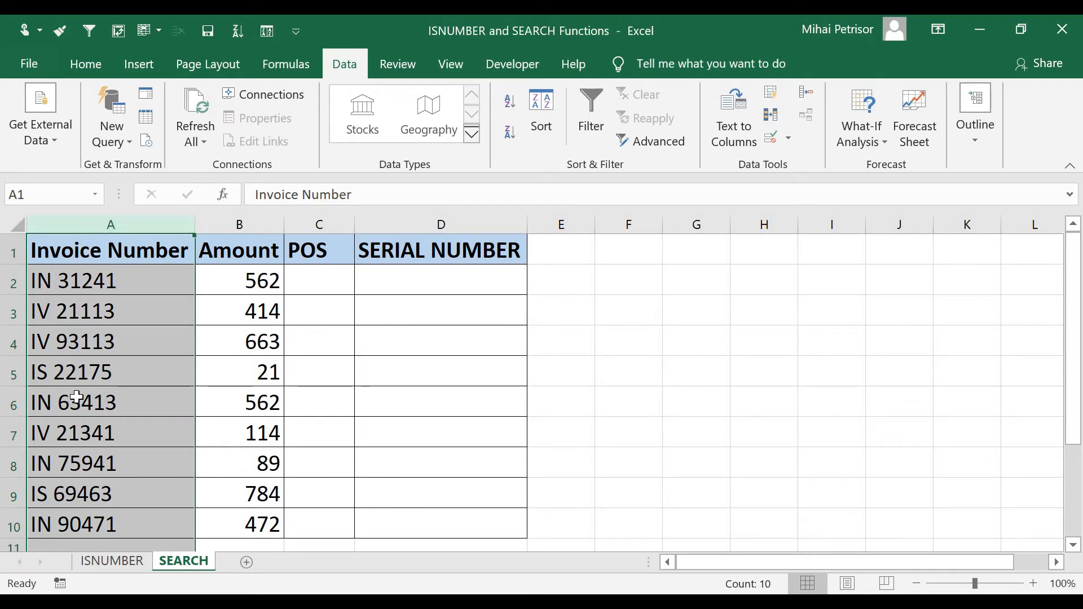
mouse_move(73, 360)
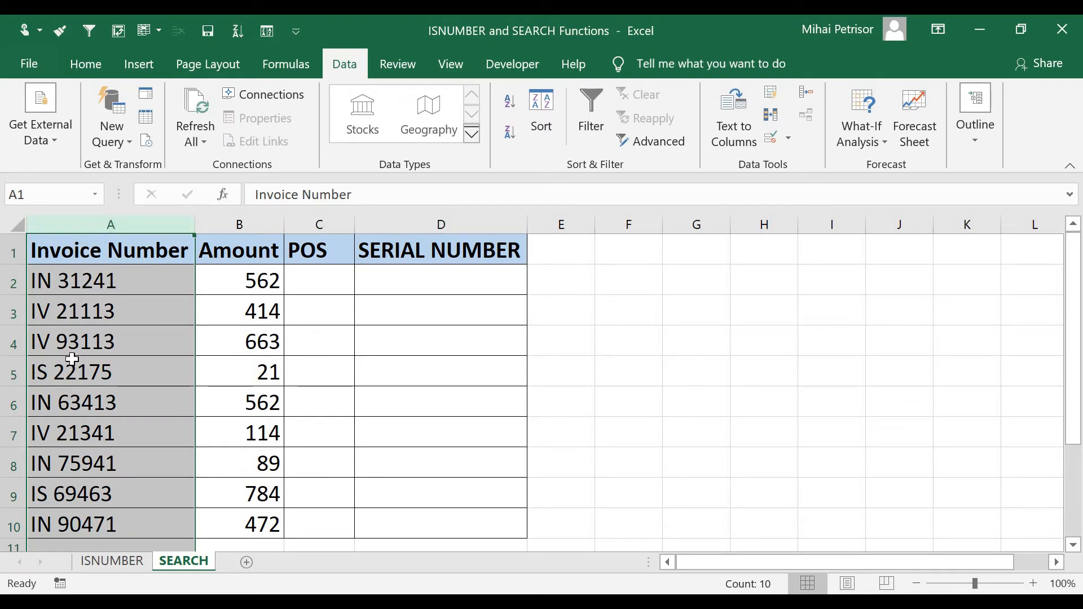
mouse_move(56, 244)
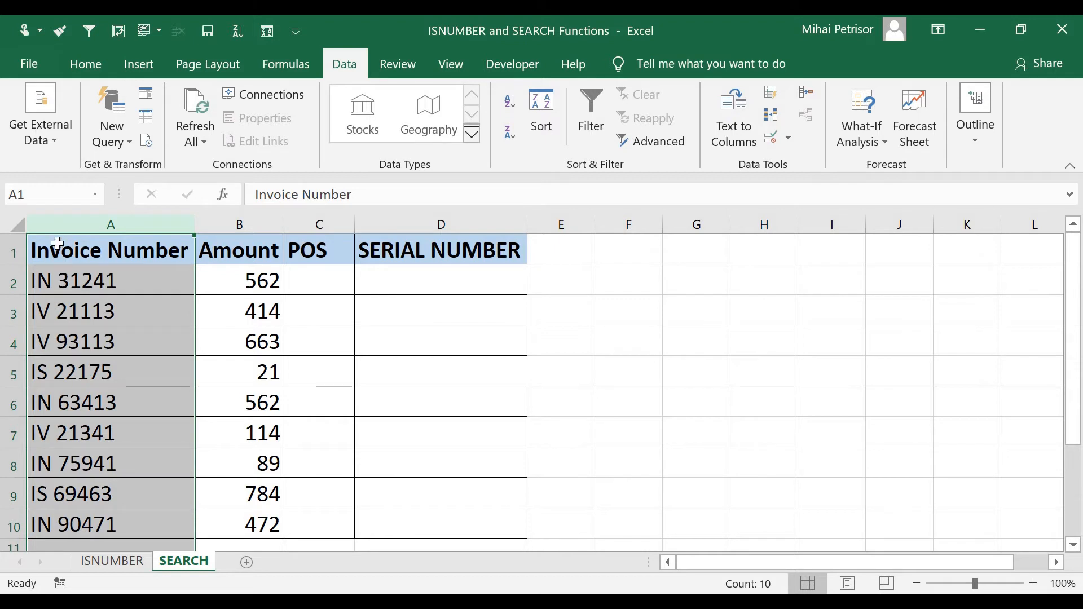
mouse_move(69, 341)
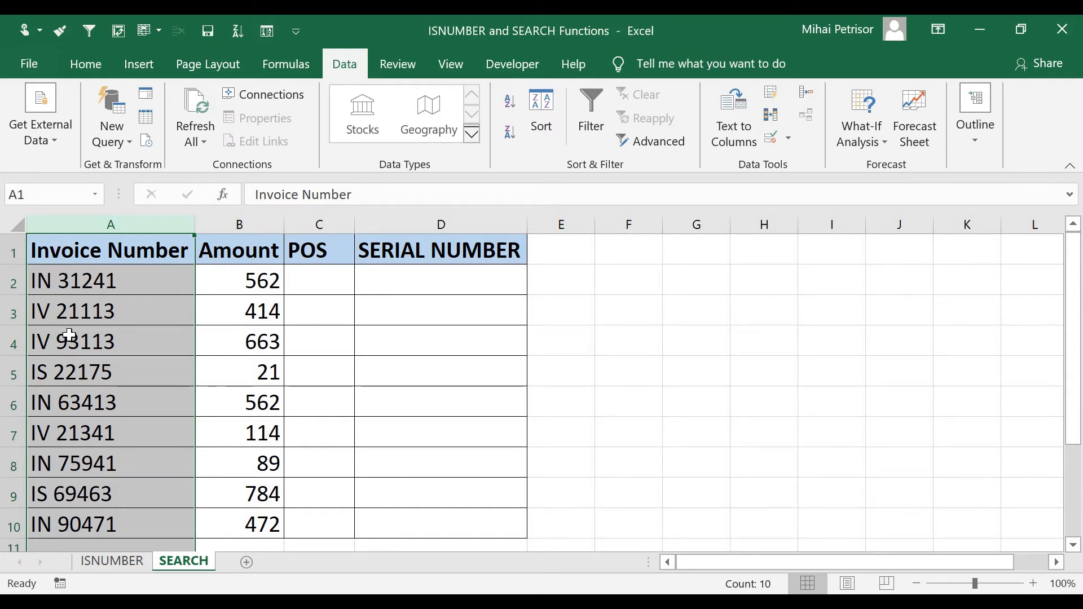
left_click(318, 280)
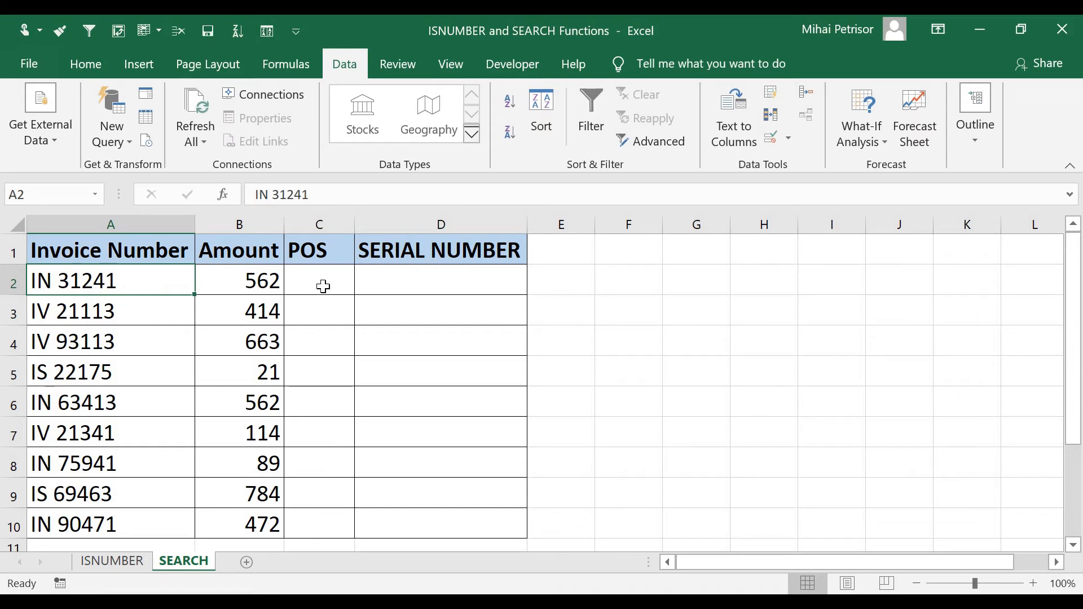
left_click(318, 280)
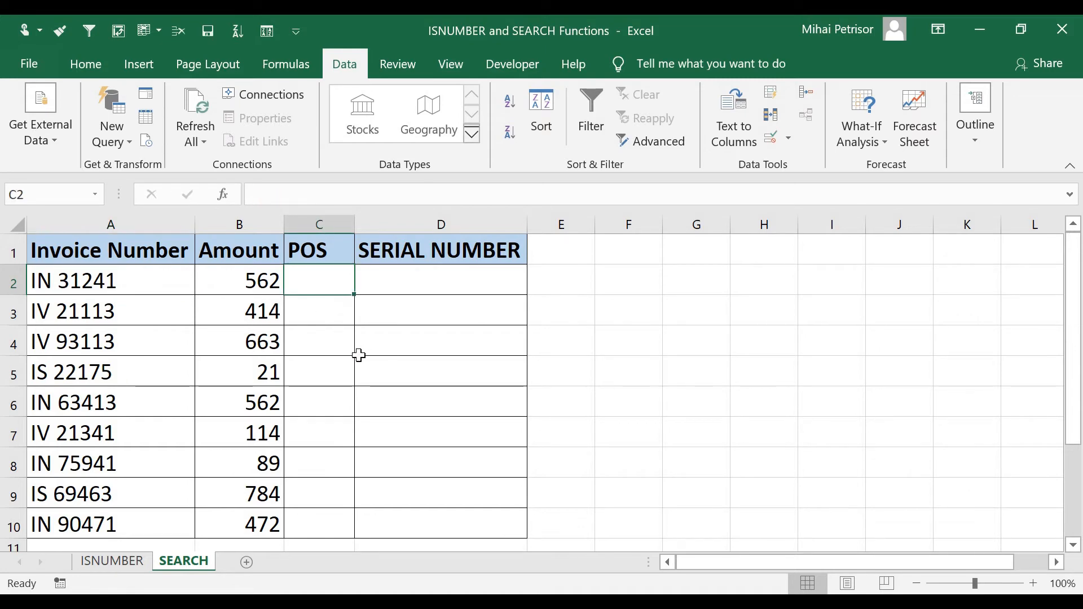
mouse_move(413, 289)
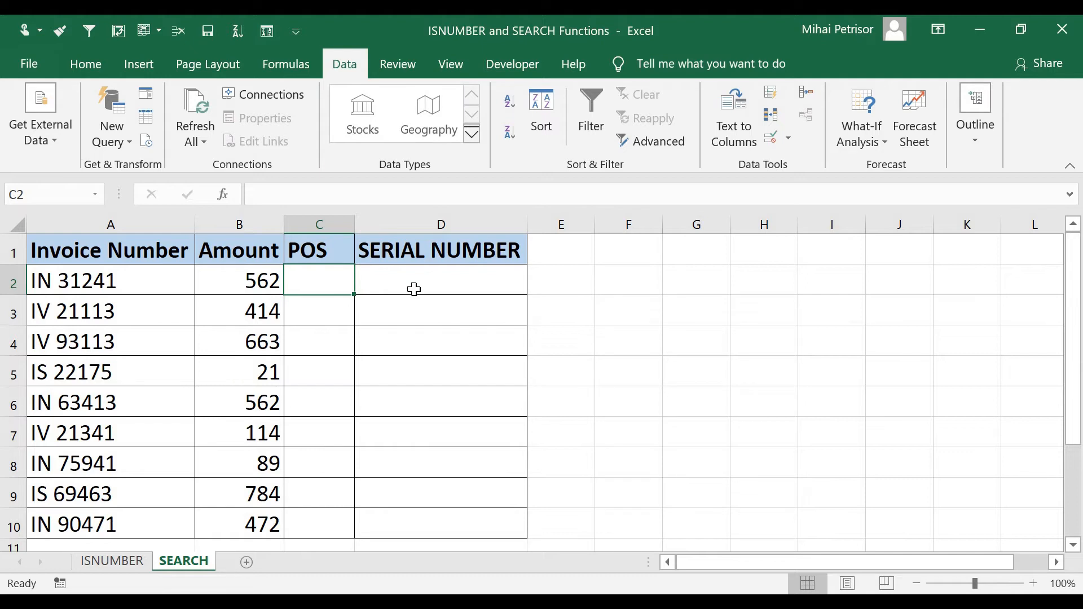
left_click(440, 279)
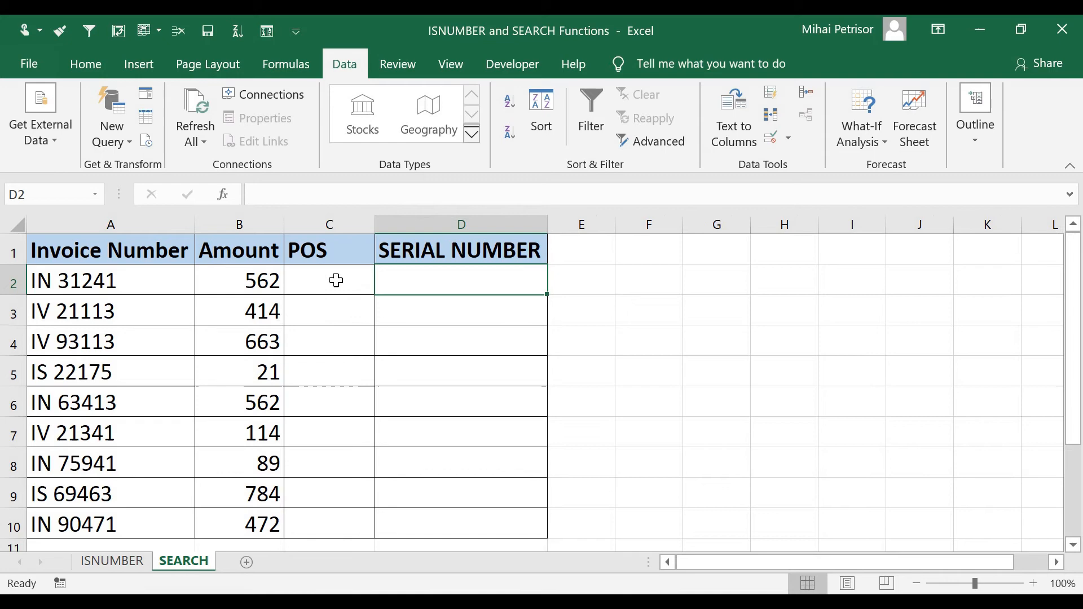
left_click(110, 280)
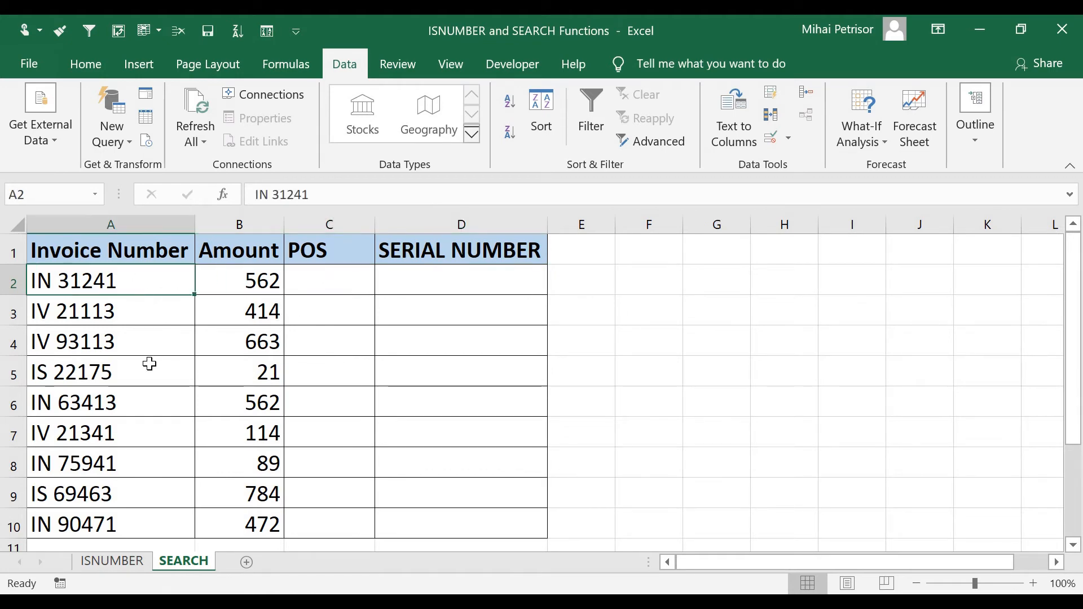
mouse_move(37, 280)
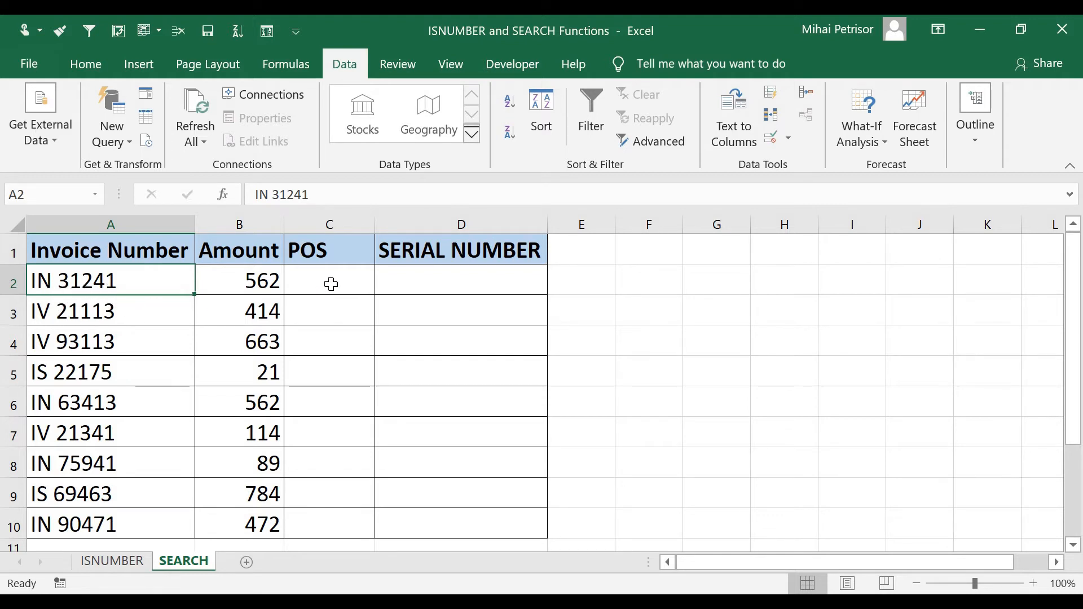
left_click(329, 280)
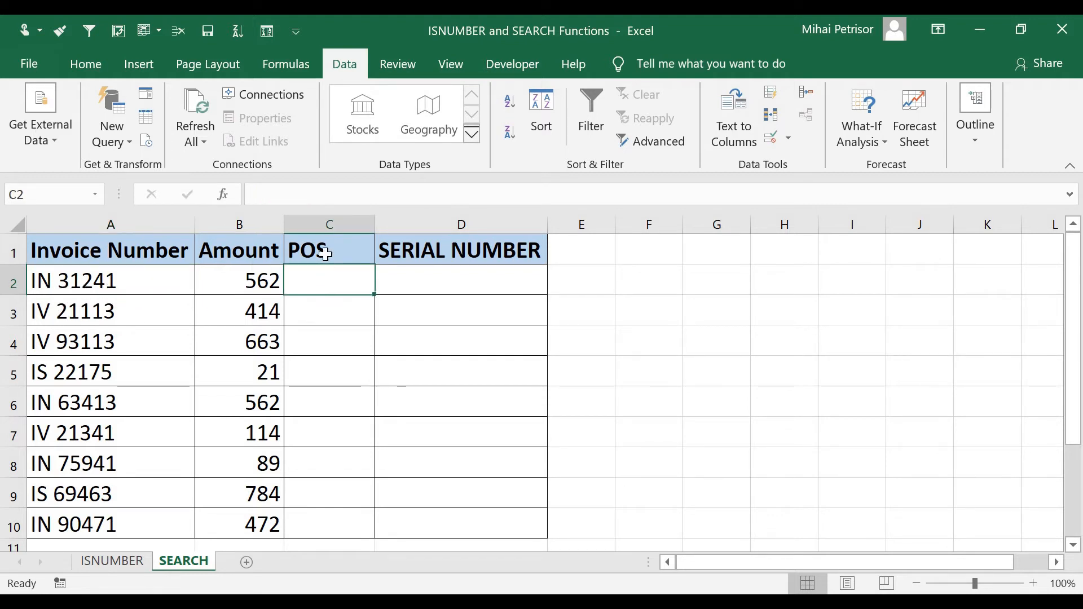
left_click(329, 250)
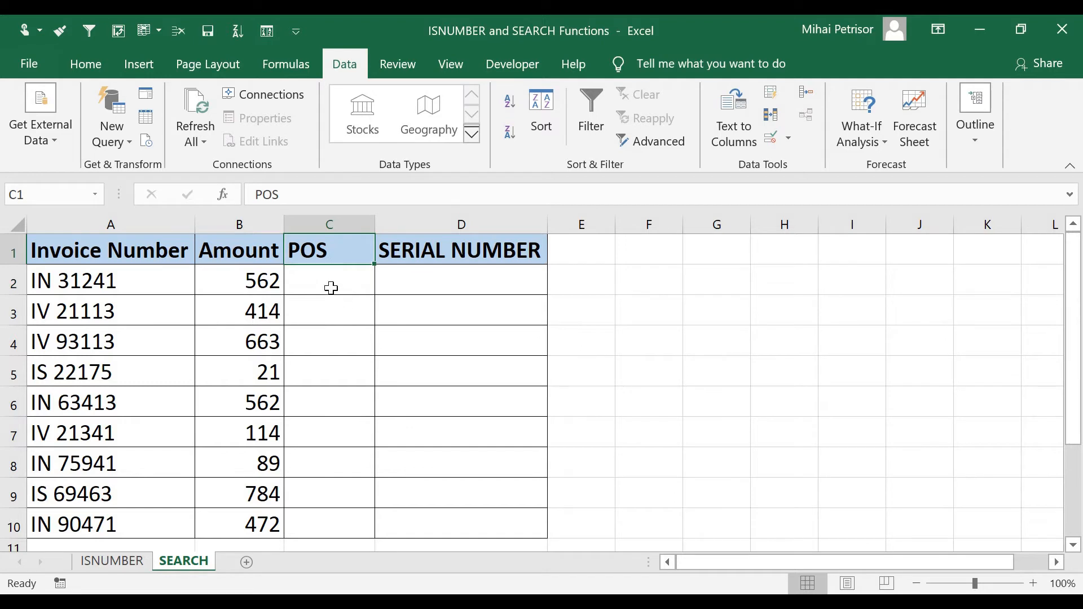
mouse_move(41, 280)
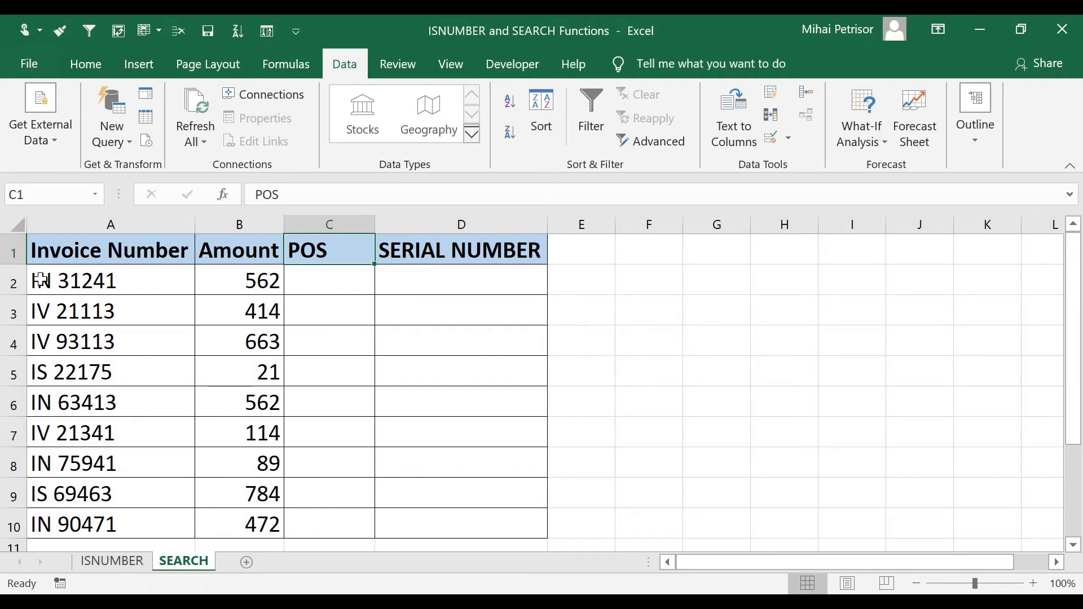
mouse_move(45, 281)
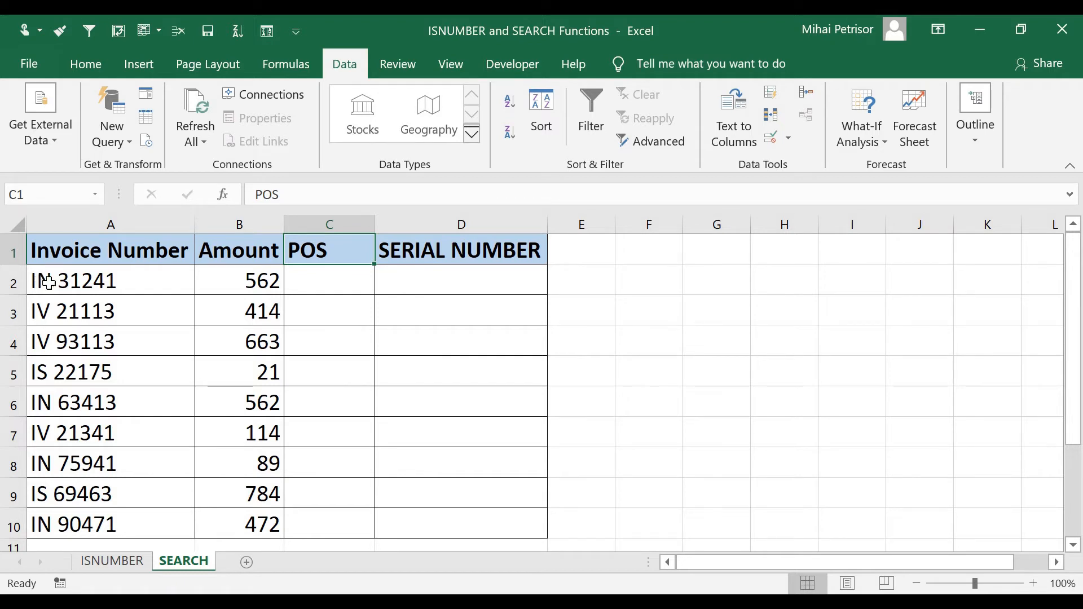
left_click(461, 280)
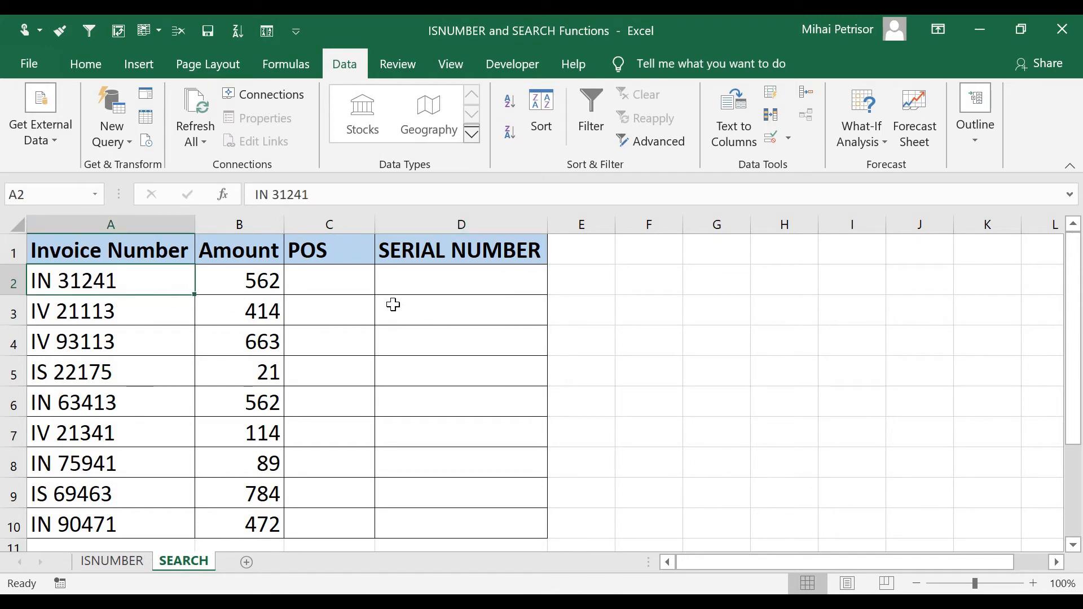
left_click(329, 279)
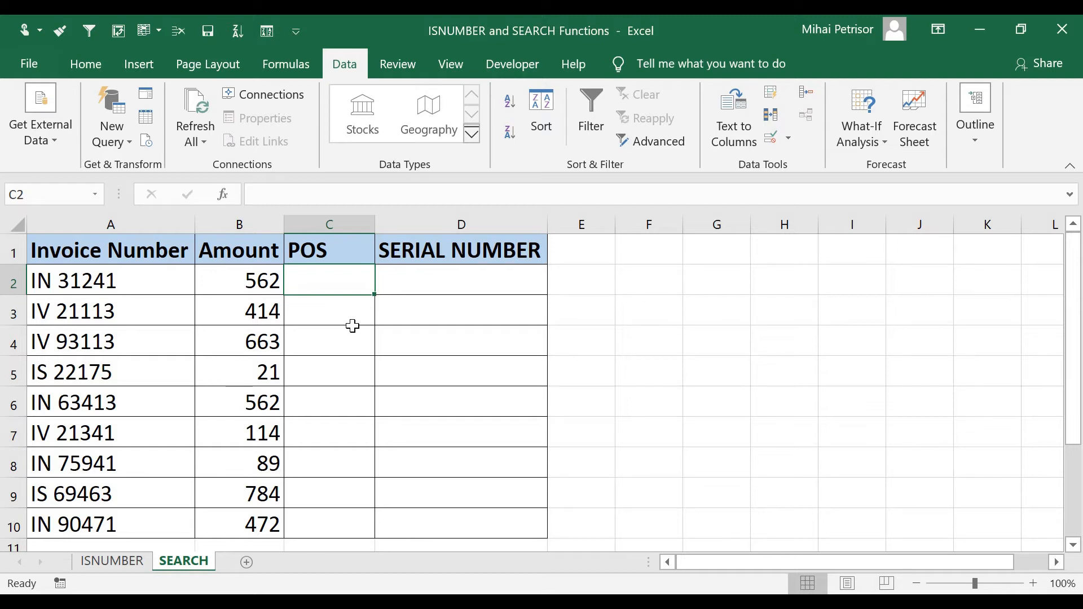
Step: In C2, type =LEFT(A2;SEARCH(" ";A2)), referencing invoice IN 31241 in A2
type("=")
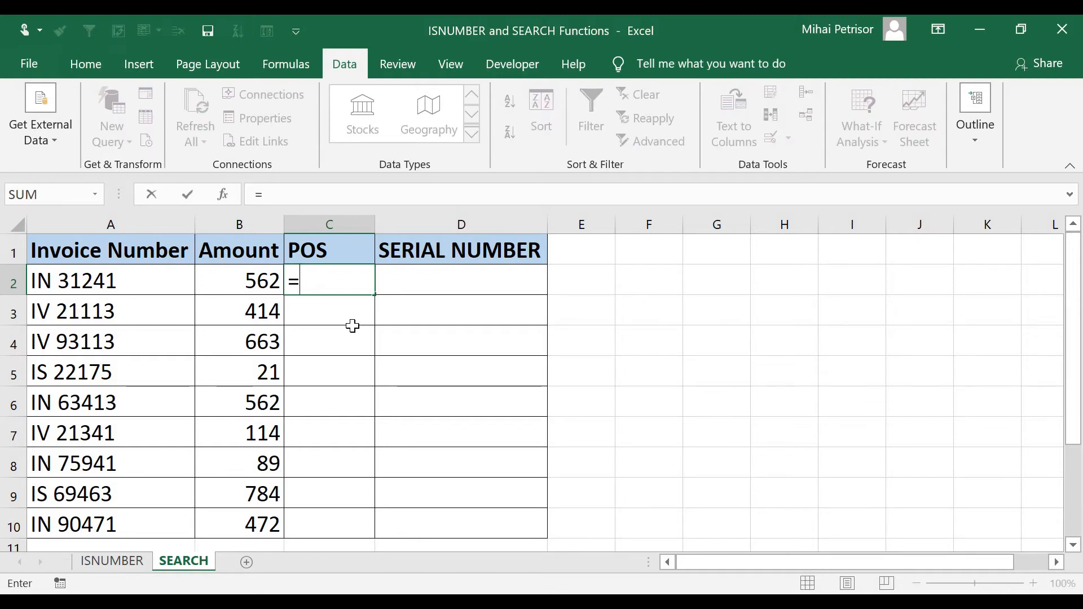
type("LEFT(")
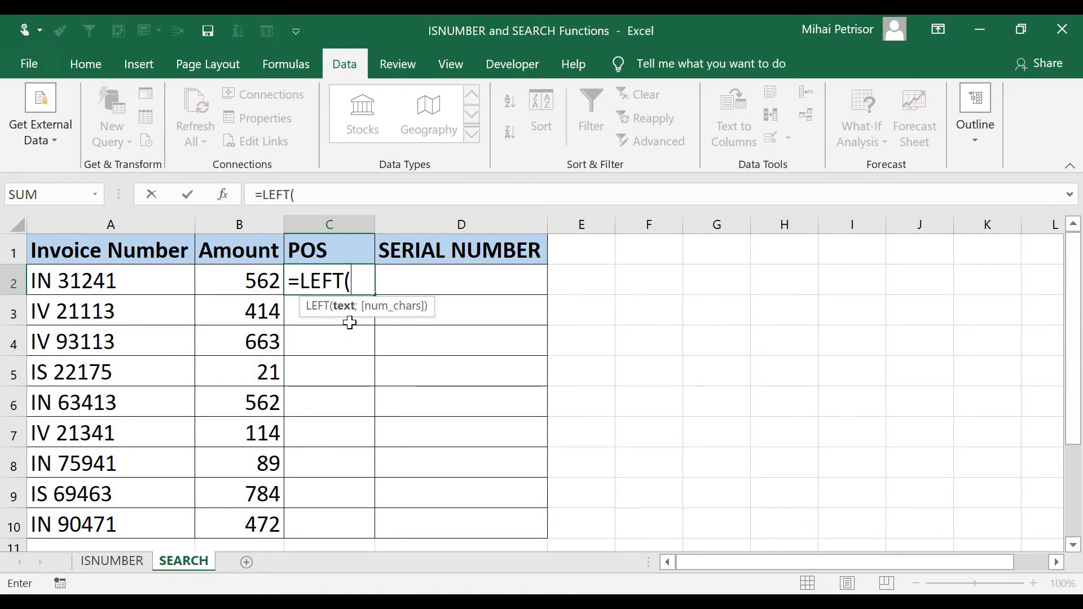
mouse_move(108, 281)
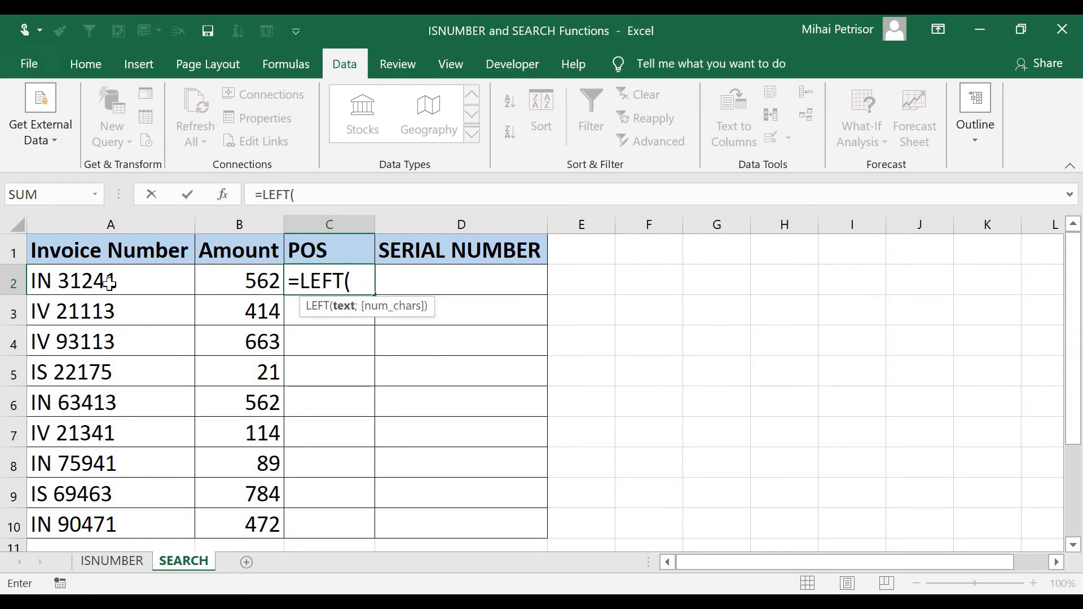
left_click(110, 281)
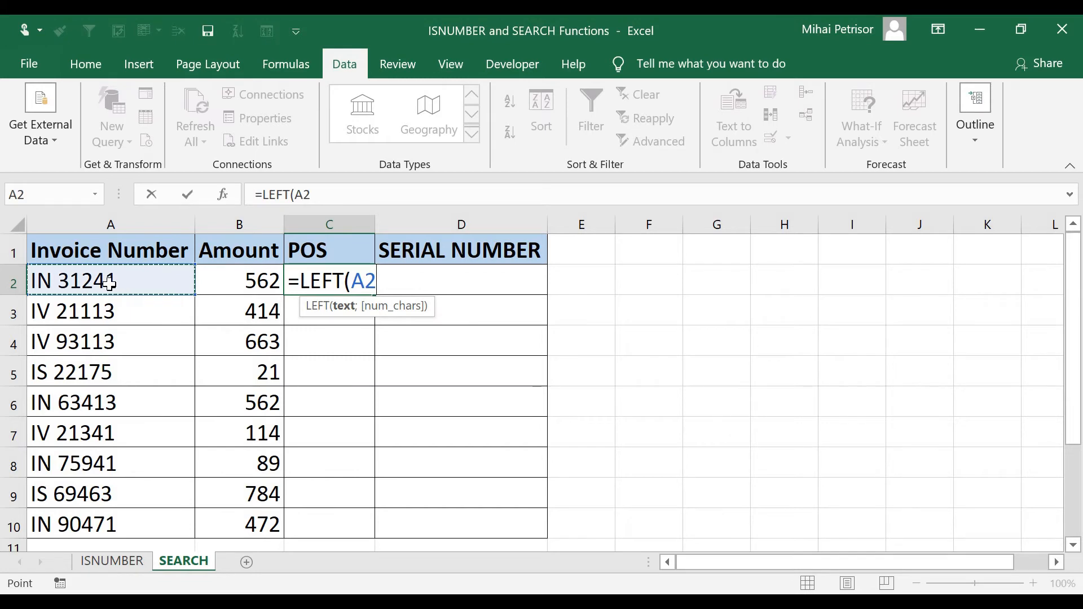
type(";")
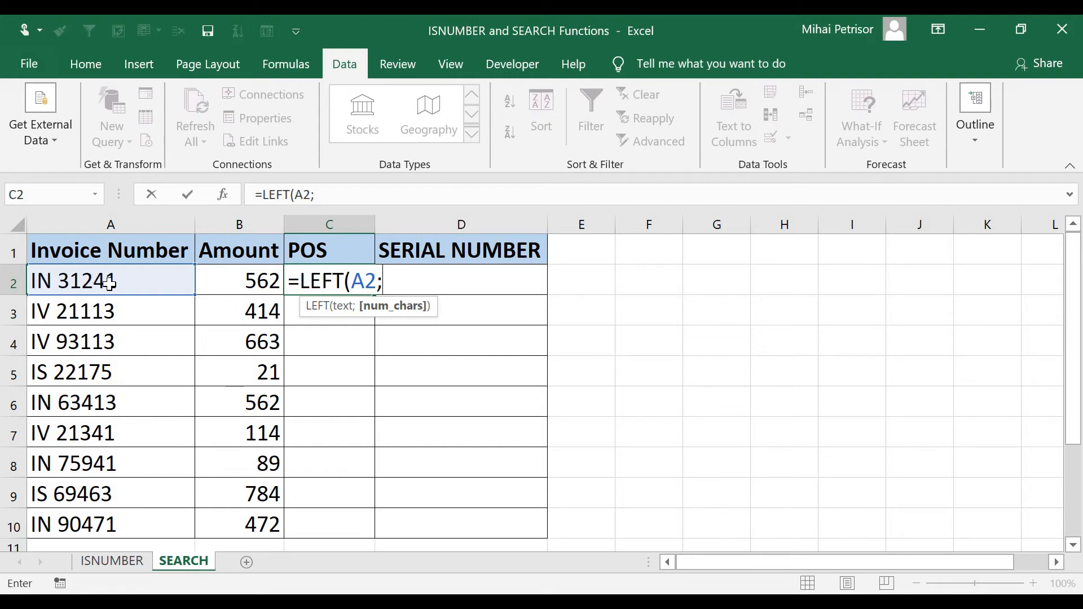
type("sea")
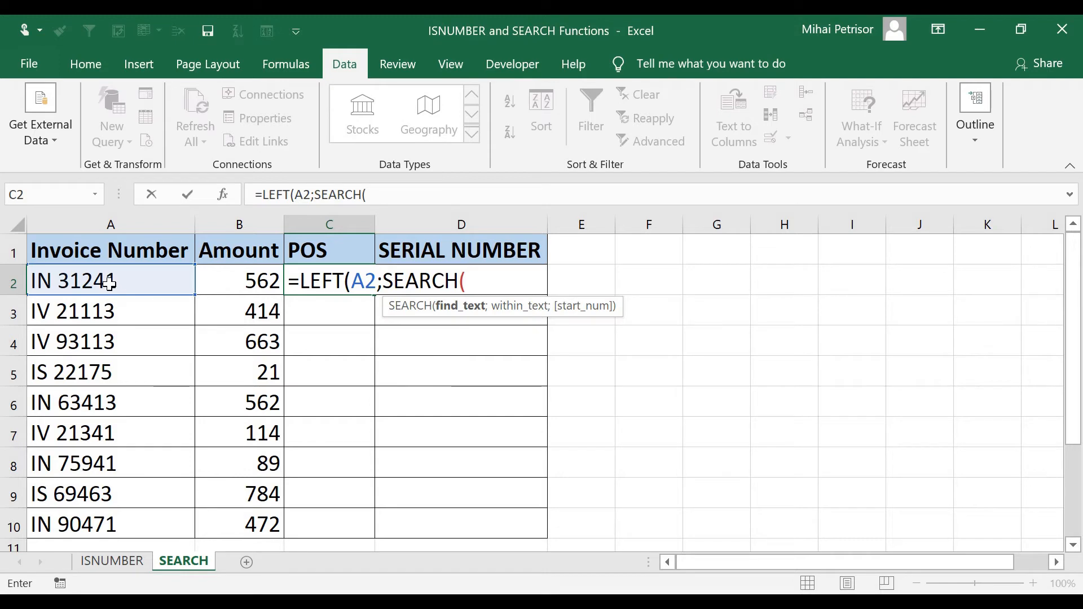
mouse_move(428, 349)
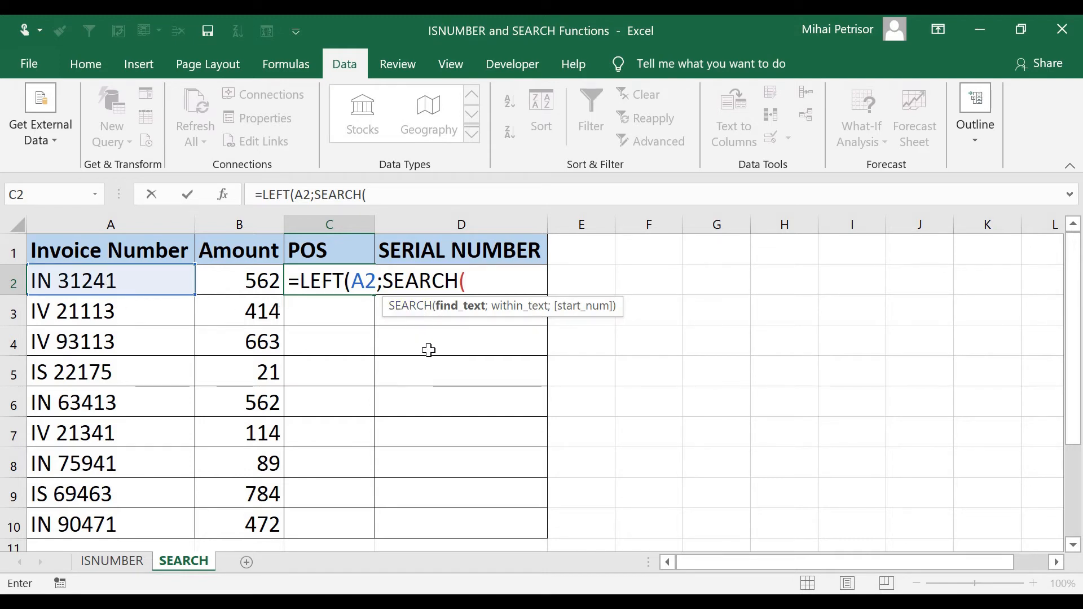
type("\"\"")
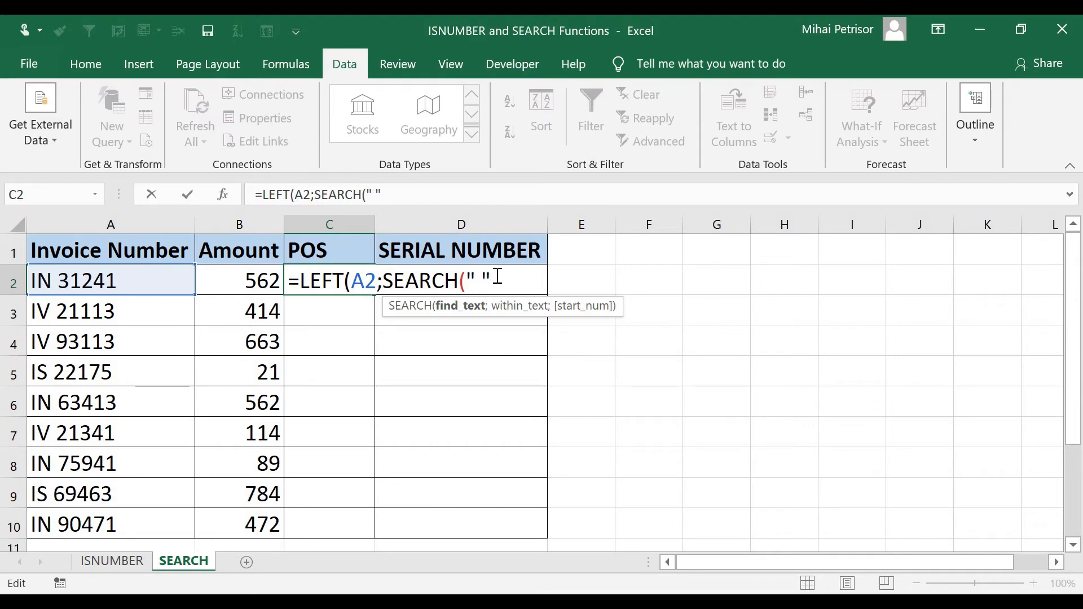
type(";A2")
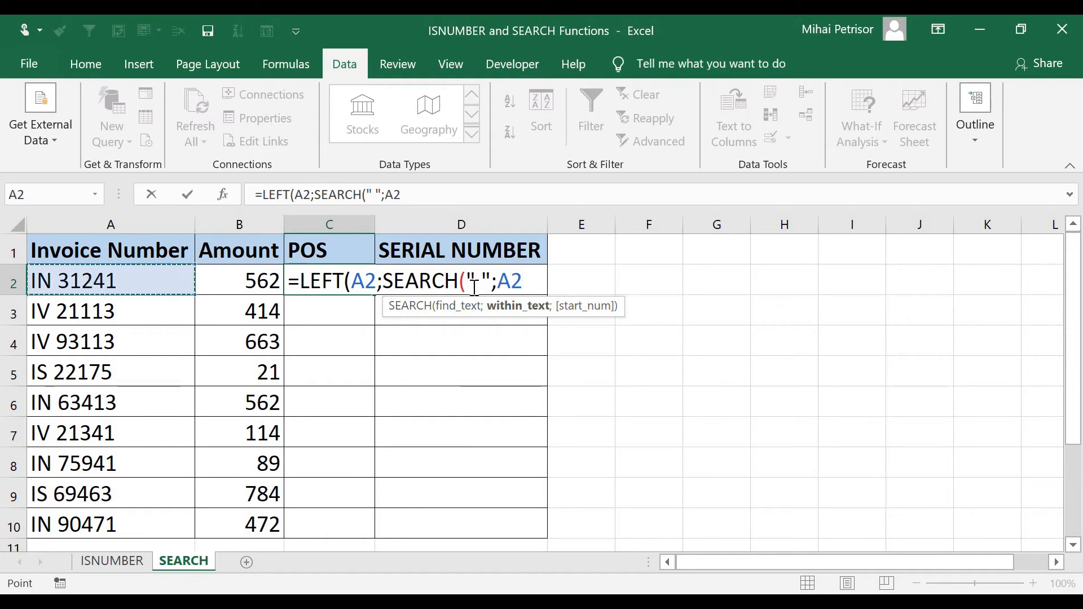
mouse_move(119, 280)
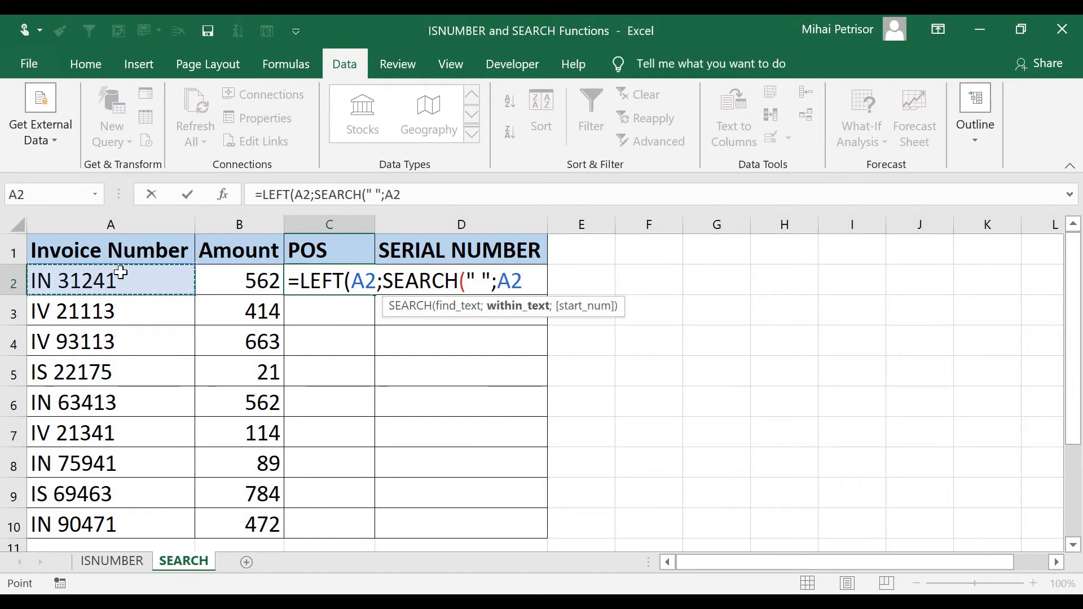
mouse_move(111, 243)
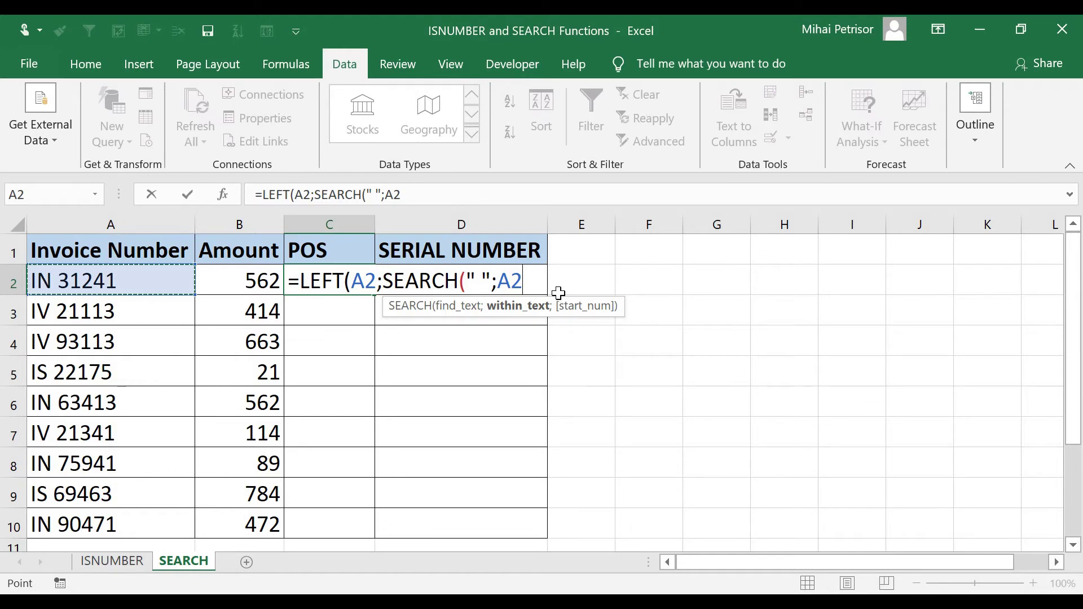
type(")")
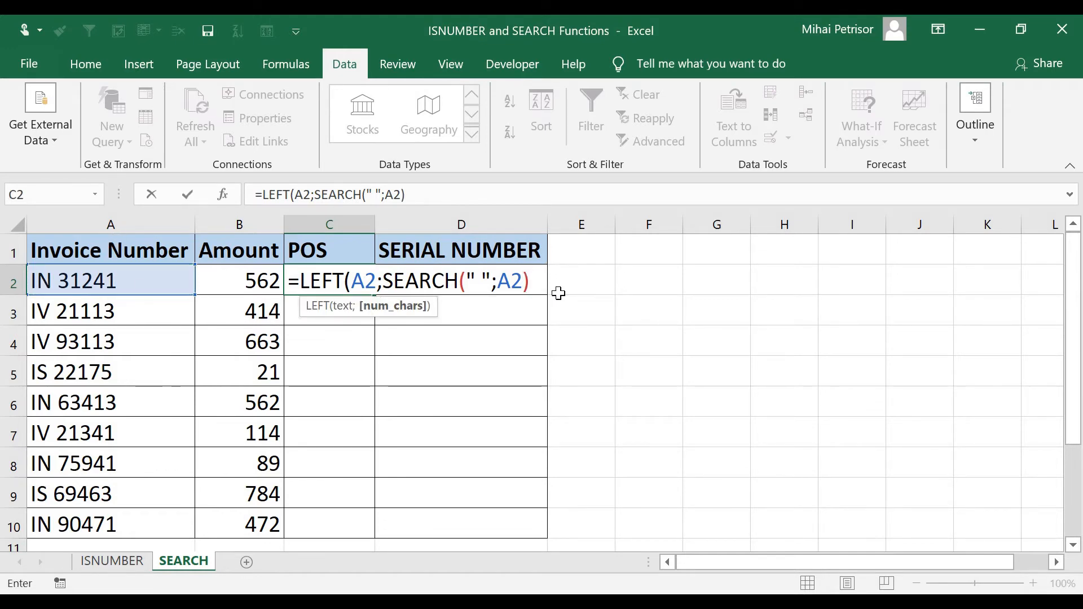
mouse_move(411, 287)
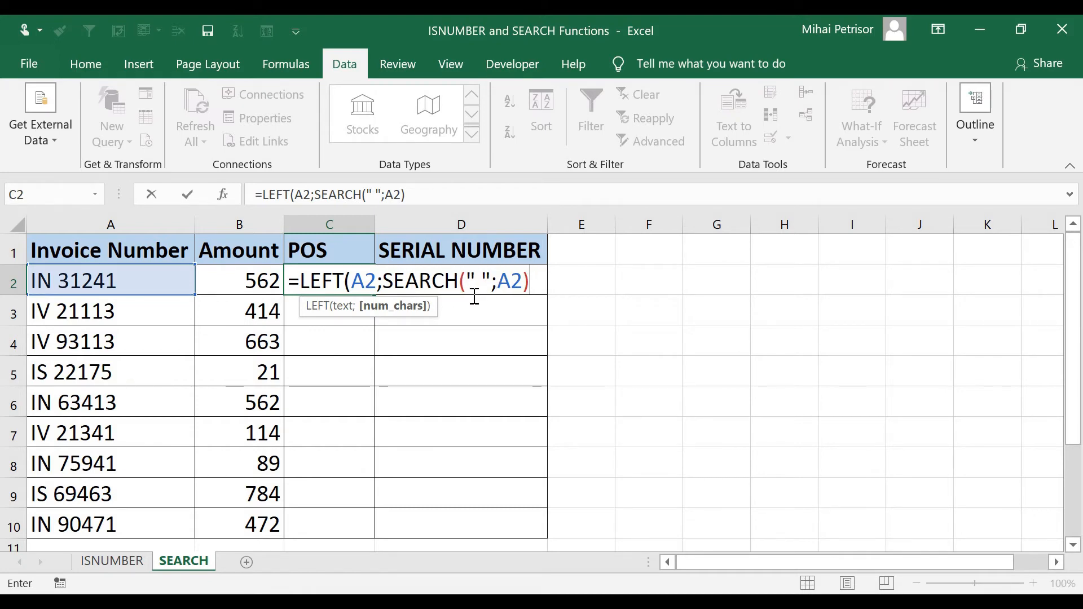
type(")")
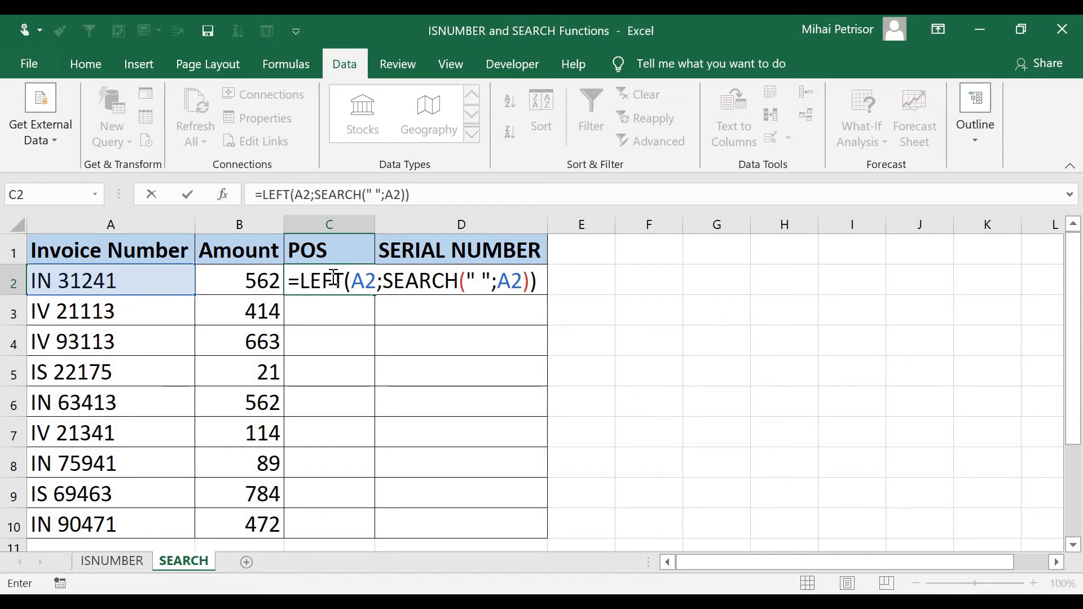
mouse_move(357, 313)
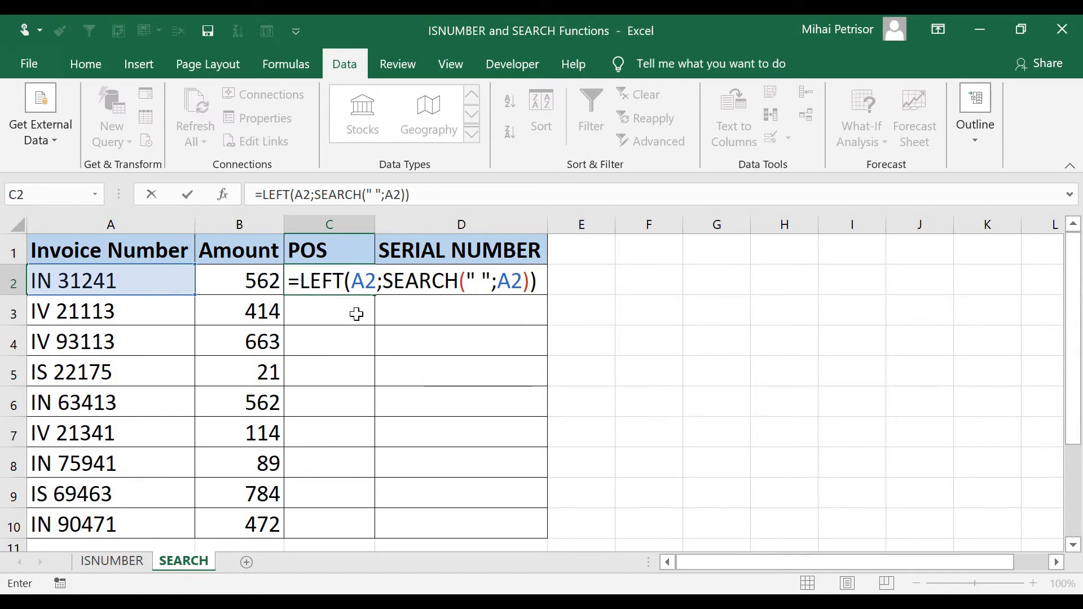
mouse_move(86, 287)
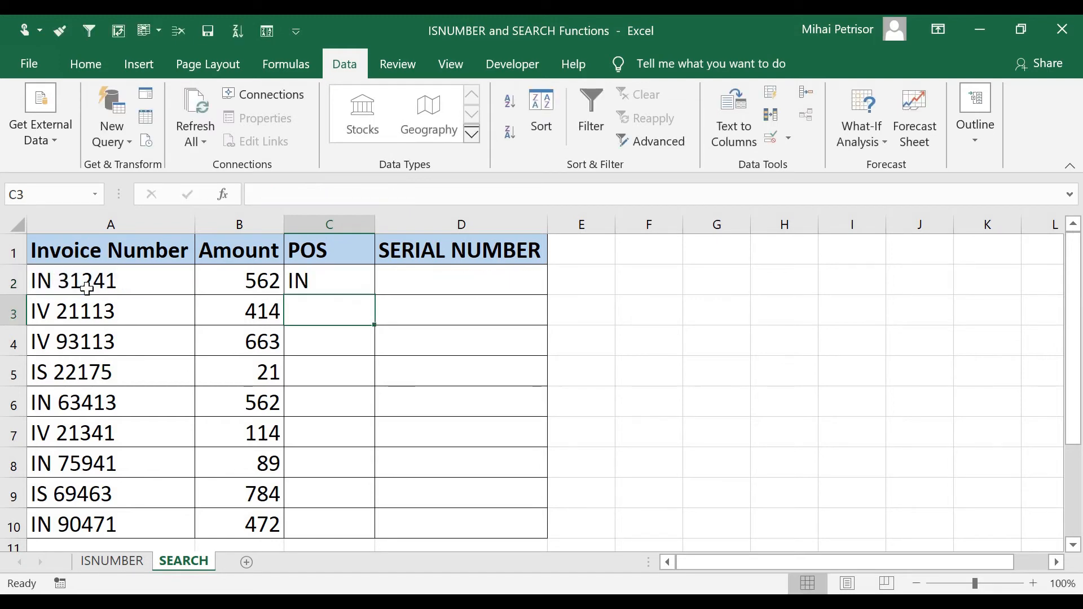
Step: Copy the C2 prefix formula down, filter POS to IS, then clear the filter
left_click(329, 280)
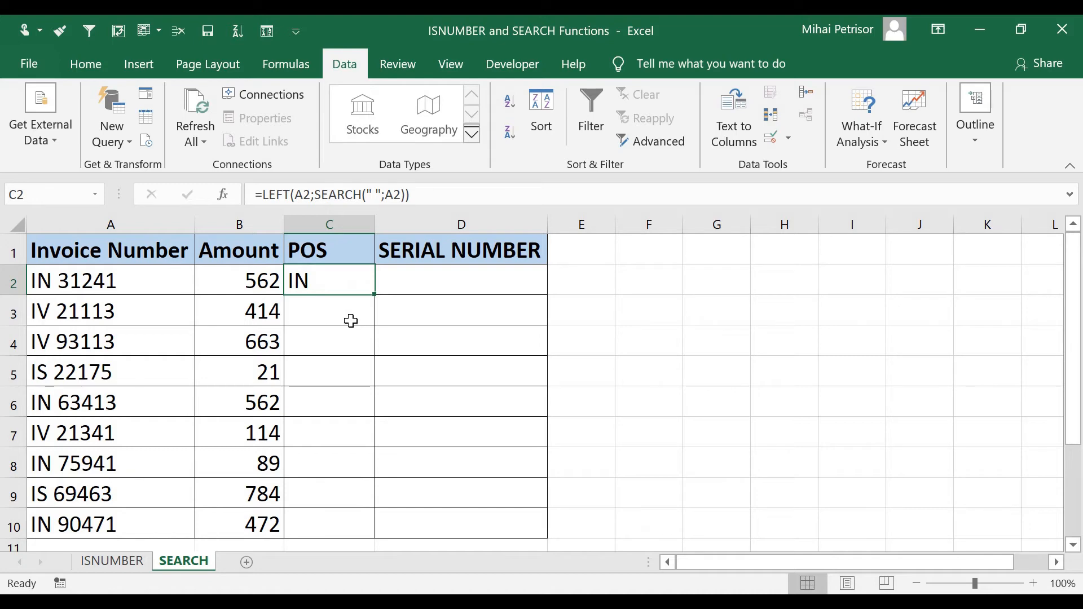
mouse_move(375, 295)
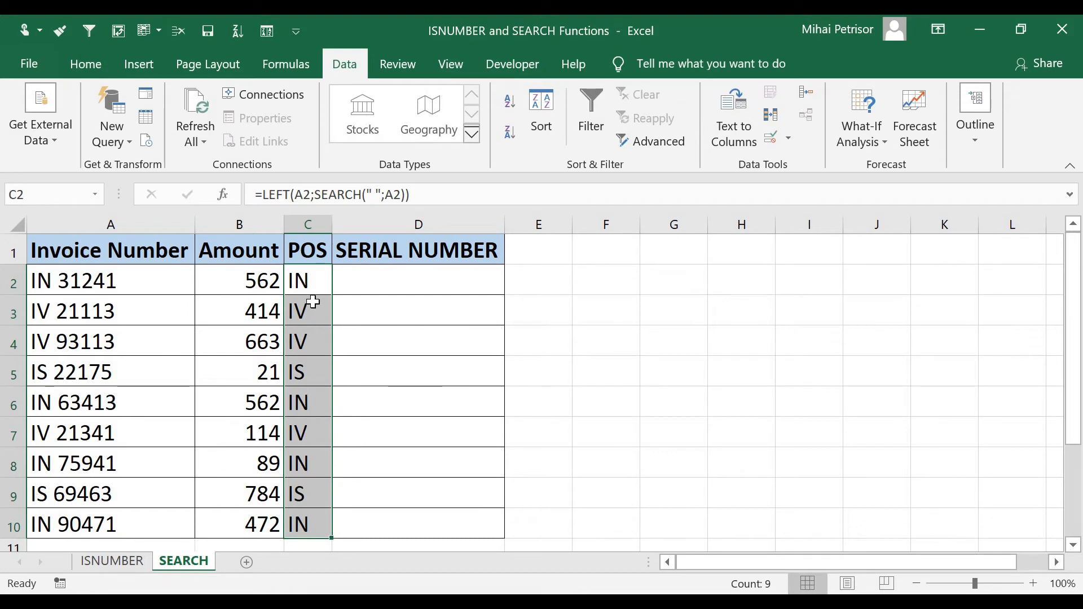
left_click(591, 114)
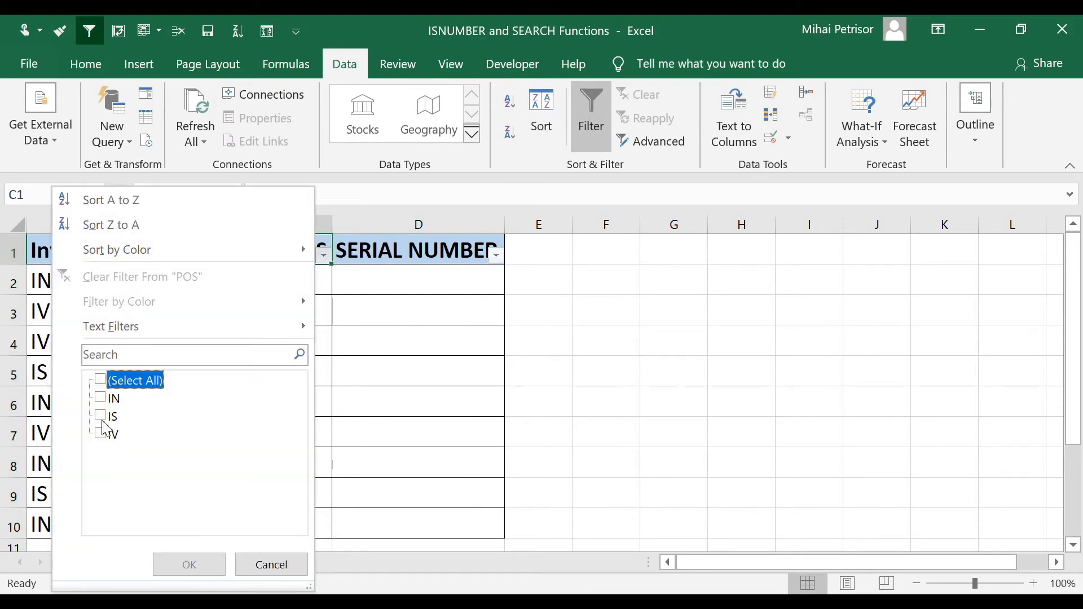
left_click(189, 565)
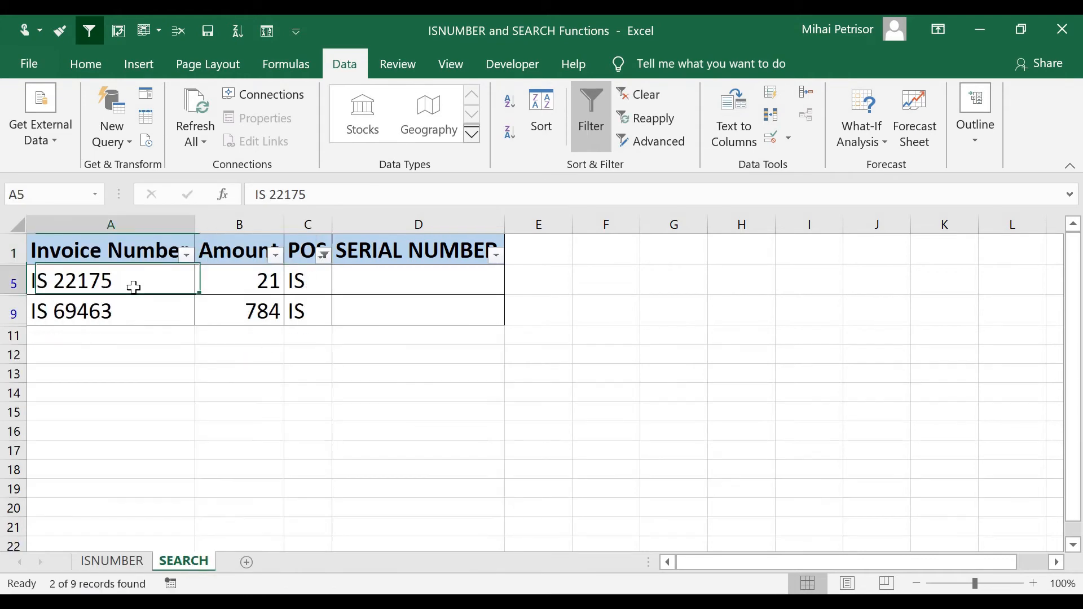
left_click(240, 311)
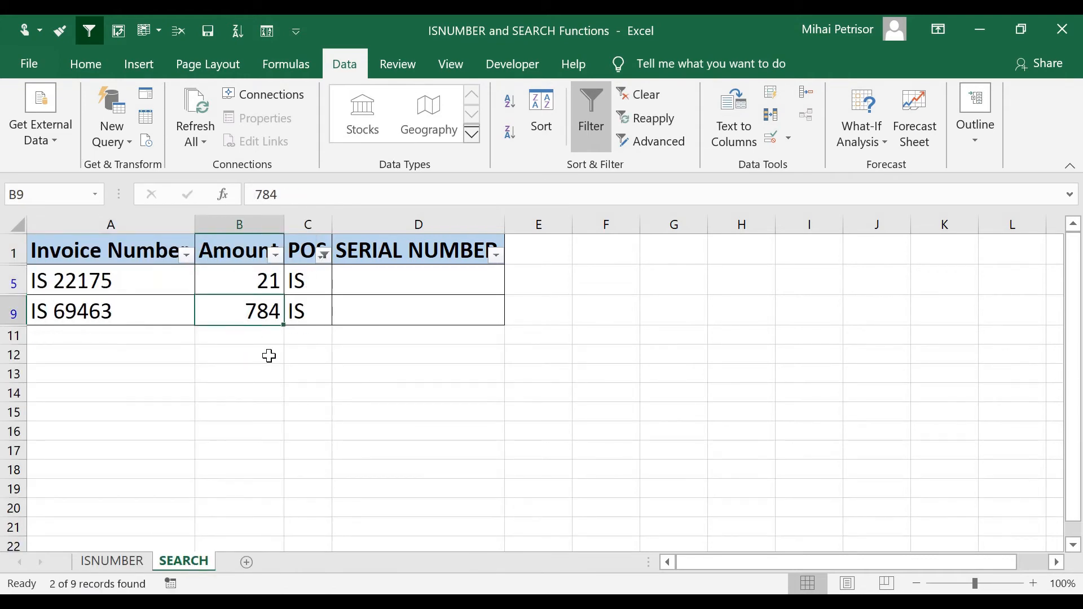
left_click(646, 95)
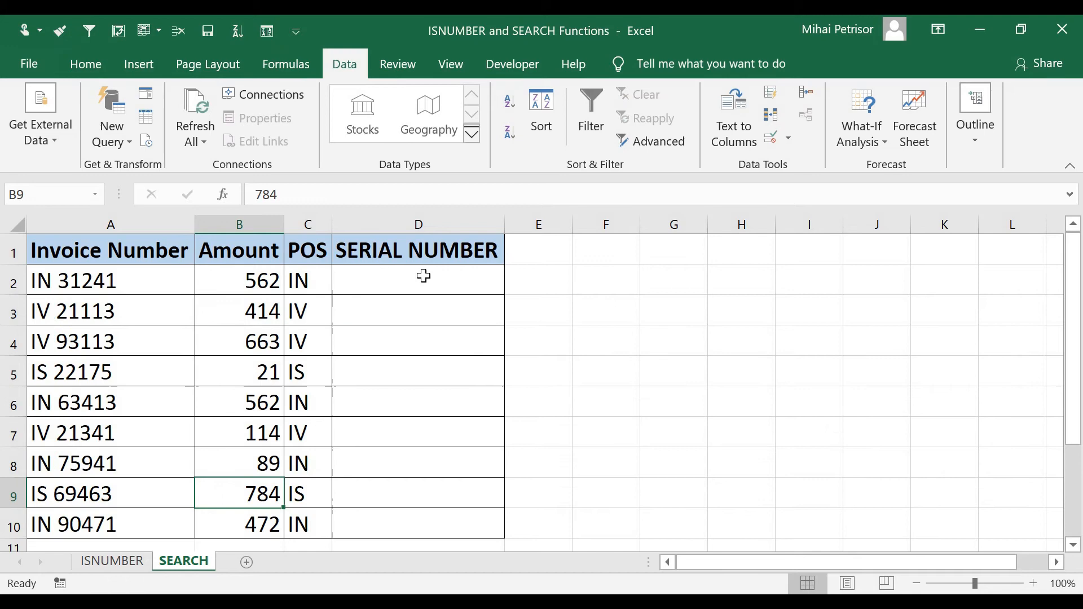
left_click(418, 280)
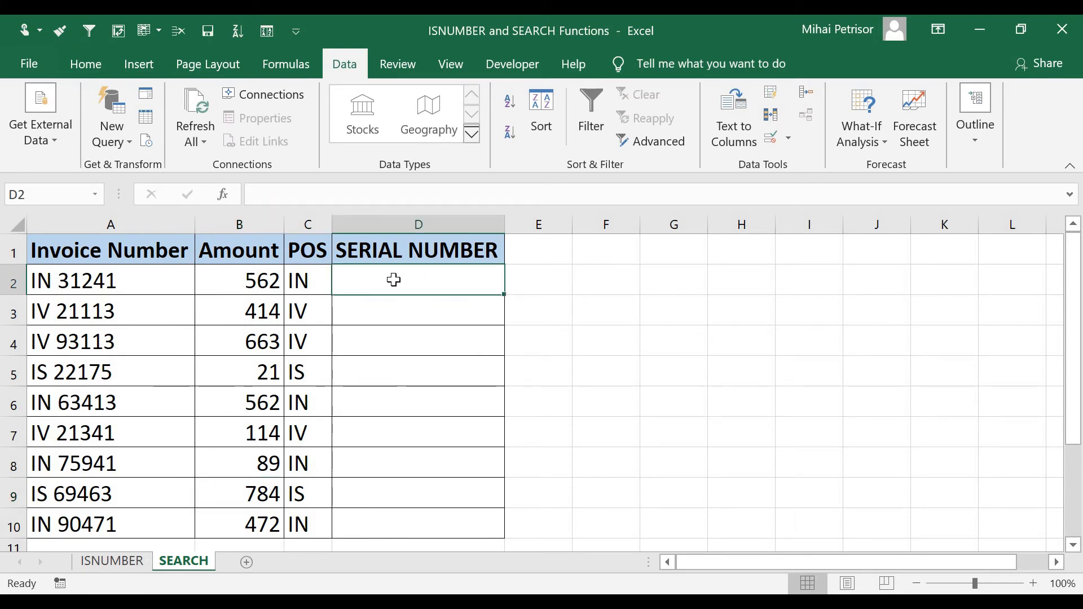
mouse_move(416, 393)
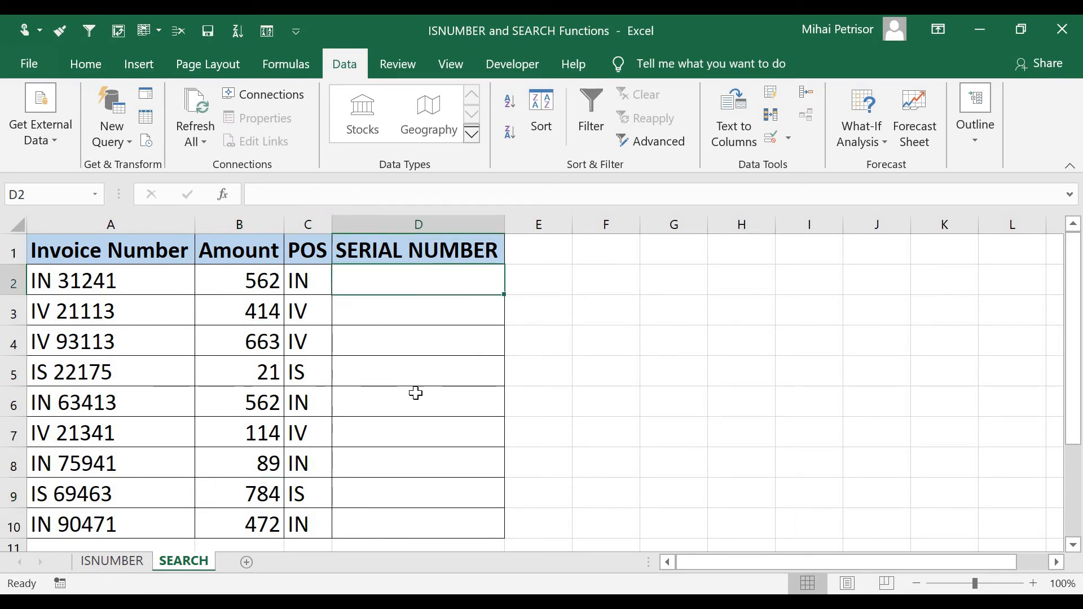
mouse_move(357, 320)
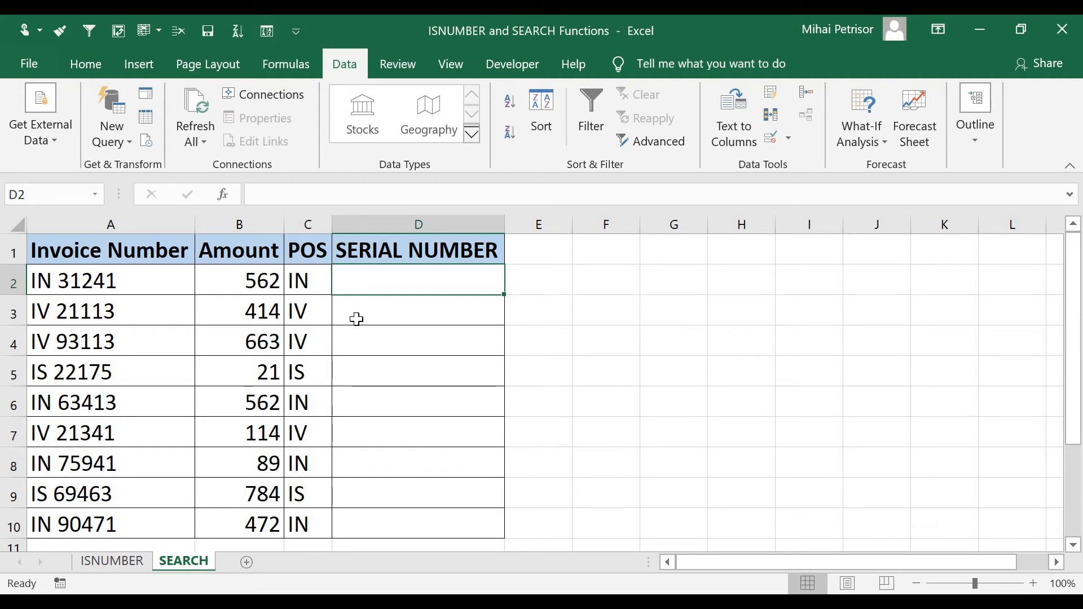
mouse_move(313, 309)
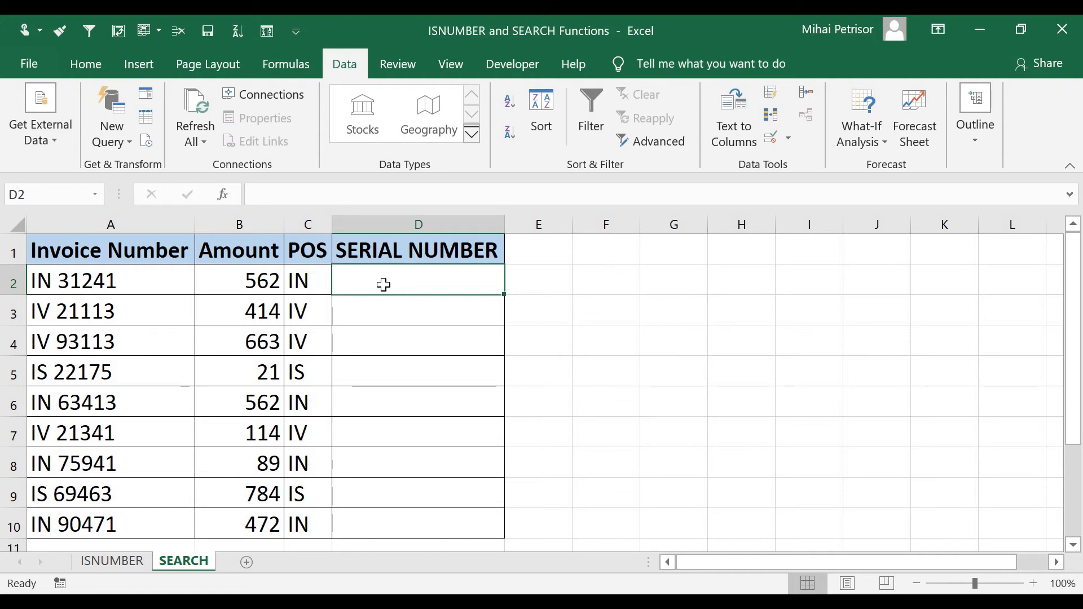
left_click(111, 280)
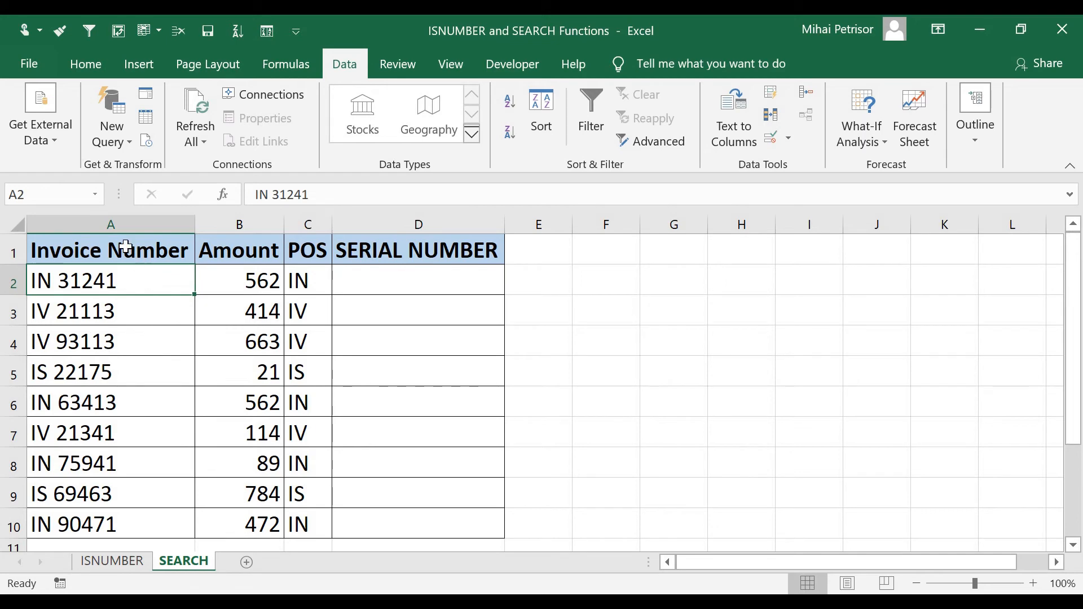
mouse_move(330, 298)
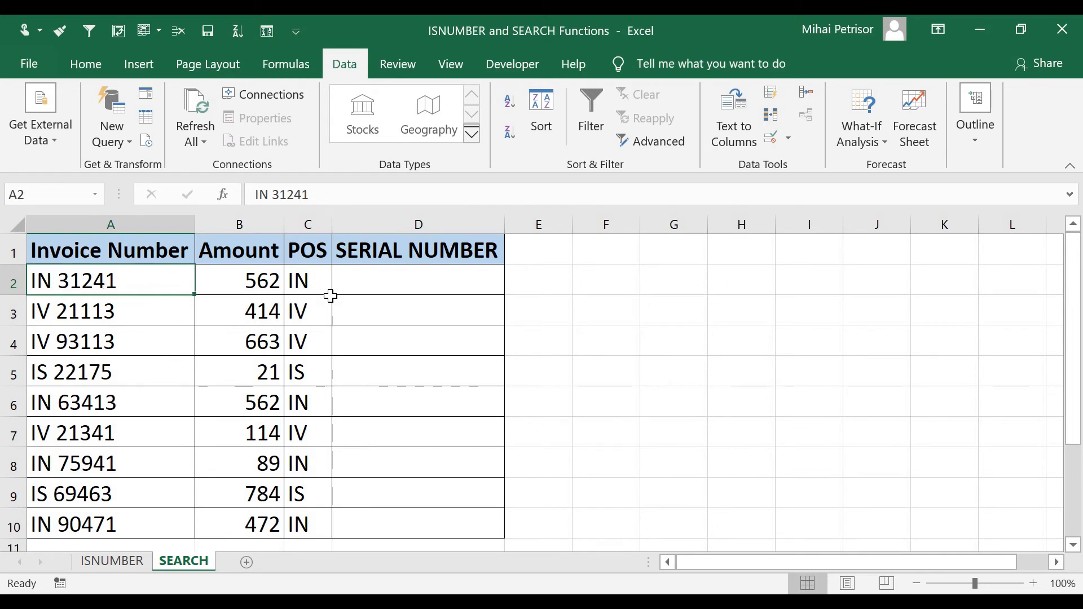
left_click(308, 281)
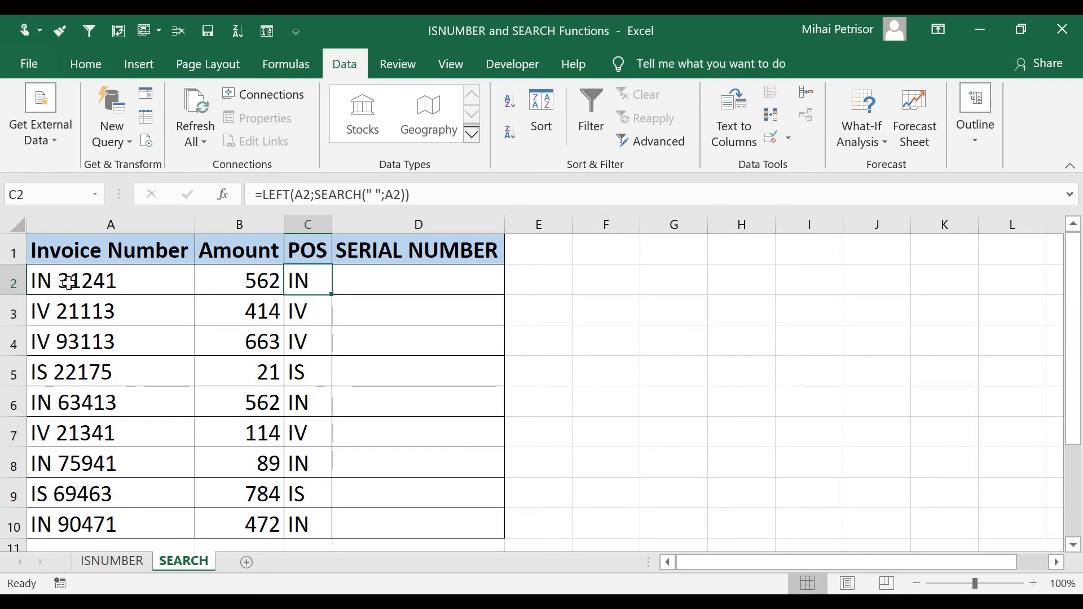
mouse_move(97, 274)
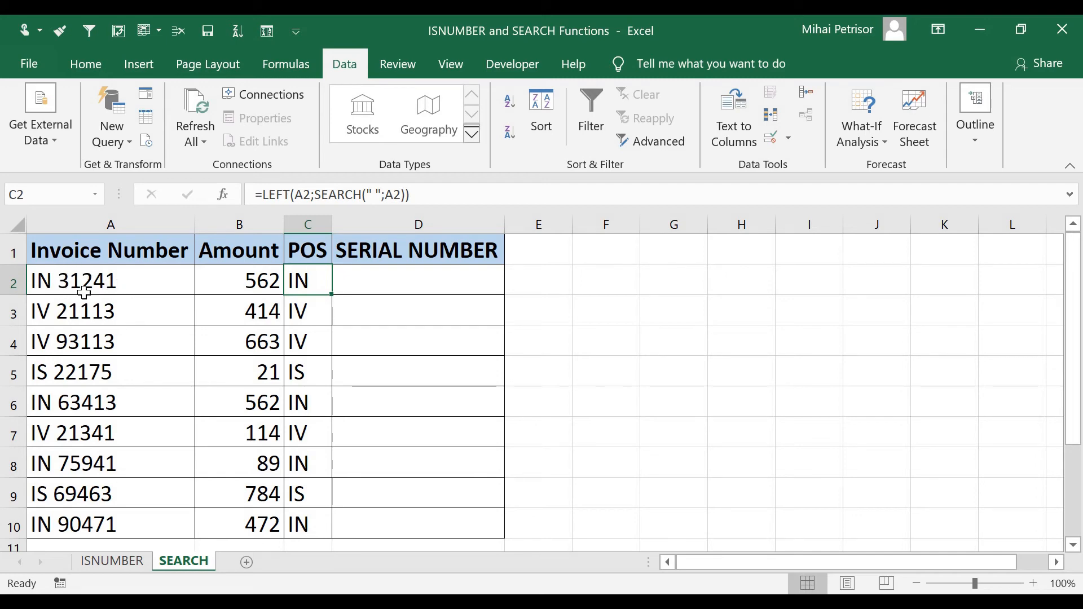
left_click(418, 280)
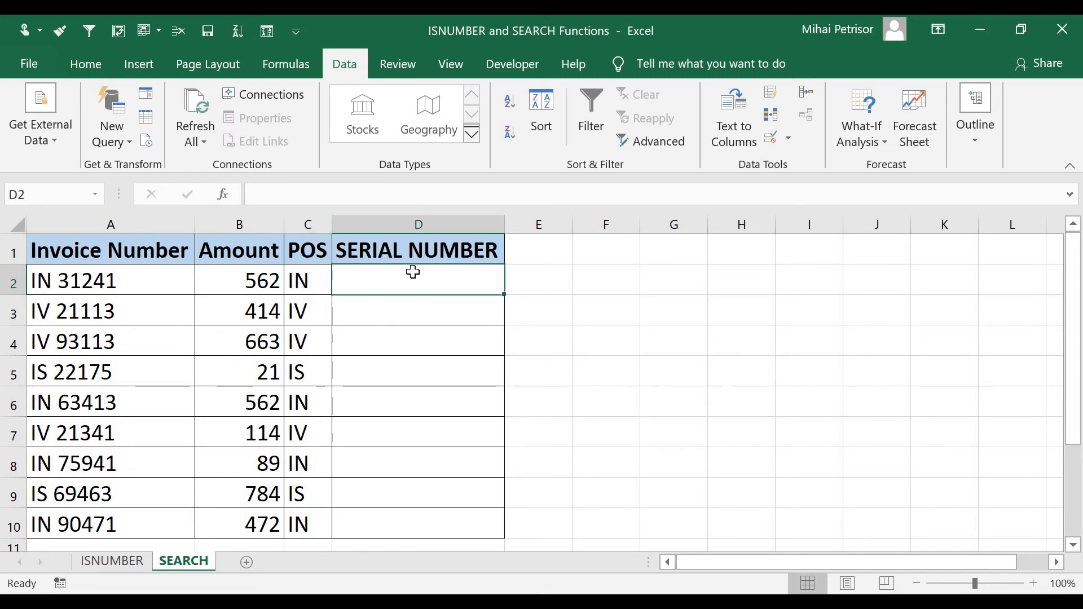
mouse_move(426, 334)
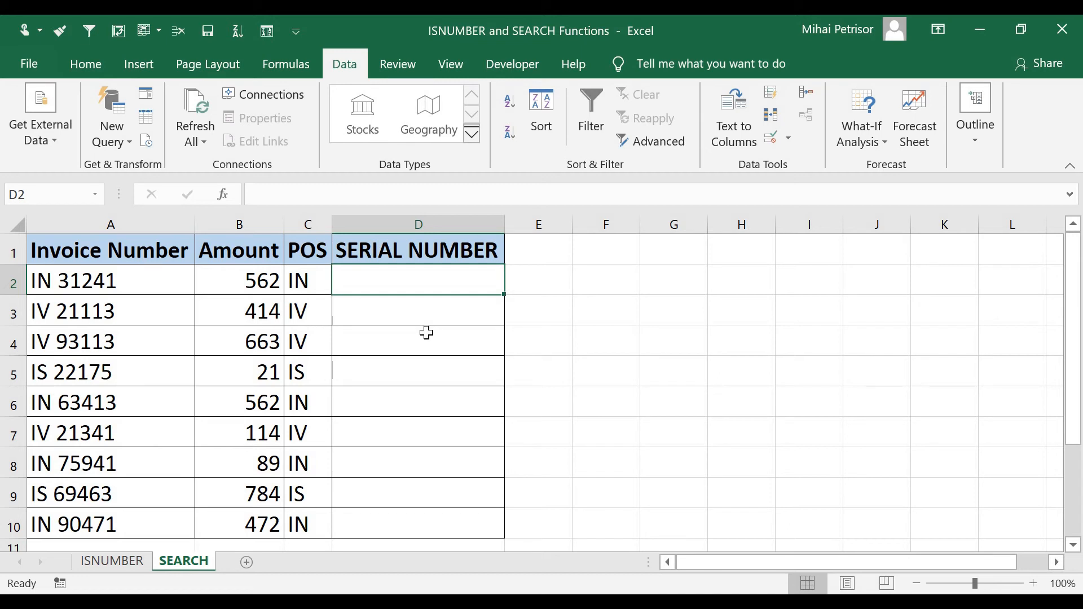
Step: Start D2's formula as =RIGHT(A2;LEN(A2)- using A2 as the reference
type("=r")
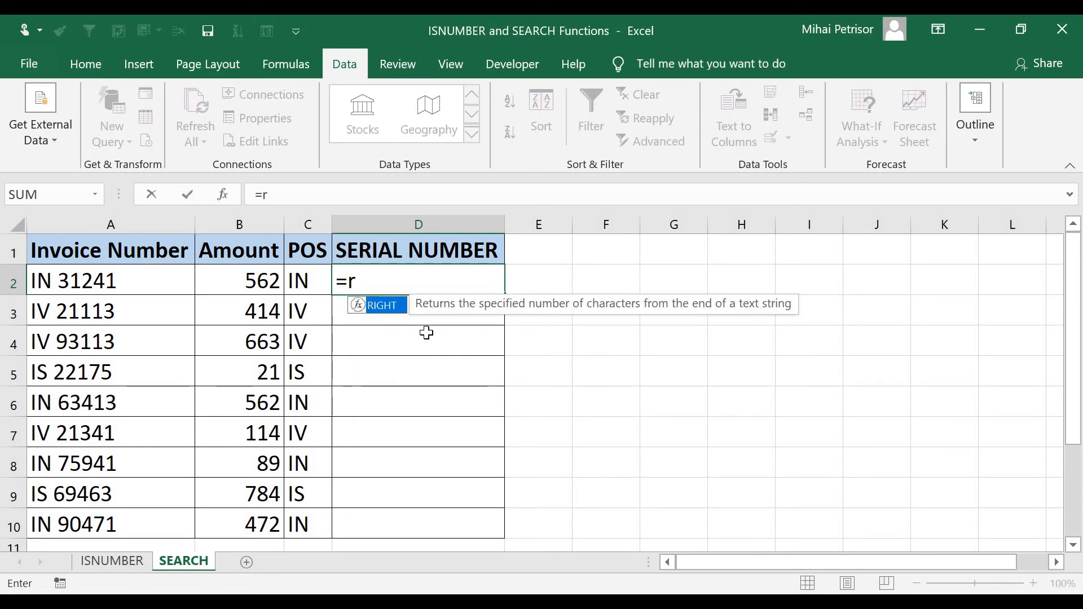
type("ight")
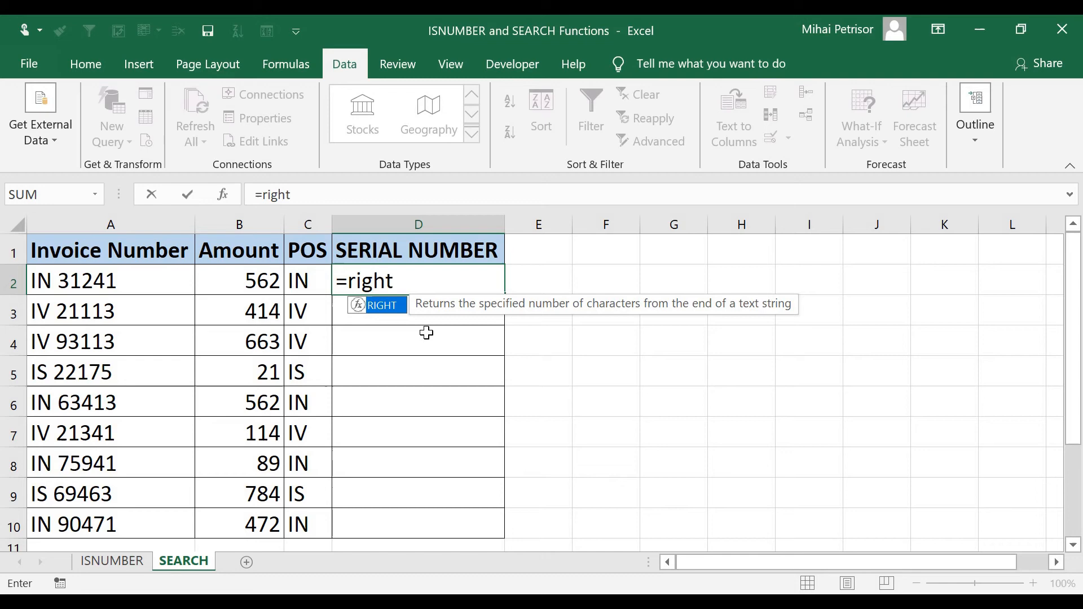
mouse_move(419, 325)
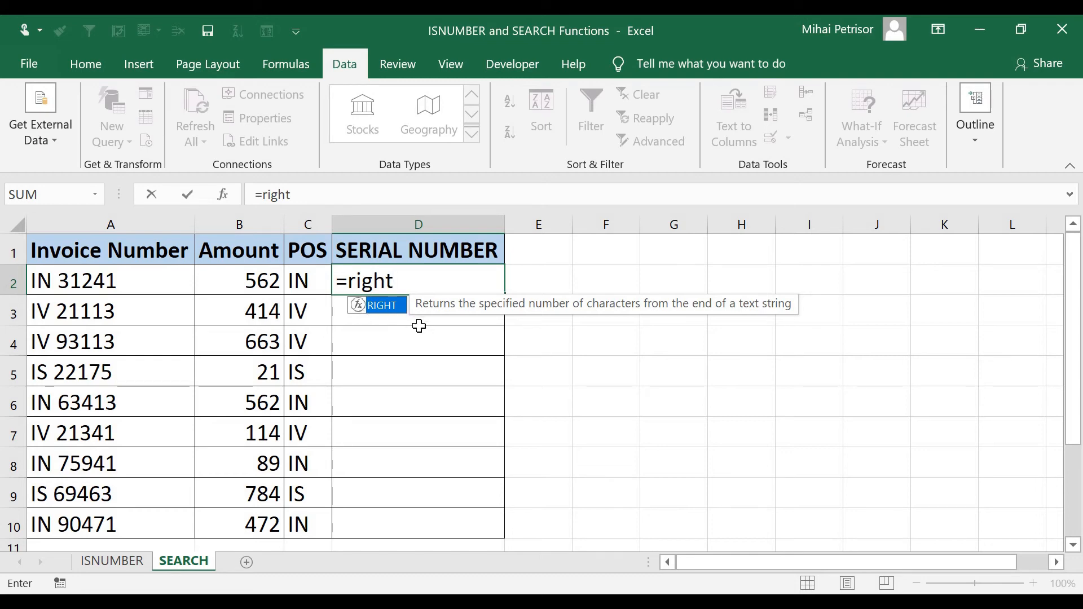
mouse_move(490, 316)
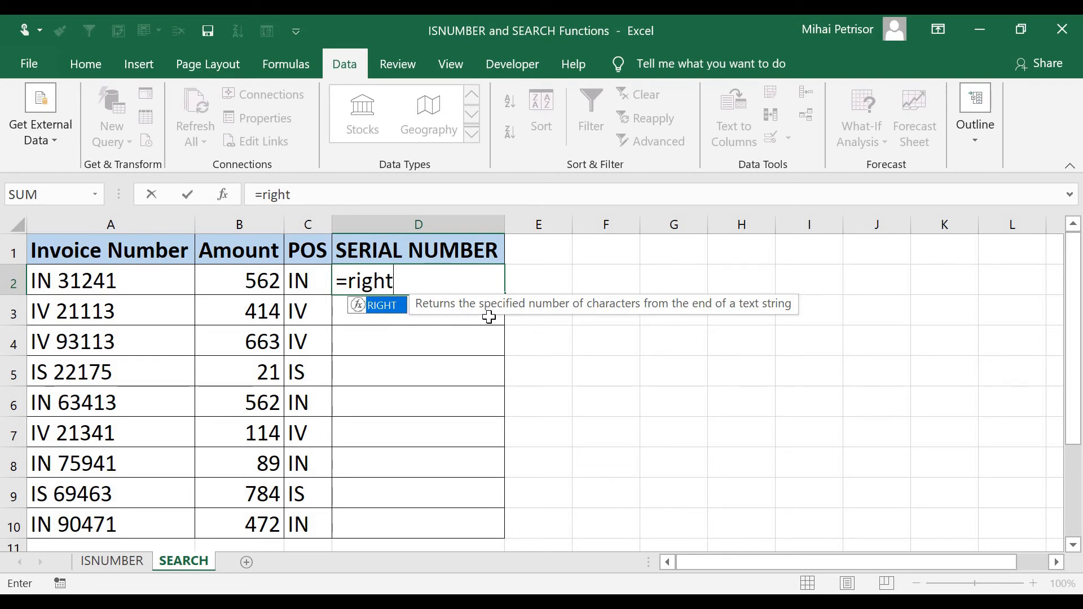
mouse_move(681, 317)
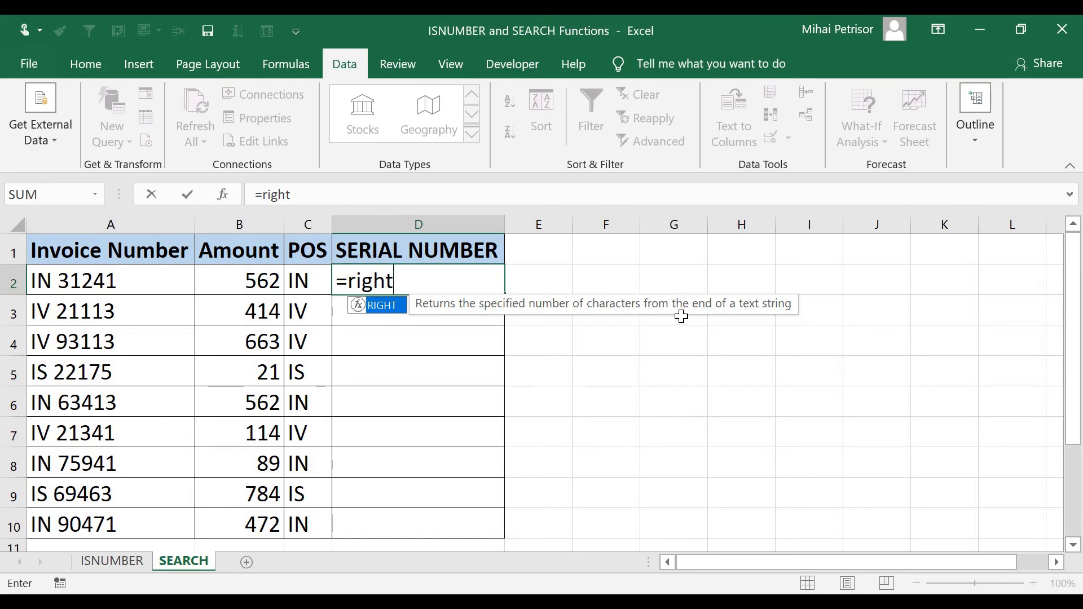
mouse_move(498, 308)
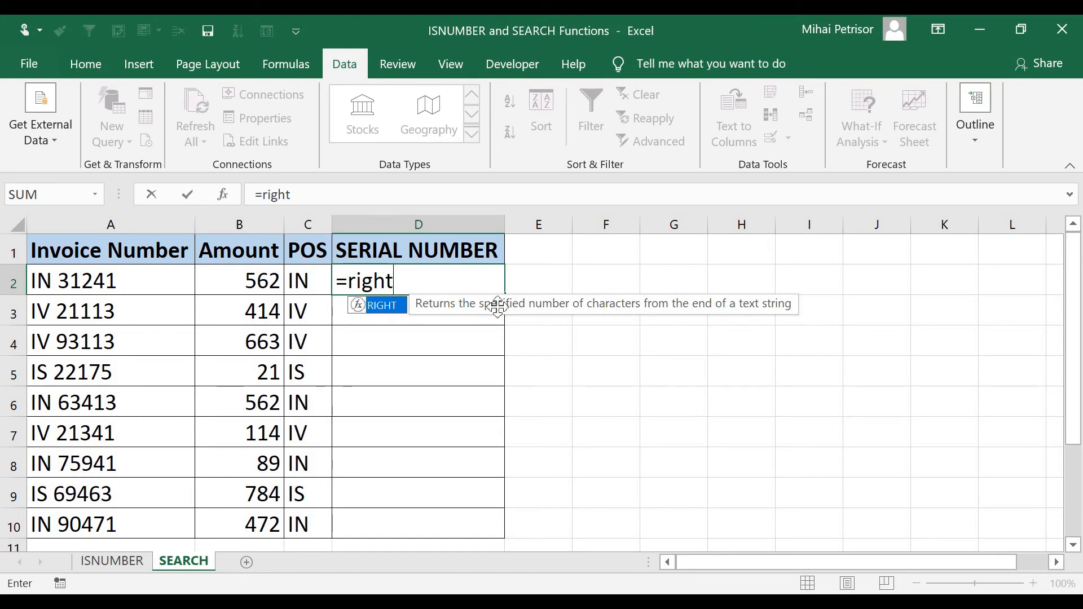
mouse_move(102, 359)
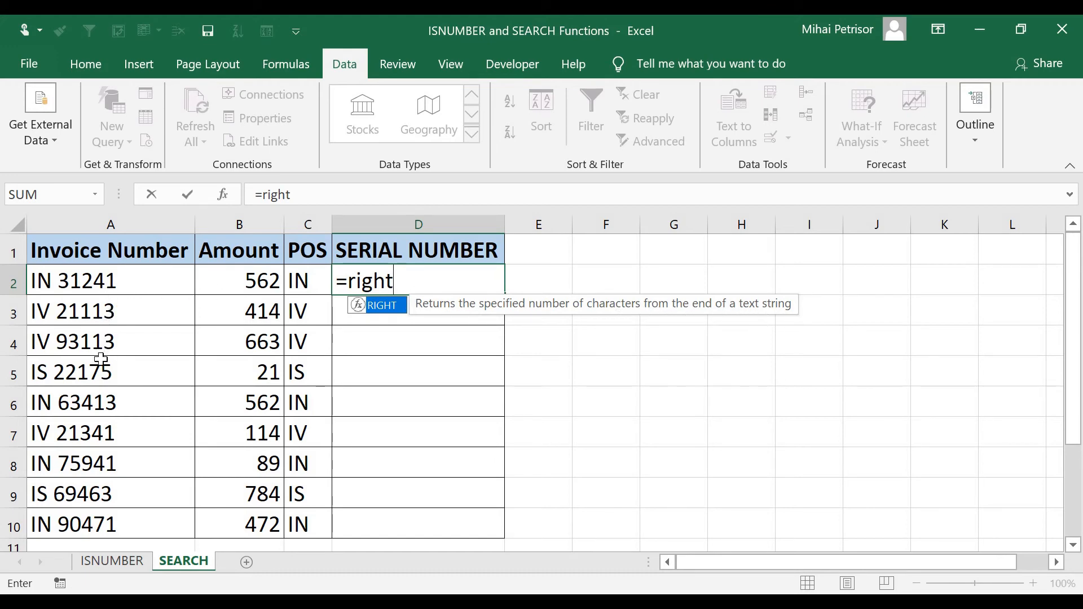
mouse_move(102, 487)
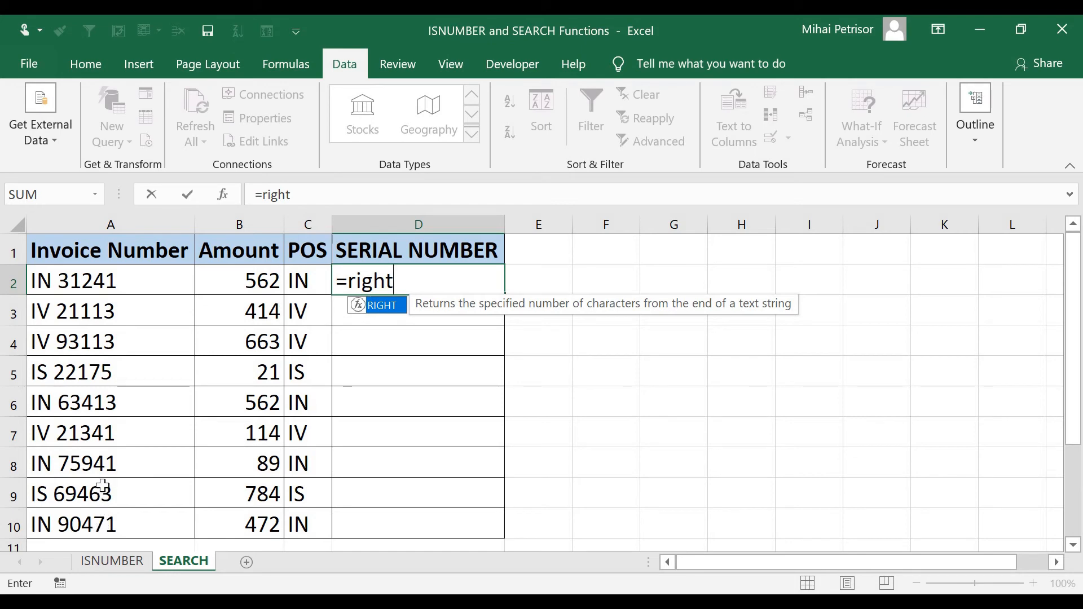
mouse_move(97, 310)
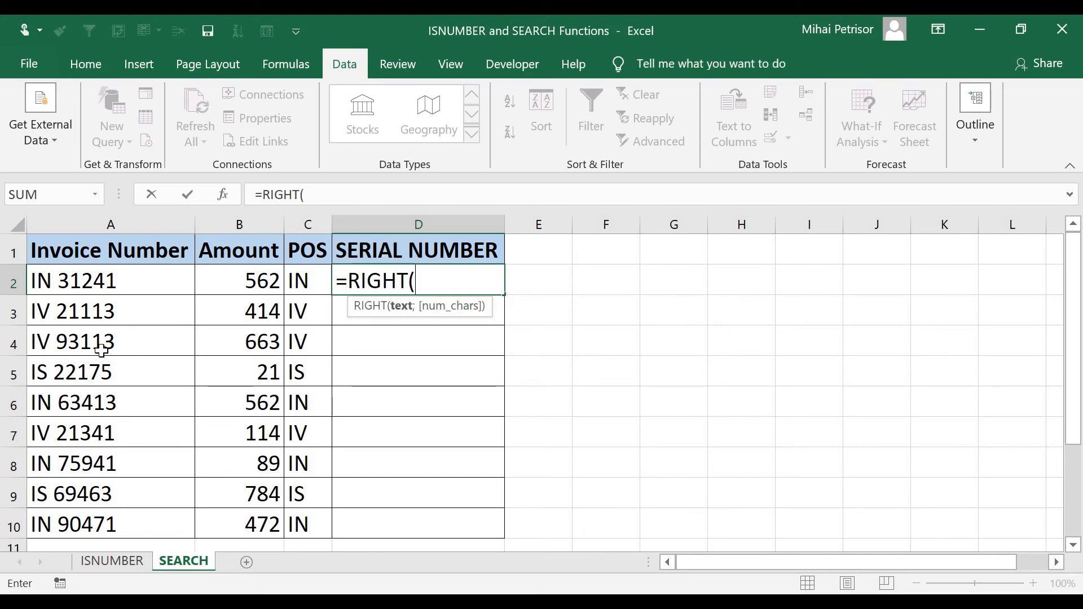
mouse_move(471, 300)
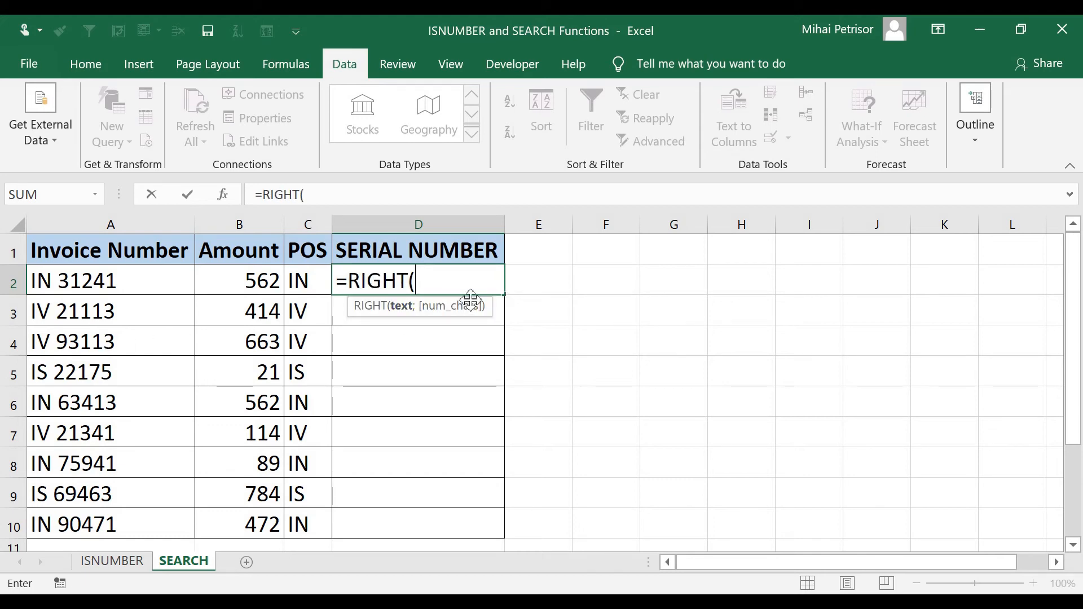
left_click(111, 280)
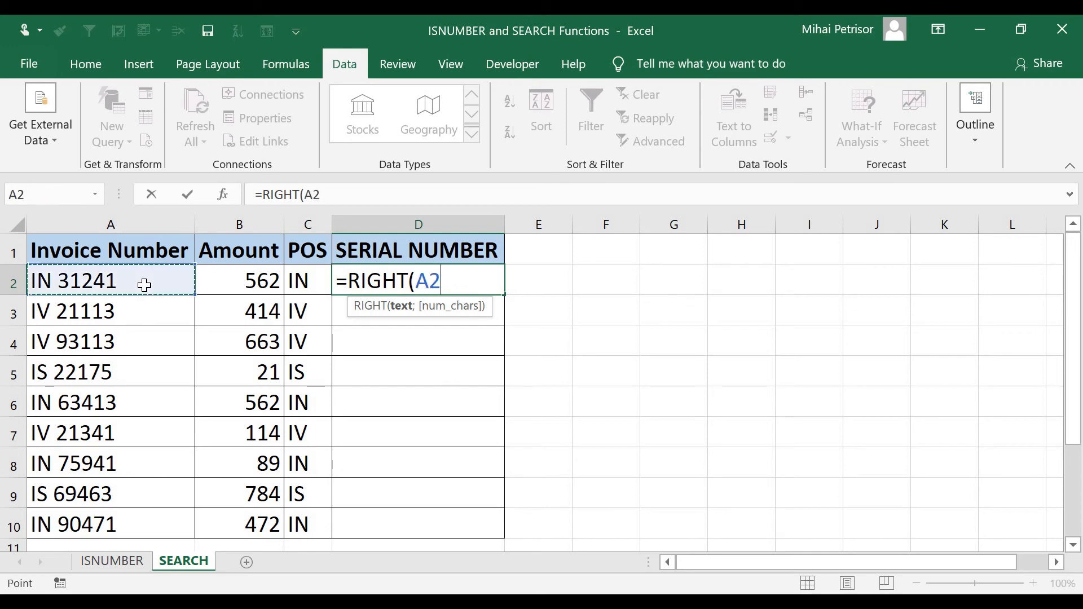
mouse_move(216, 339)
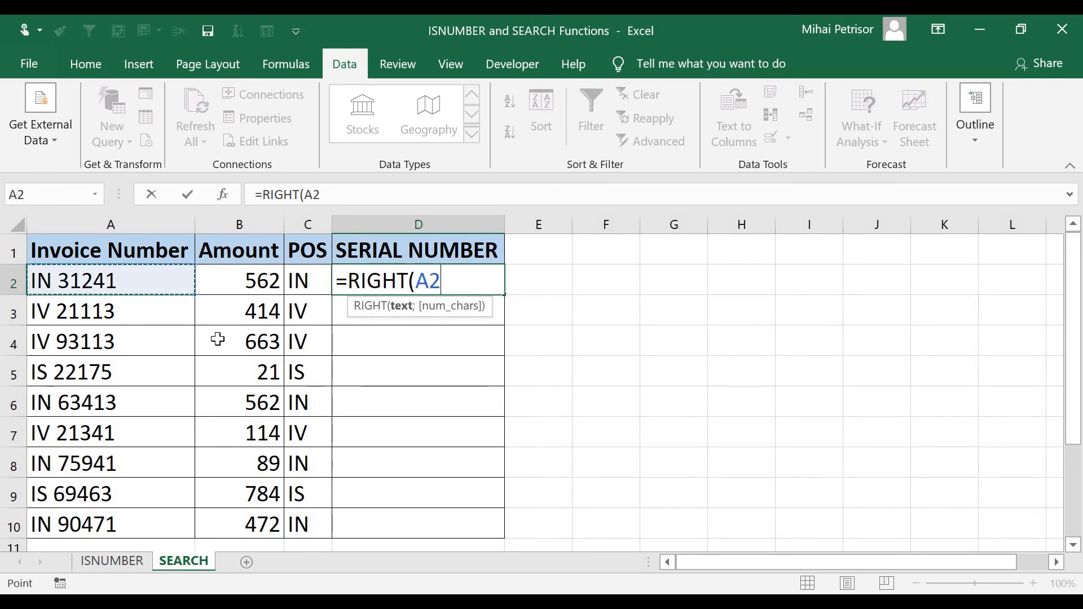
type(";")
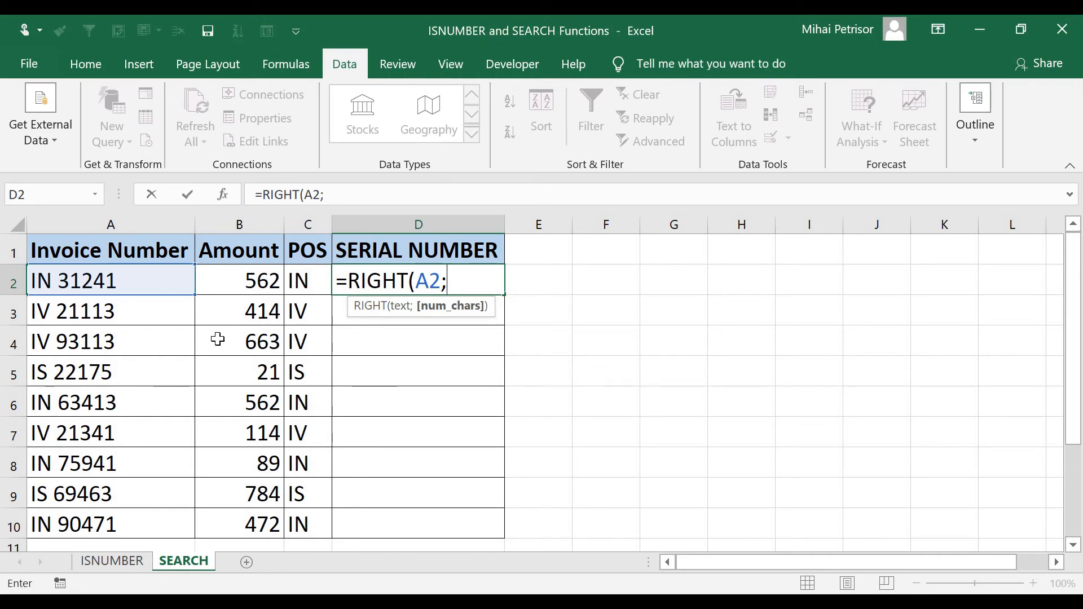
mouse_move(62, 303)
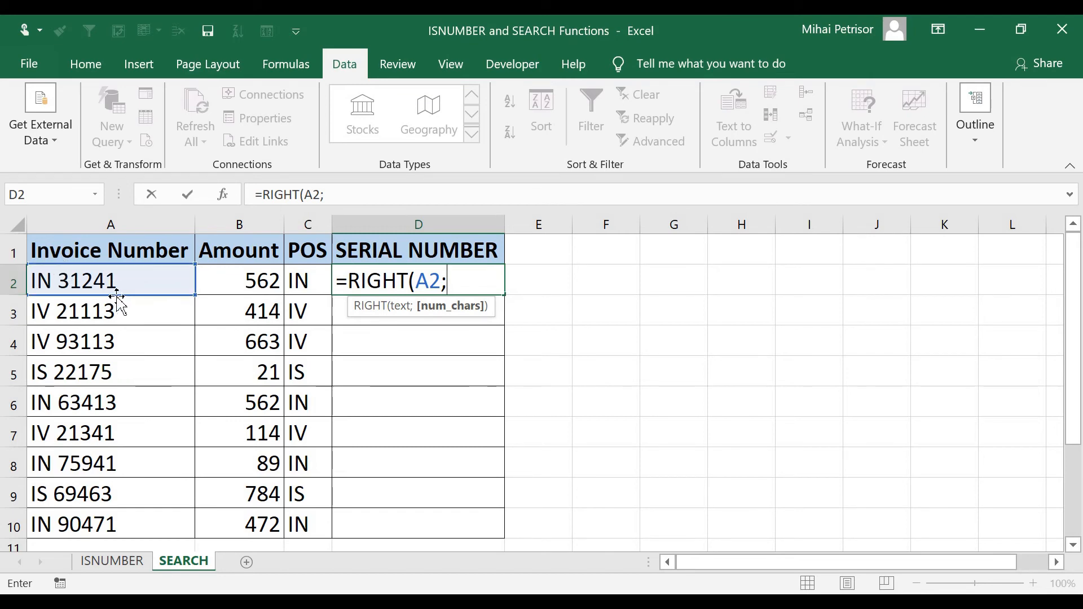
mouse_move(183, 306)
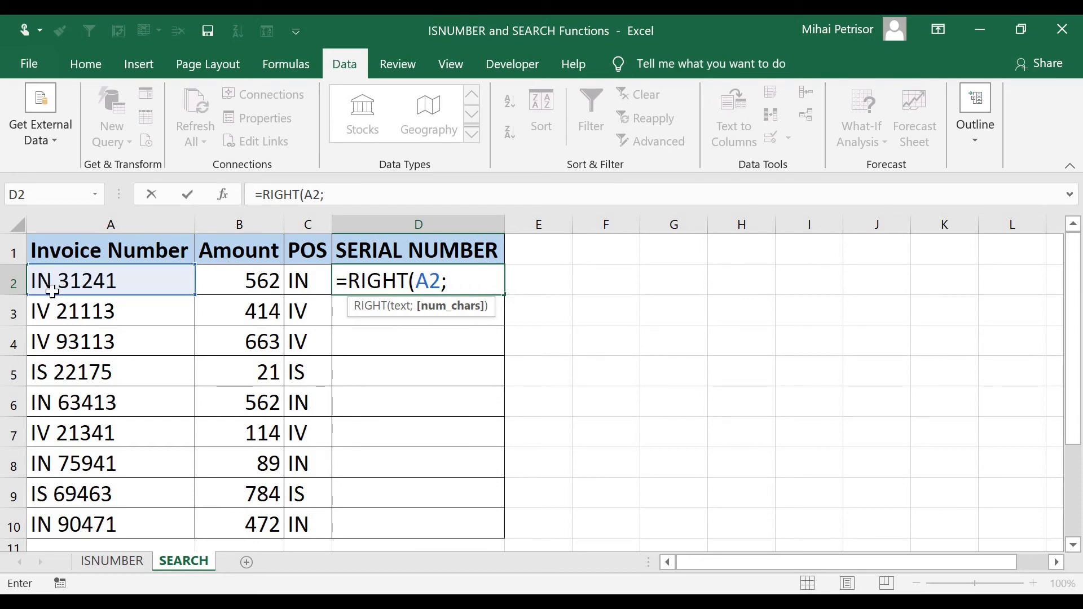
mouse_move(52, 285)
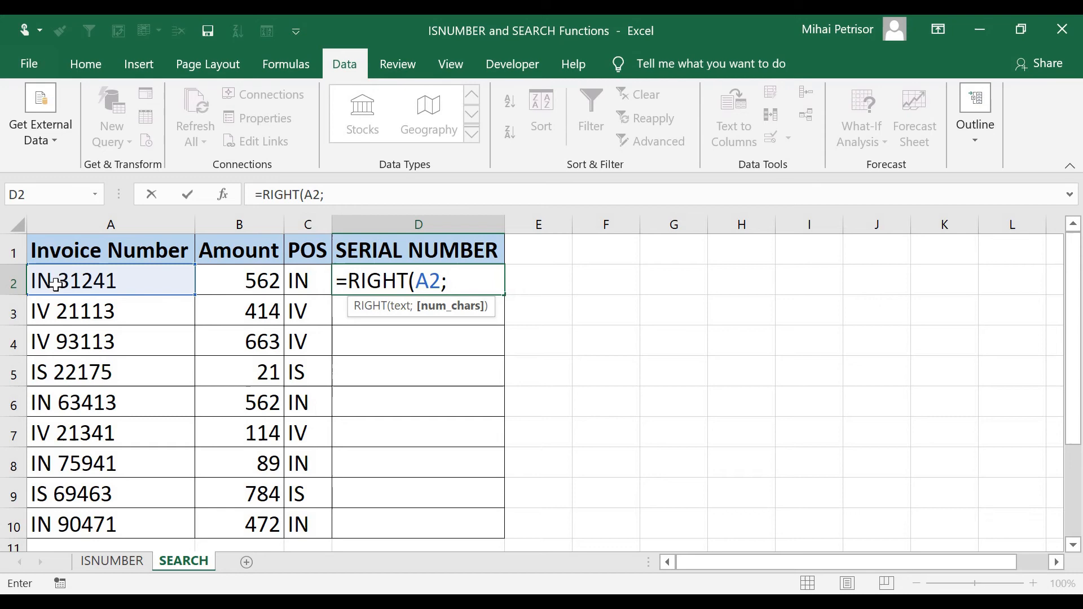
mouse_move(369, 318)
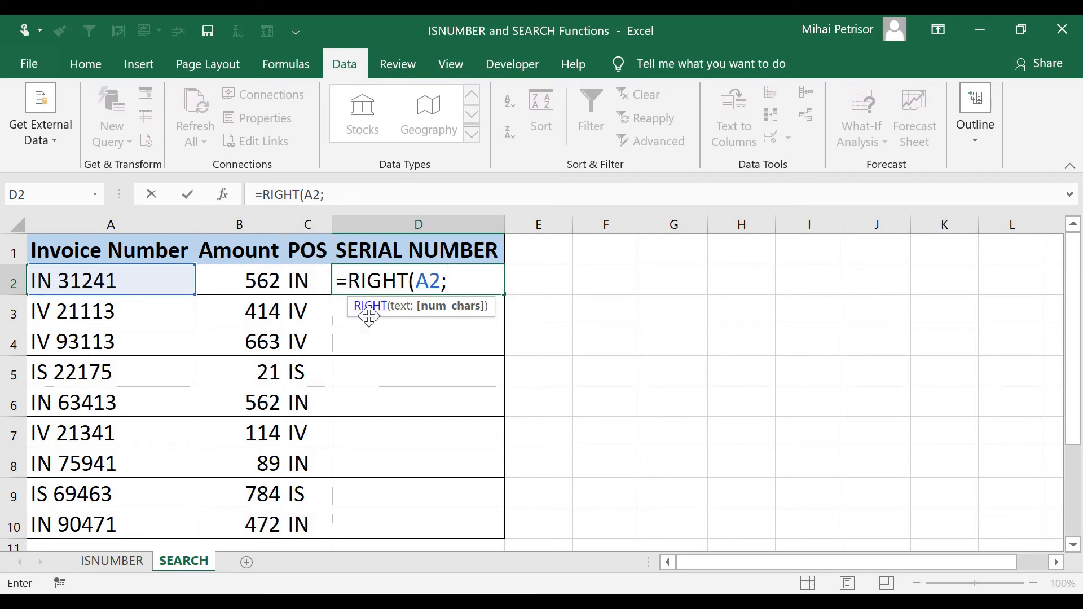
mouse_move(385, 321)
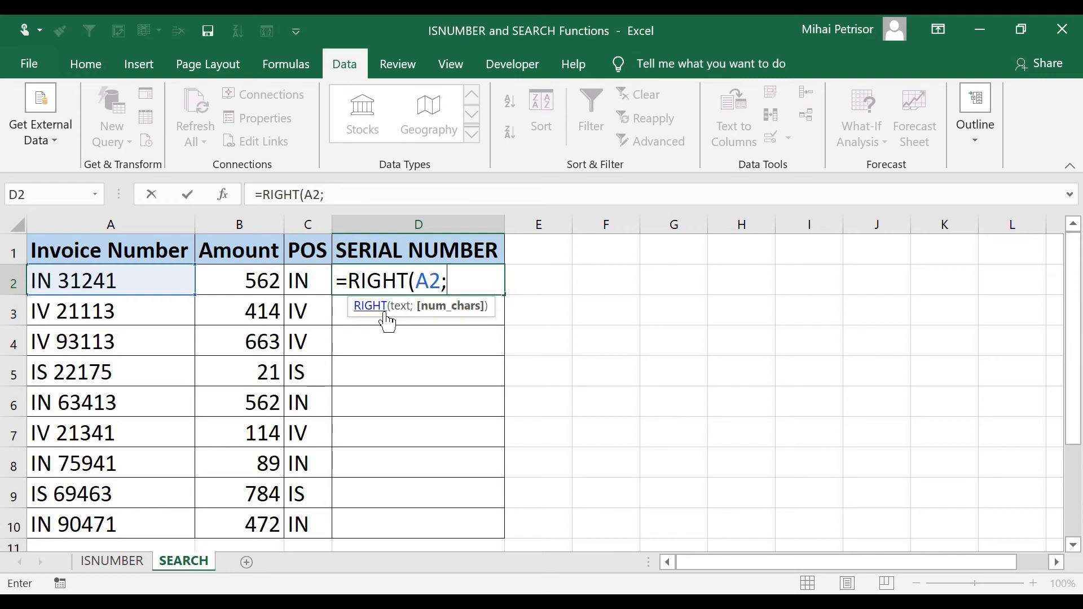
type("len")
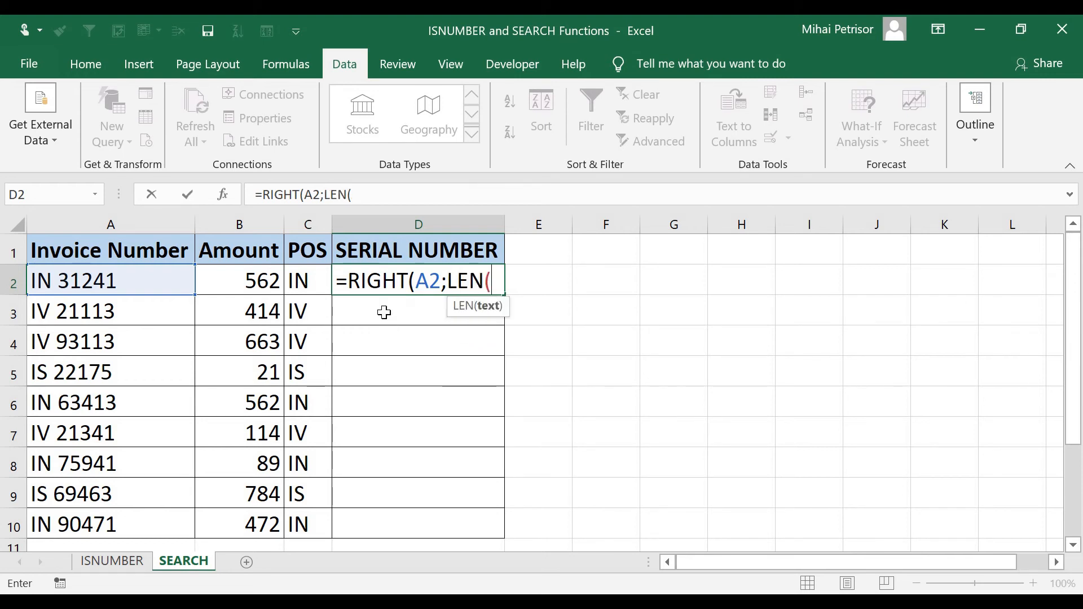
mouse_move(483, 312)
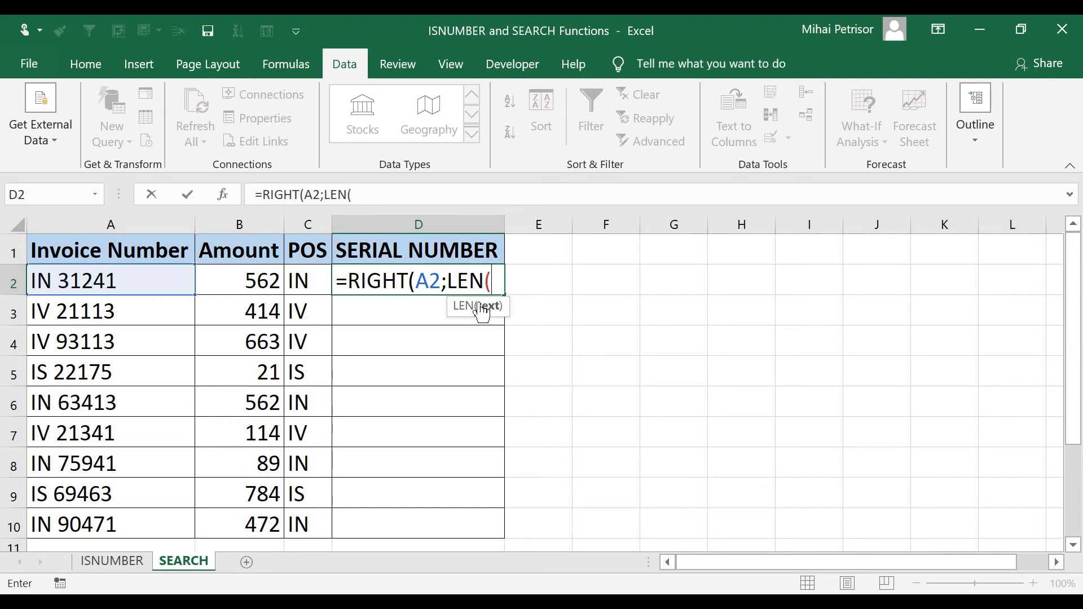
mouse_move(456, 310)
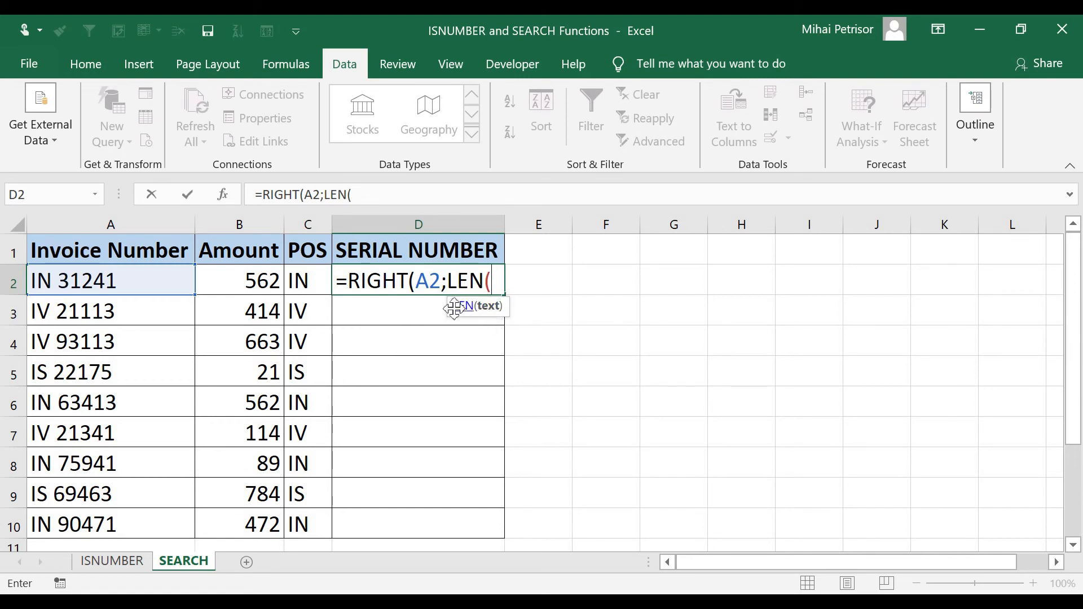
left_click(110, 281)
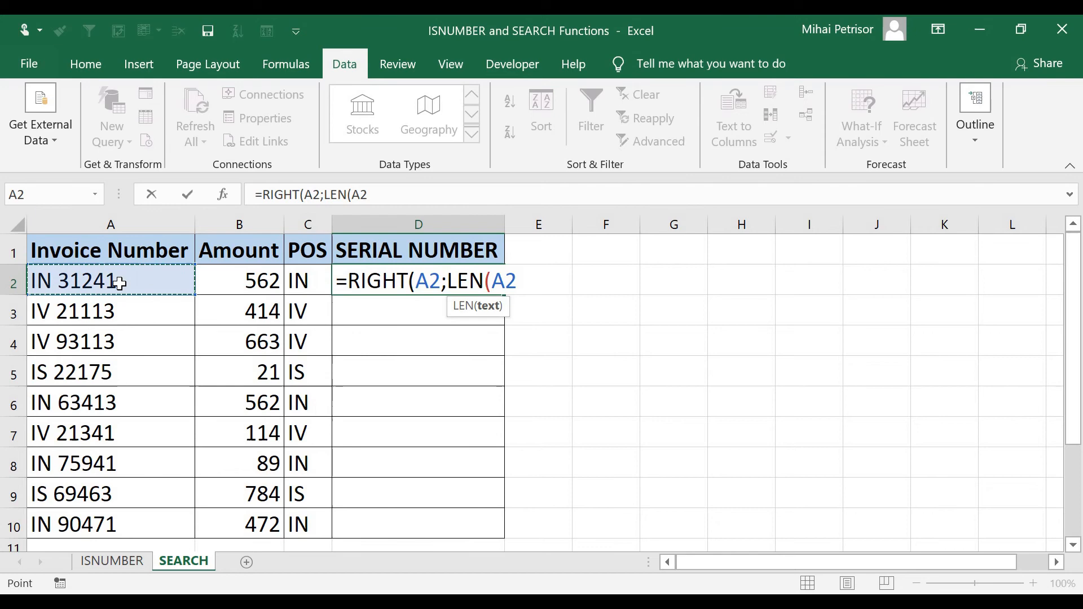
type(")")
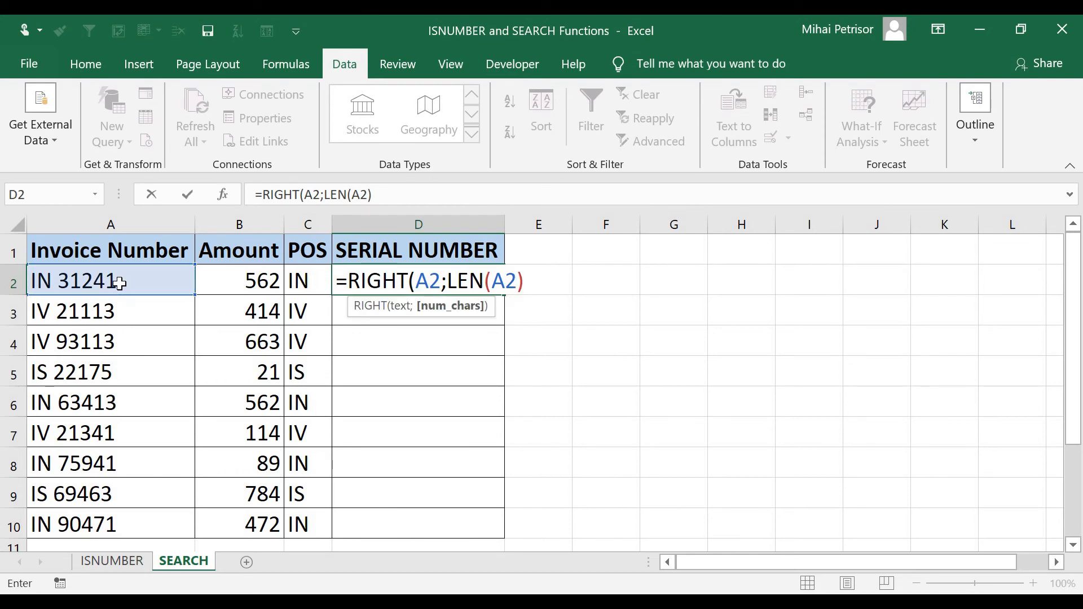
type("-")
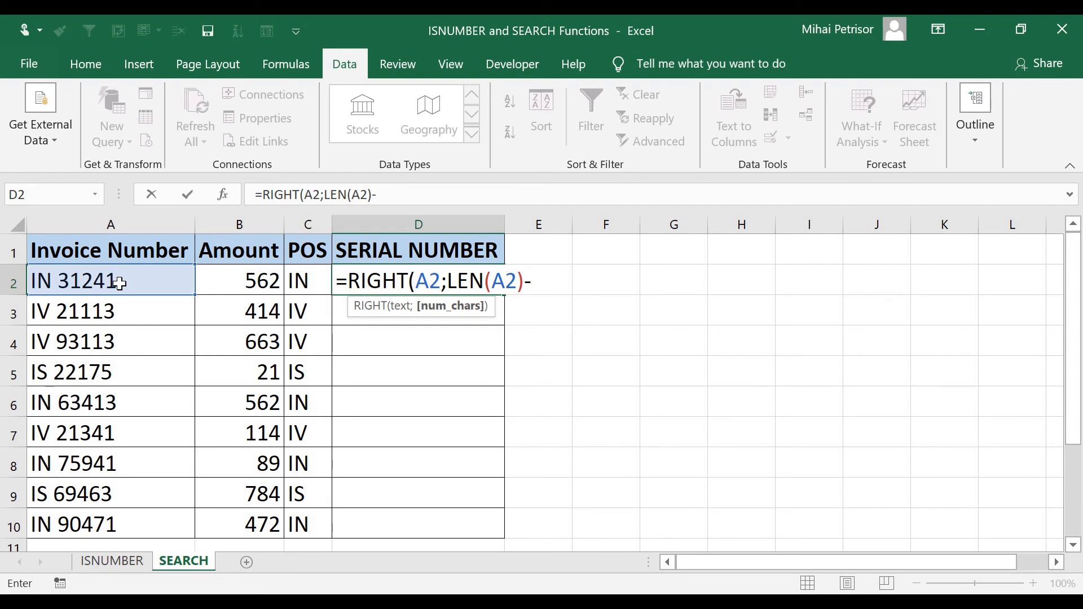
Step: Finish the formula with SEARCH(" ";A2)) and select D2 to review it
type("SEARCH(")
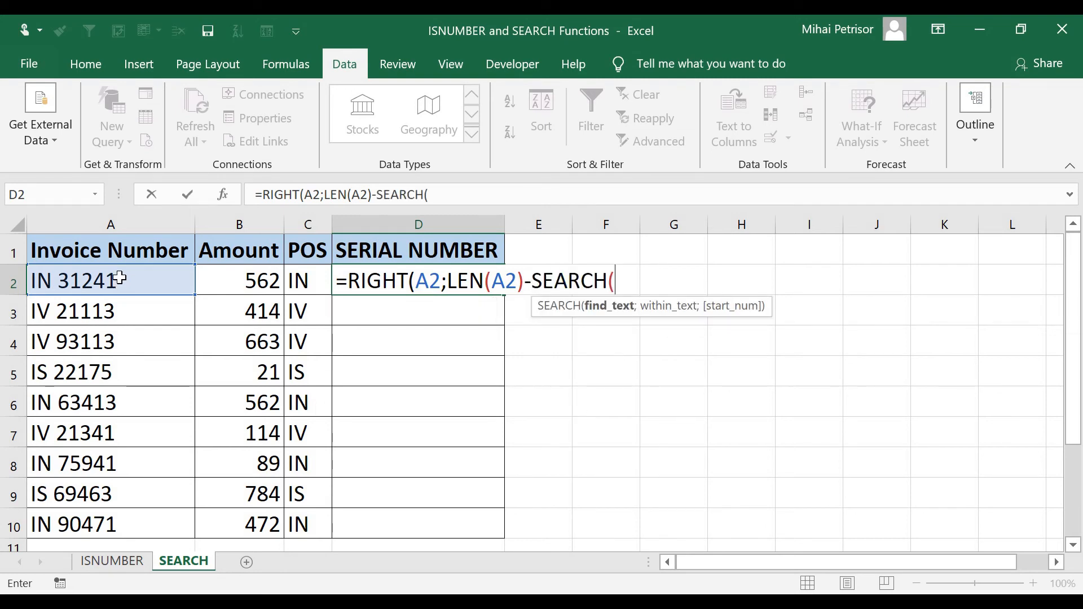
mouse_move(613, 294)
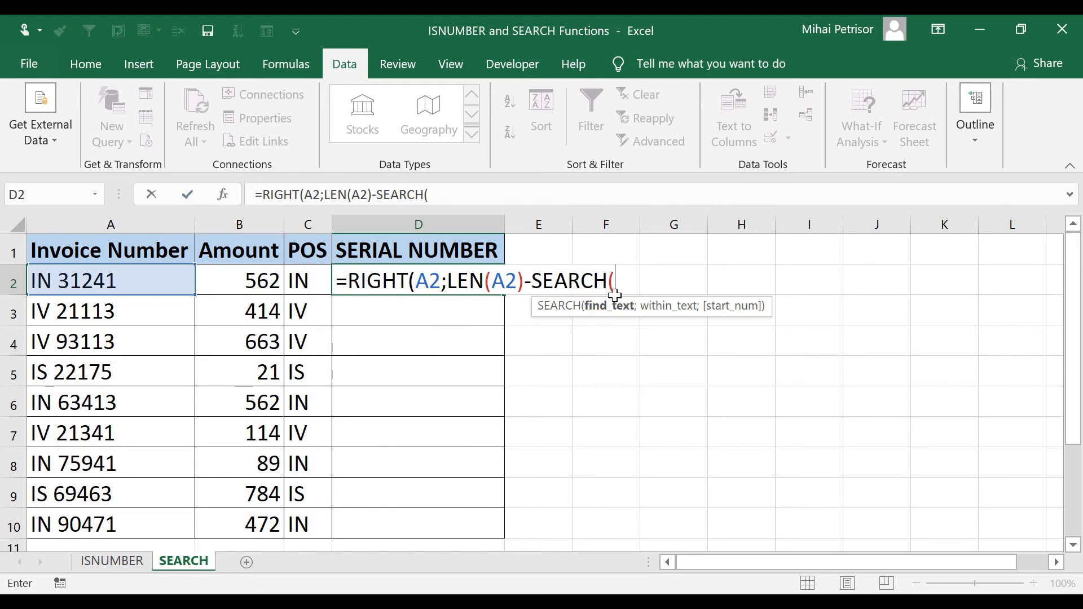
mouse_move(62, 281)
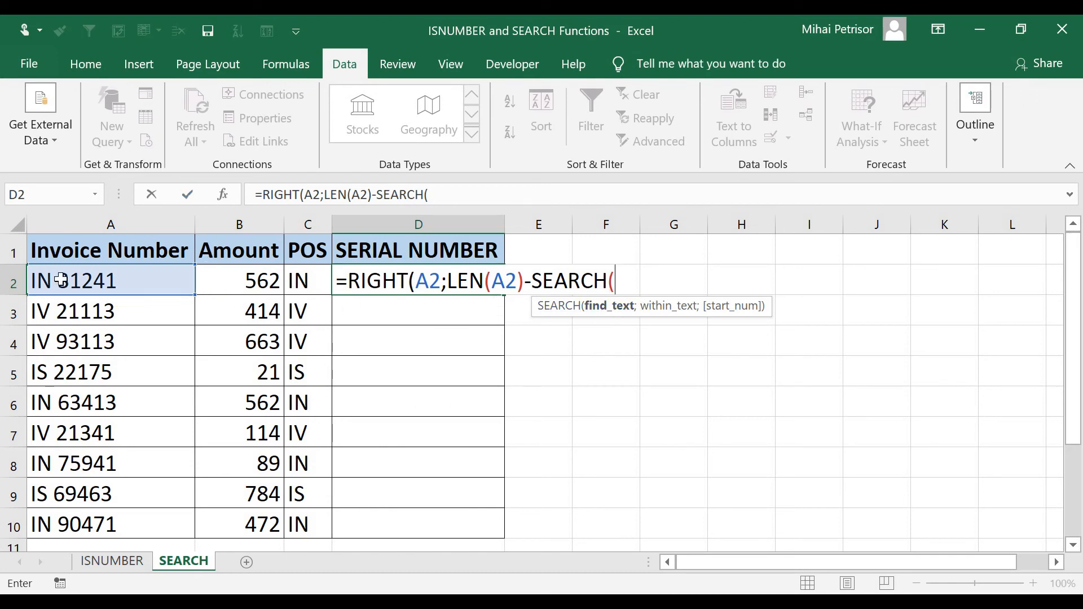
mouse_move(66, 314)
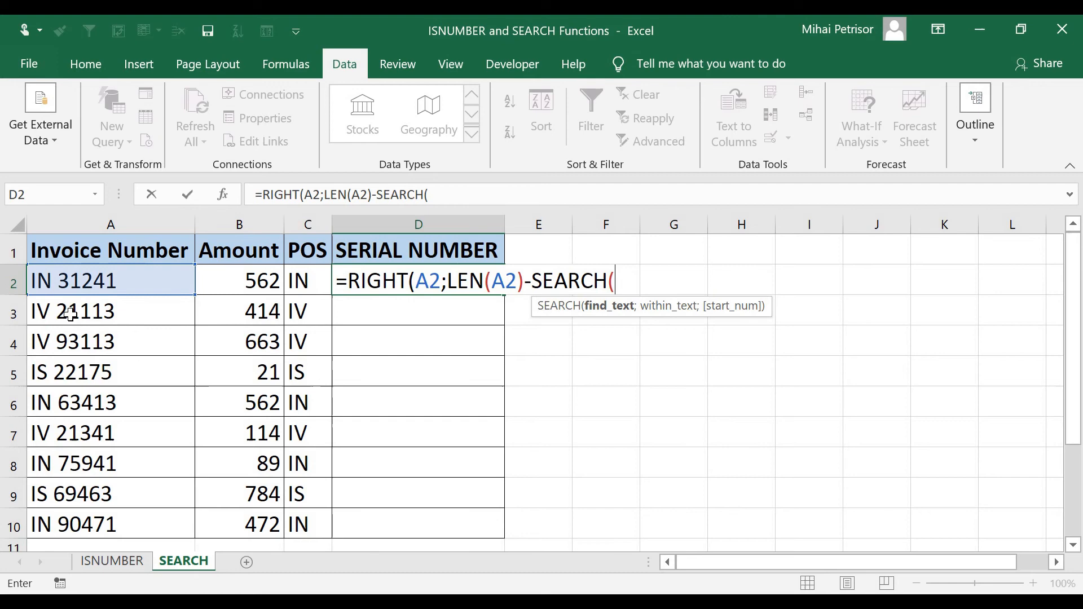
mouse_move(312, 362)
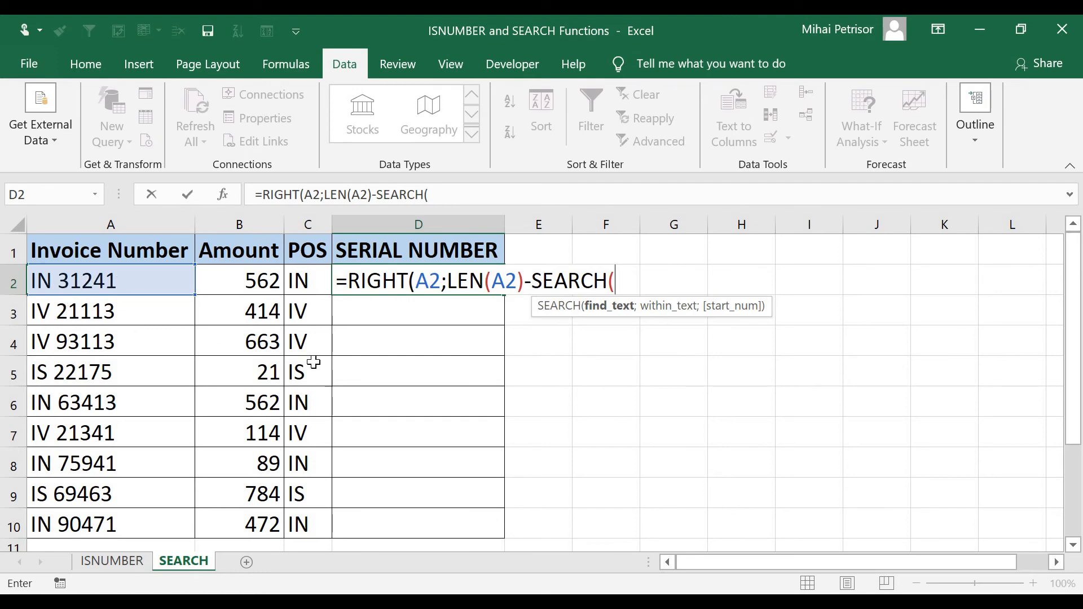
type("\"\"")
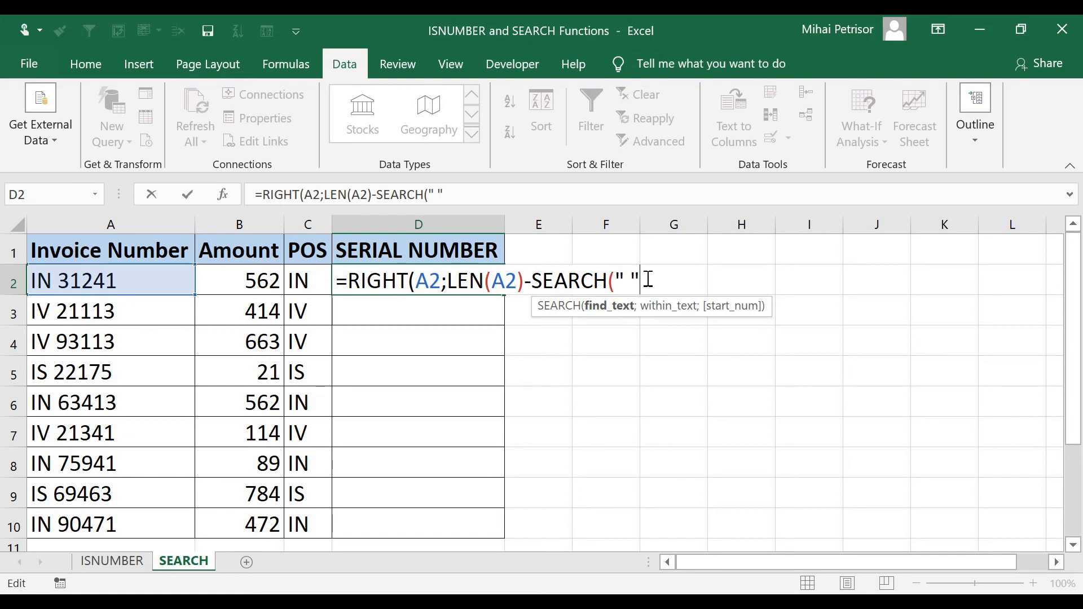
mouse_move(670, 304)
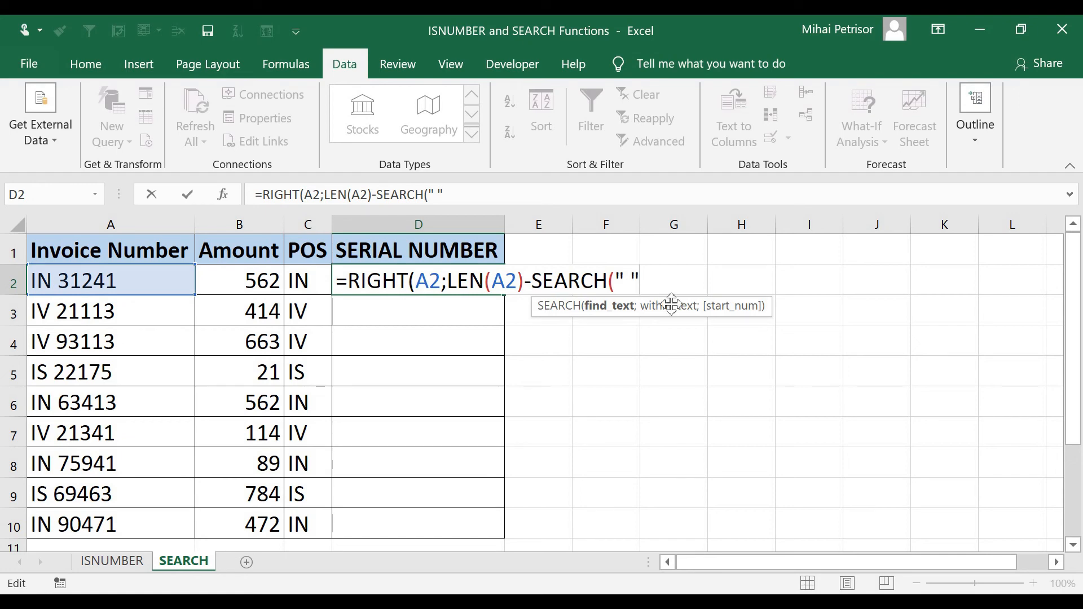
type(";")
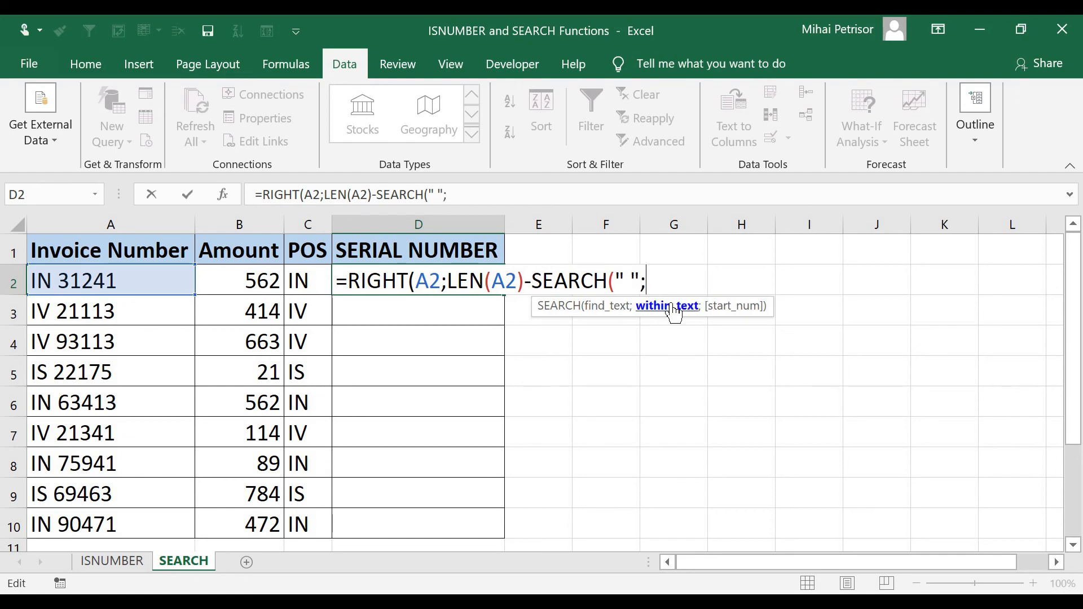
left_click(111, 281)
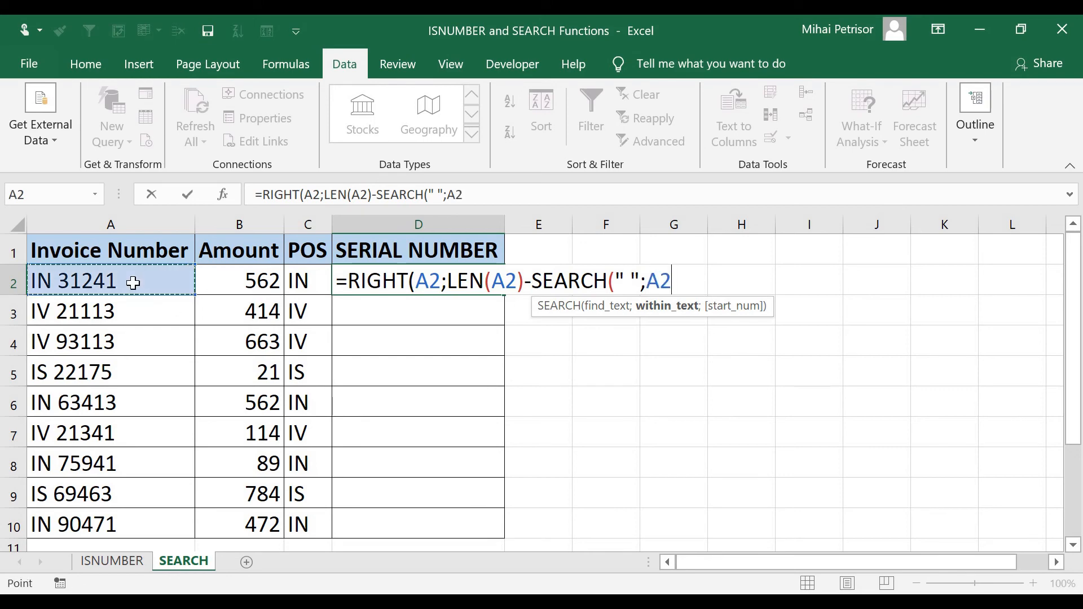
mouse_move(549, 292)
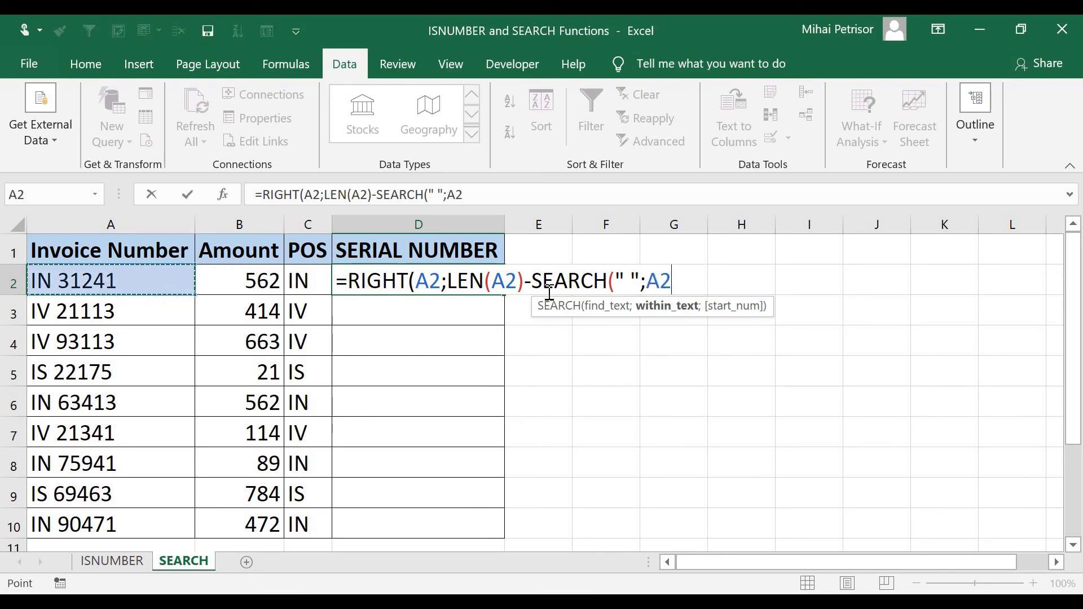
mouse_move(588, 361)
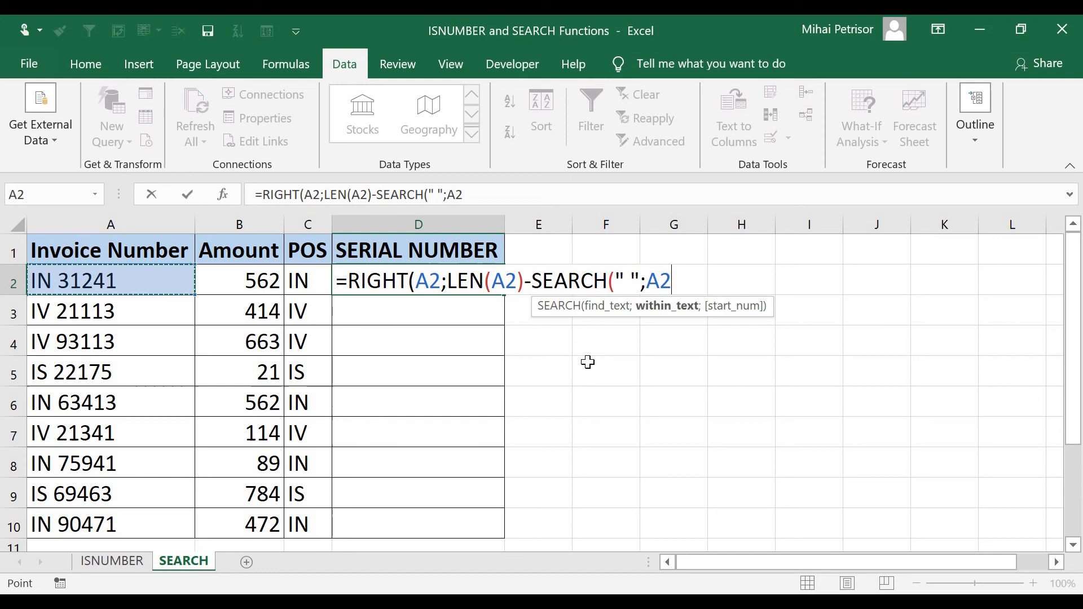
type(")")
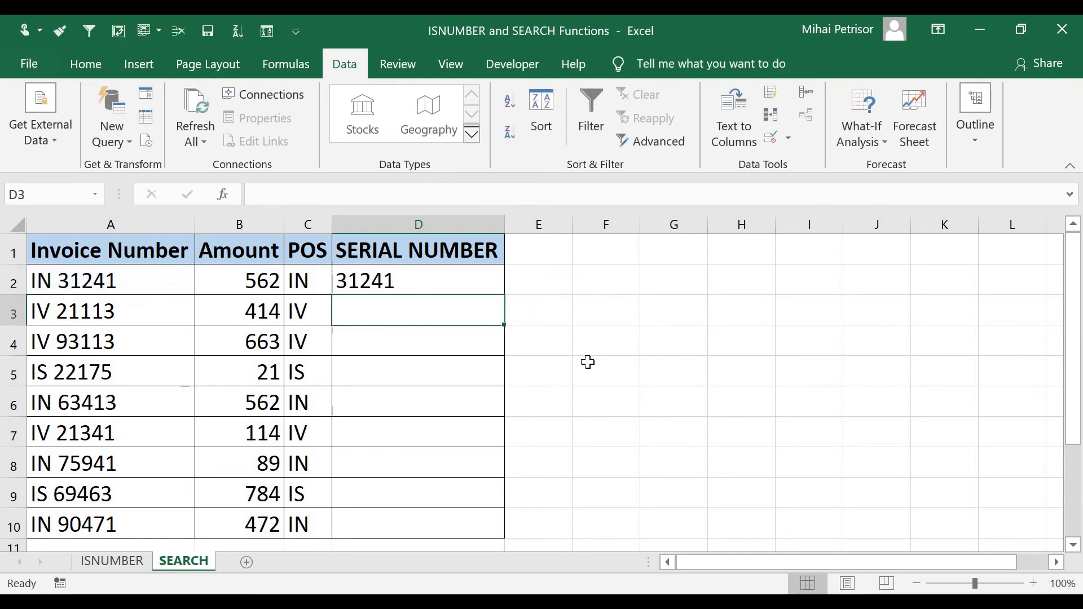
left_click(418, 280)
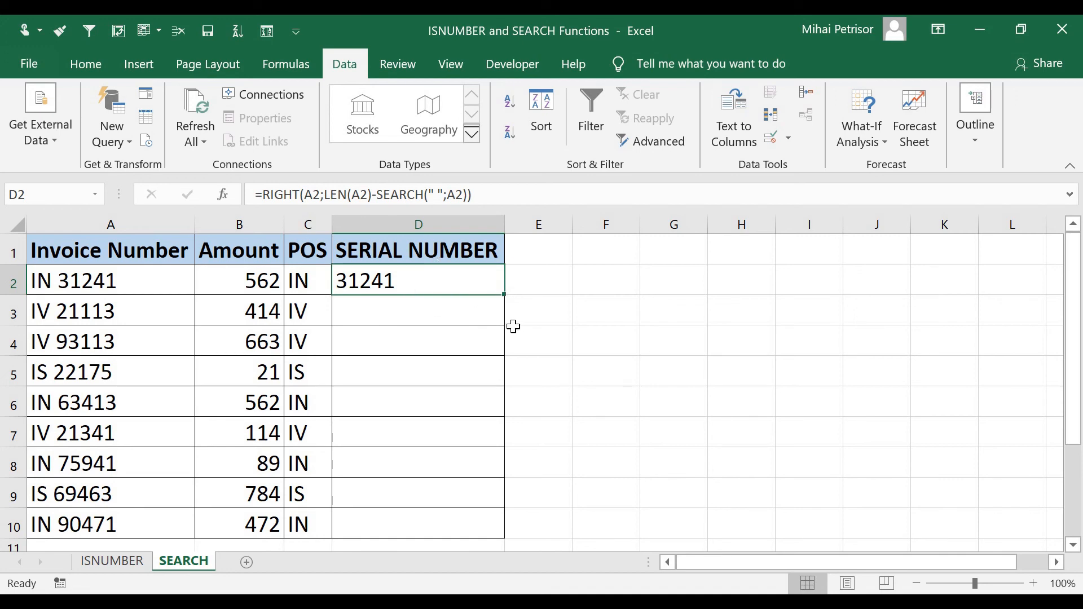
mouse_move(357, 202)
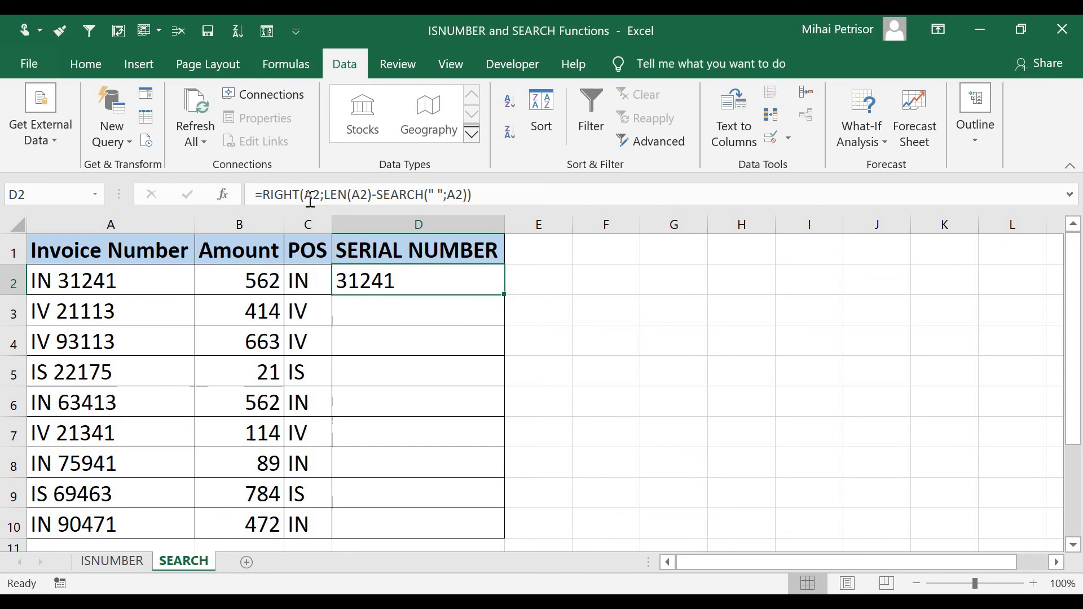
Step: Rewrite invoice number A2 with a shorter serial and confirm D2 now returns 312
left_click(111, 280)
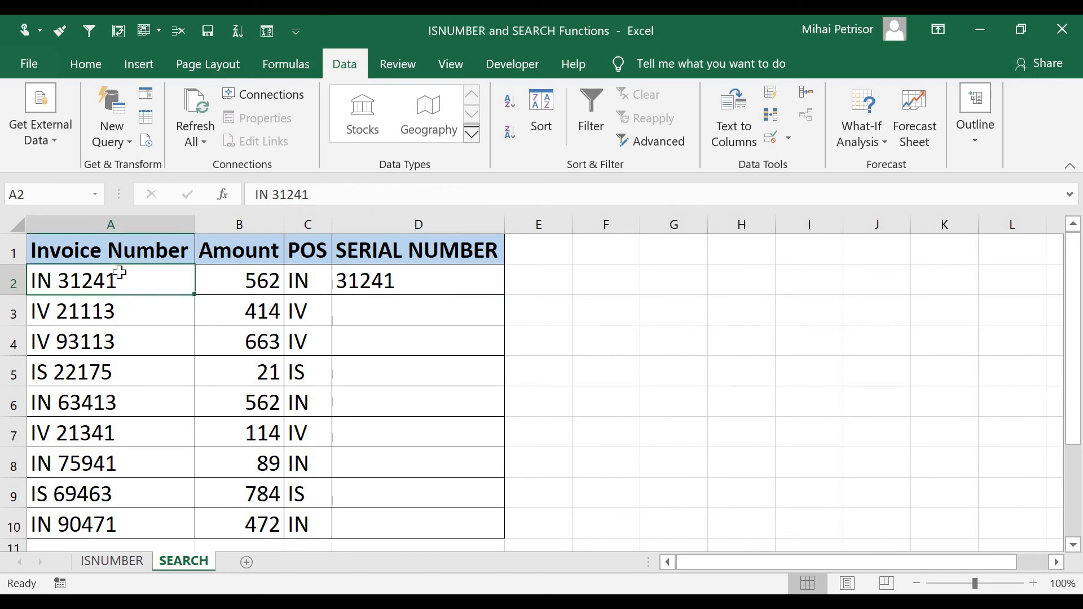
key("Backspace")
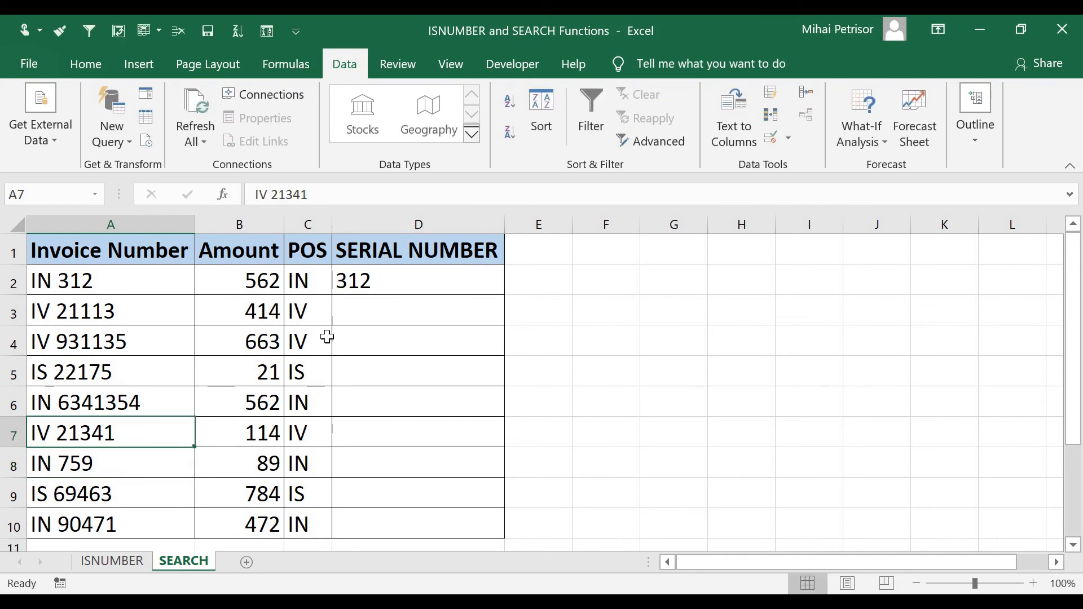
left_click(418, 279)
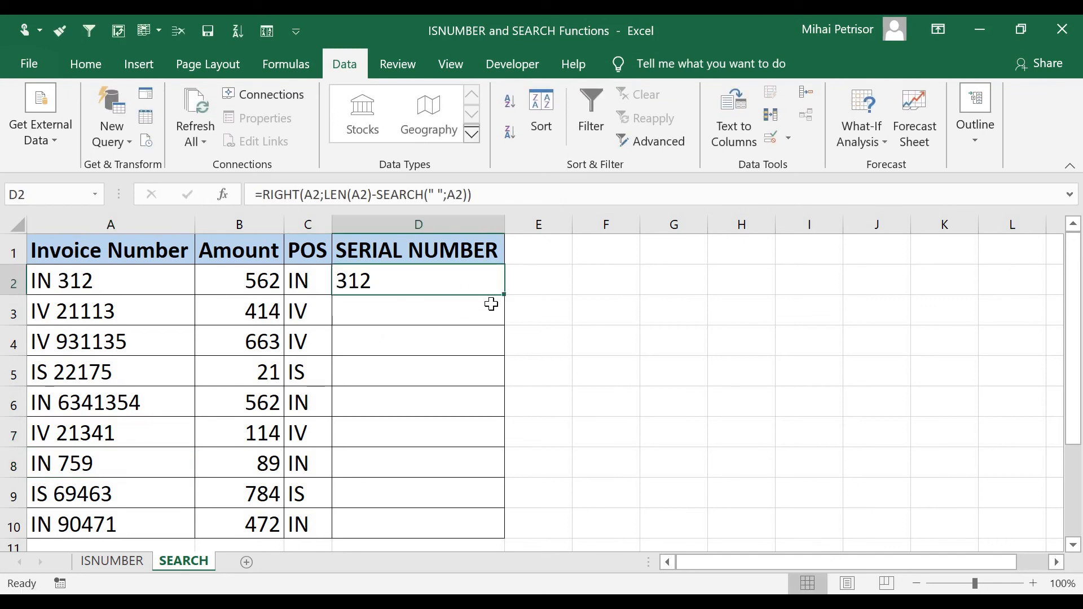
Step: Fill D2's serial formula down to D10, then check D4, D10, A2 and D2
left_click_drag(492, 280, 492, 462)
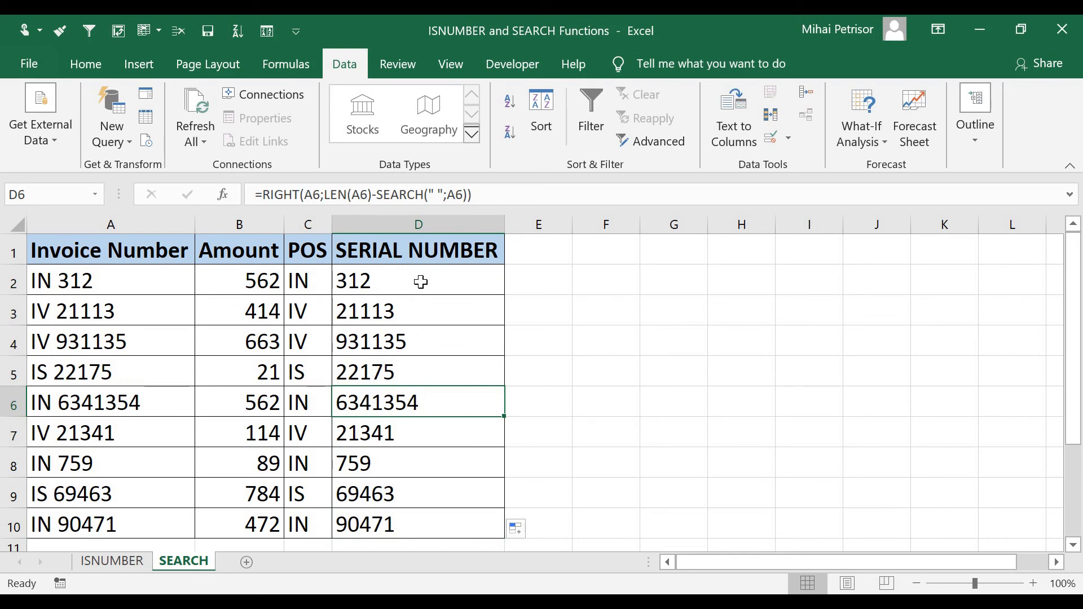
left_click(418, 340)
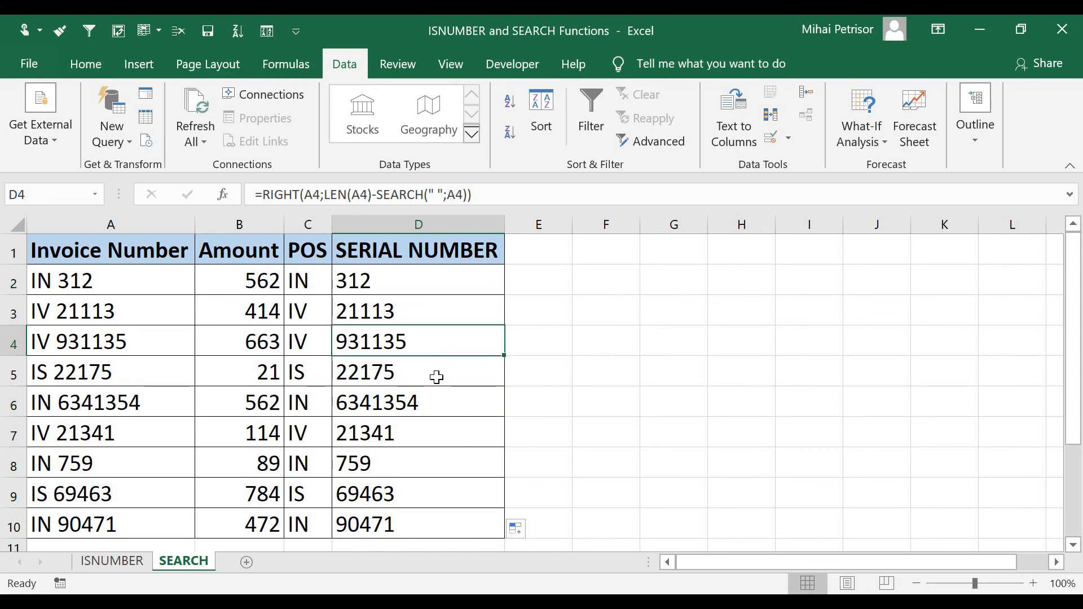
left_click(418, 433)
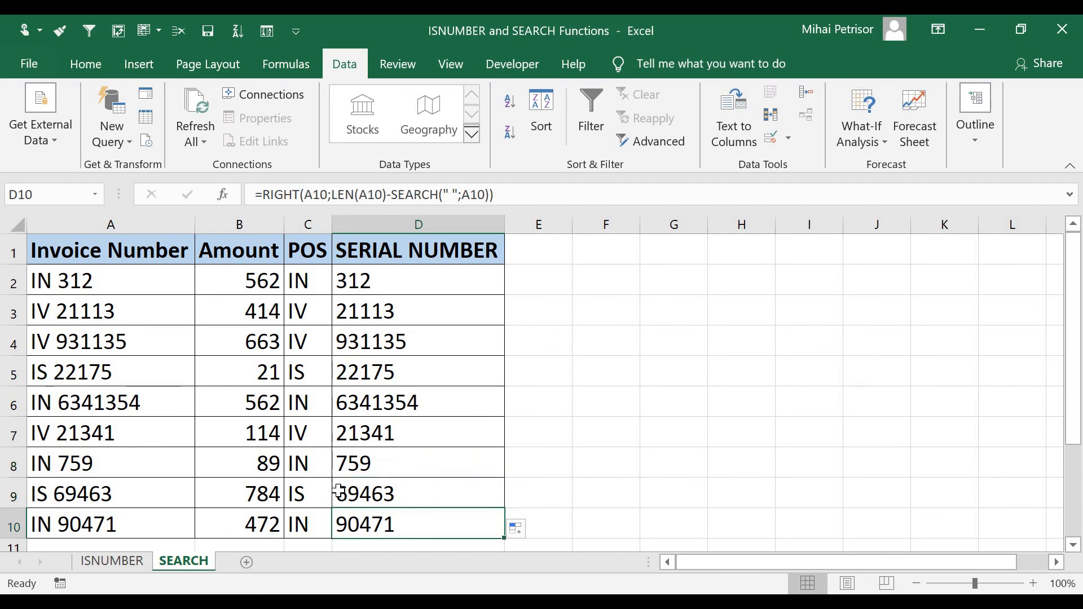
left_click(62, 281)
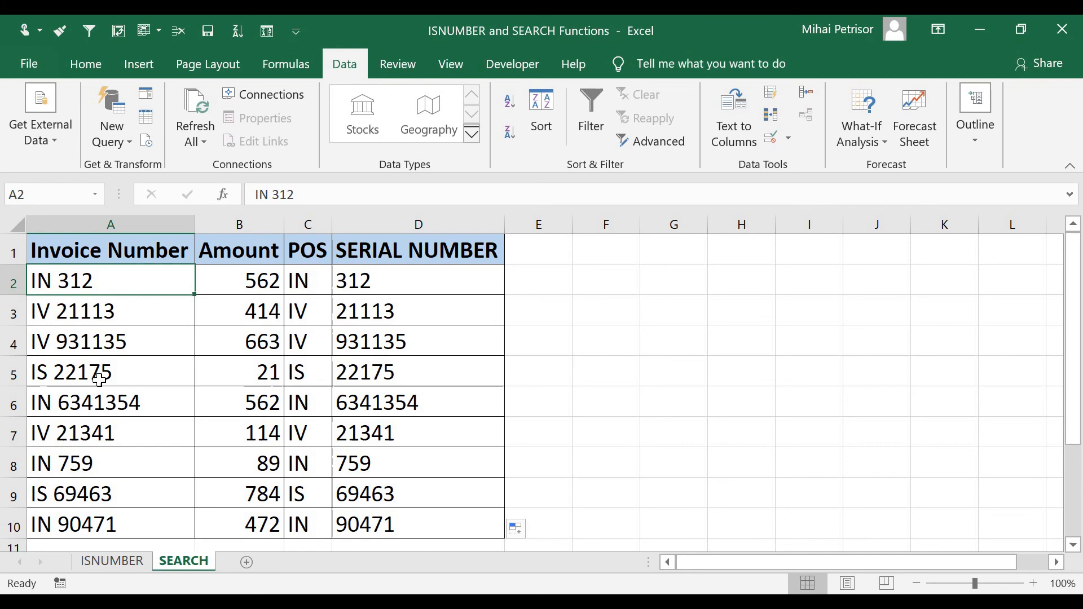
mouse_move(83, 283)
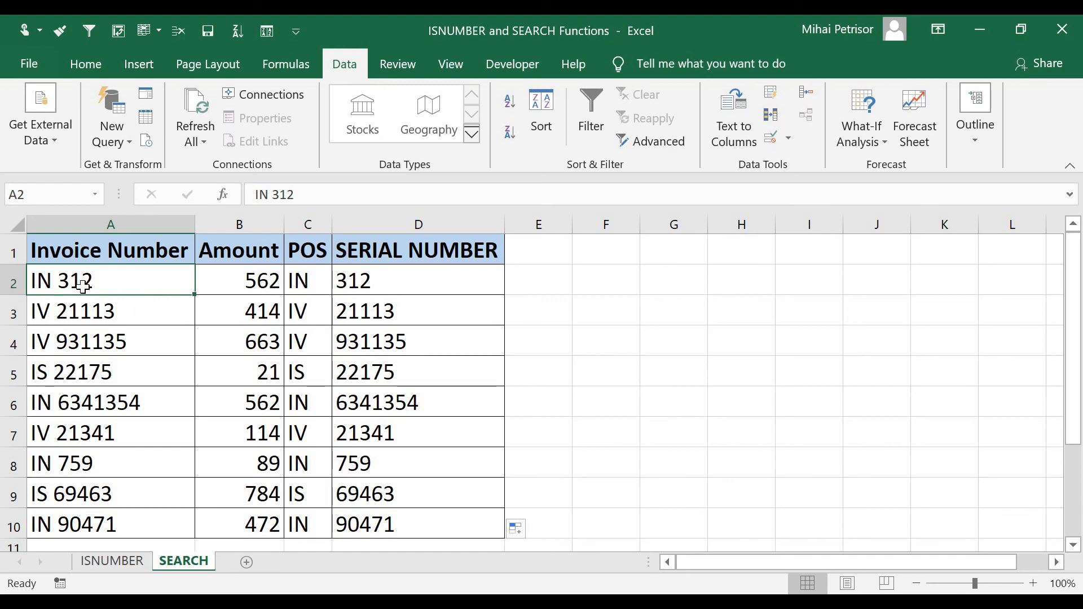
mouse_move(134, 369)
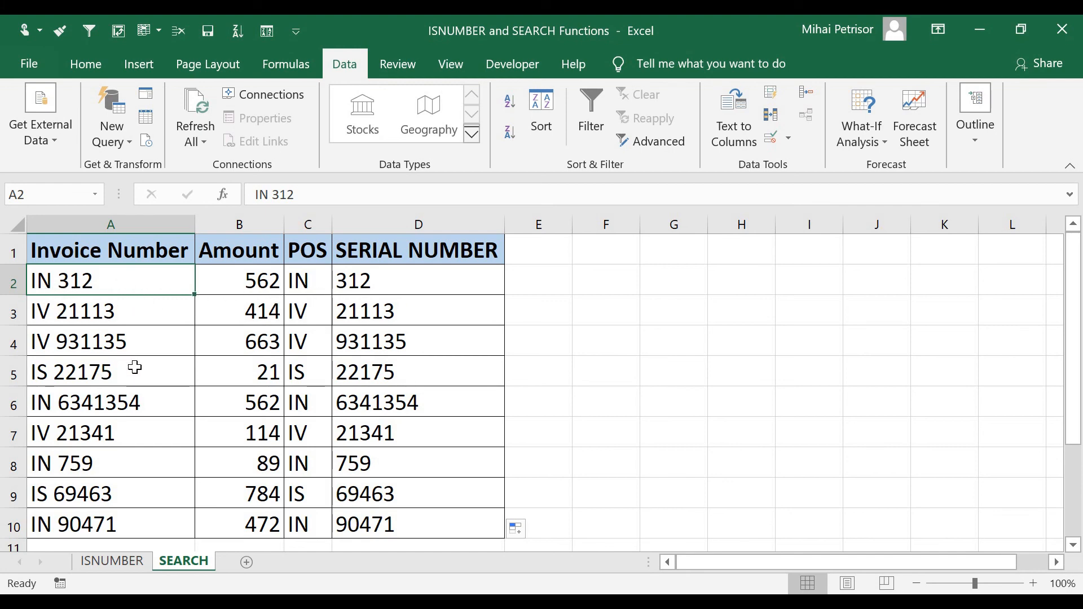
left_click(418, 280)
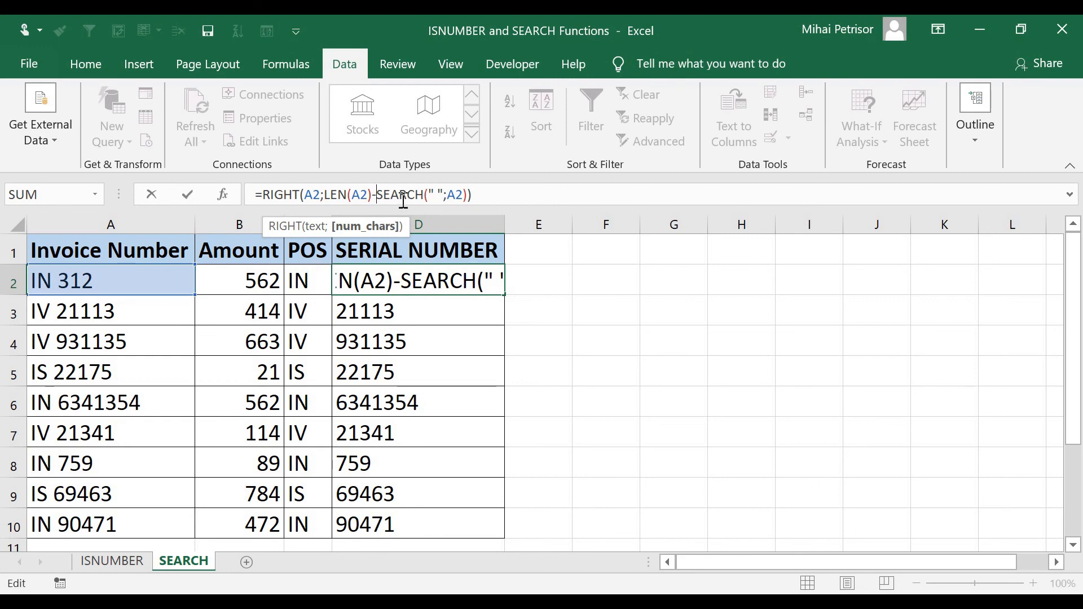
mouse_move(434, 194)
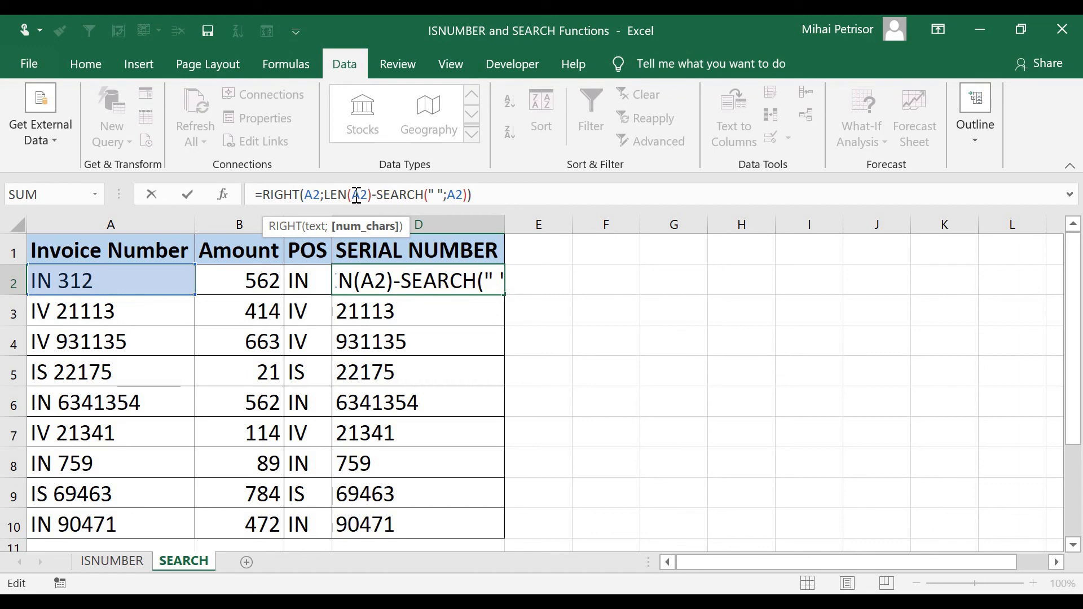
left_click(311, 194)
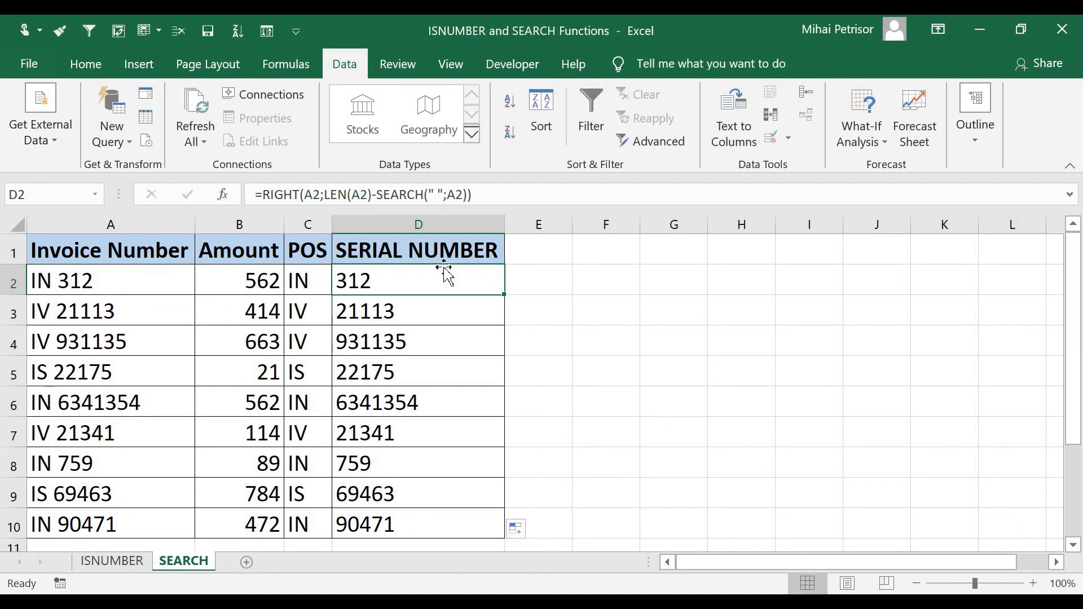
mouse_move(325, 338)
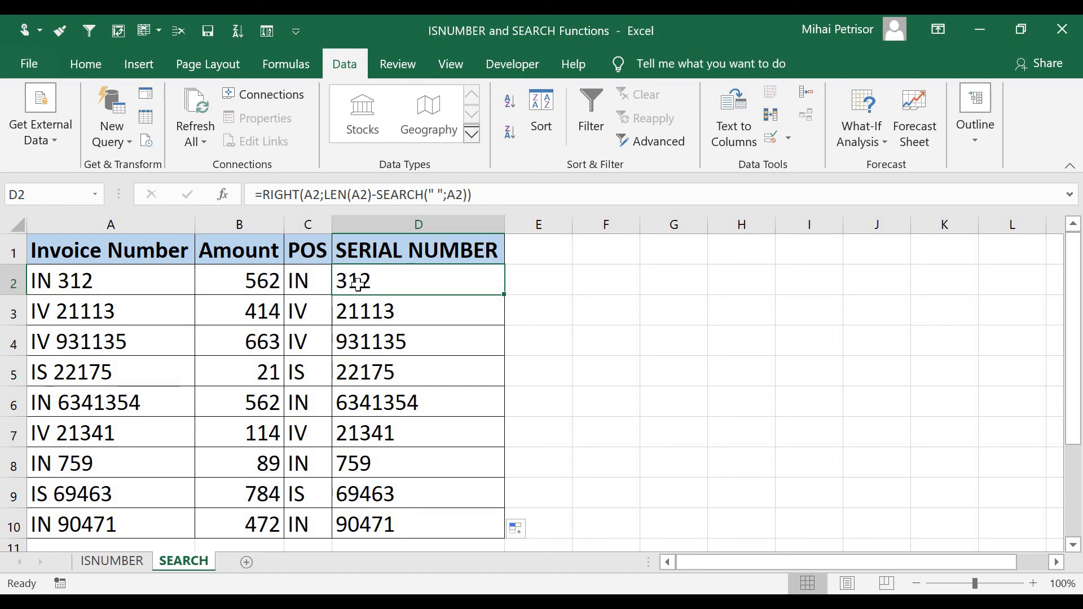
left_click(418, 341)
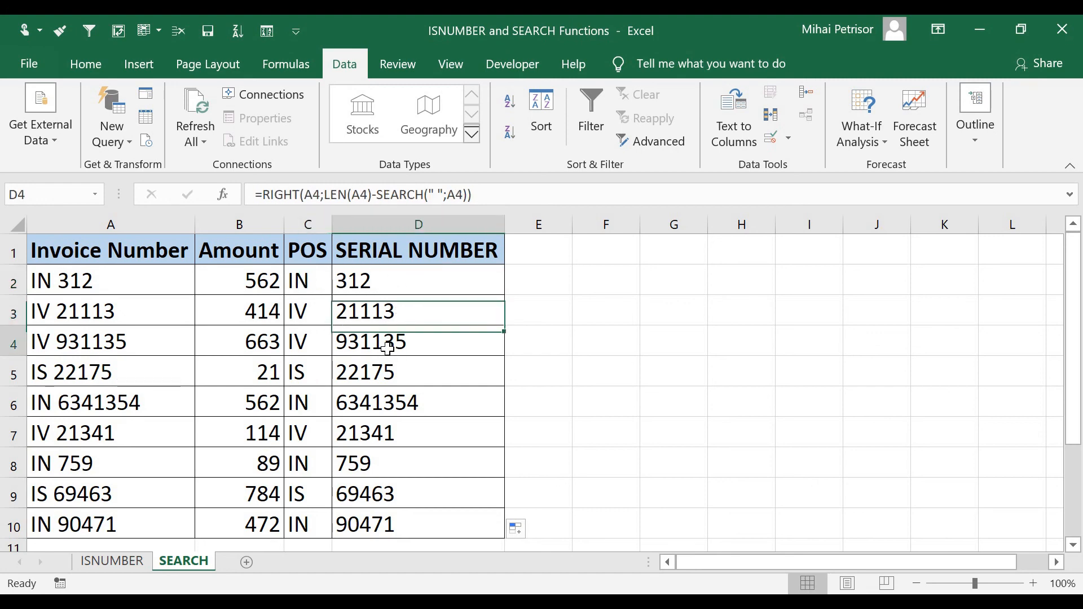
left_click(110, 280)
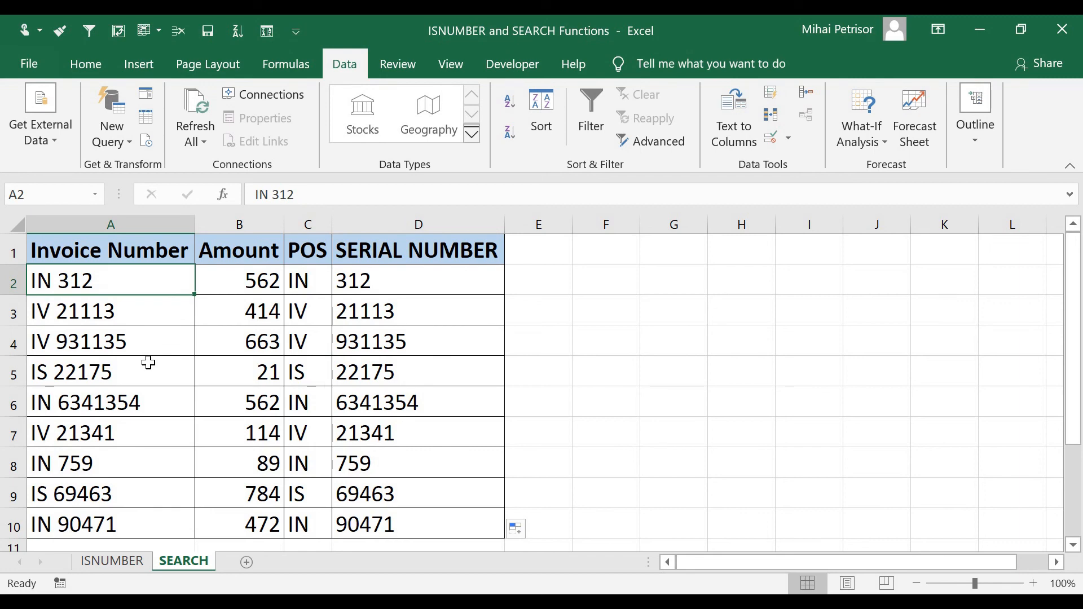
mouse_move(318, 292)
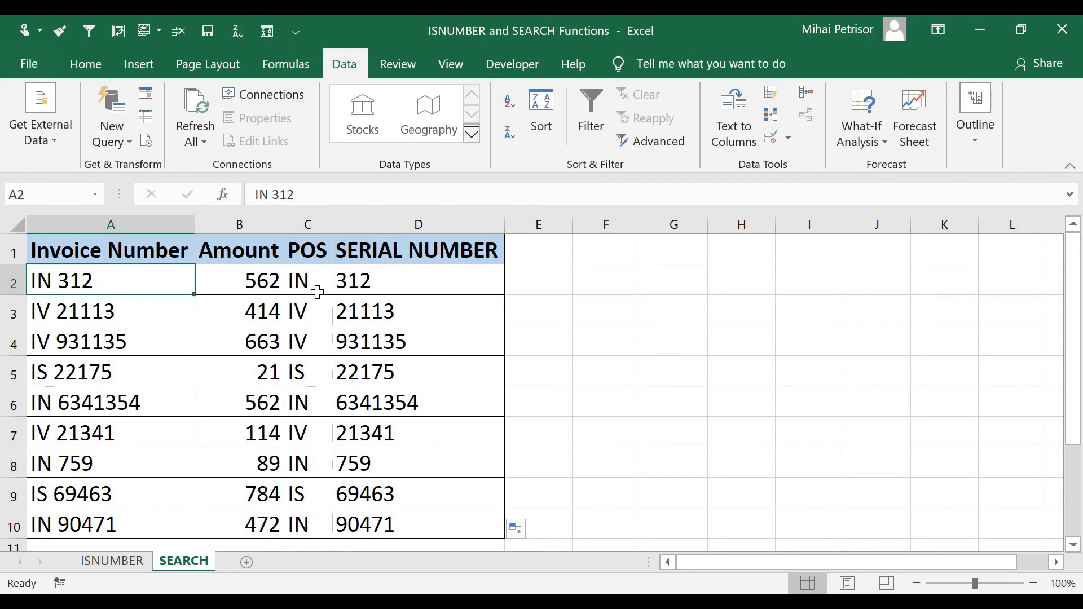
left_click(308, 280)
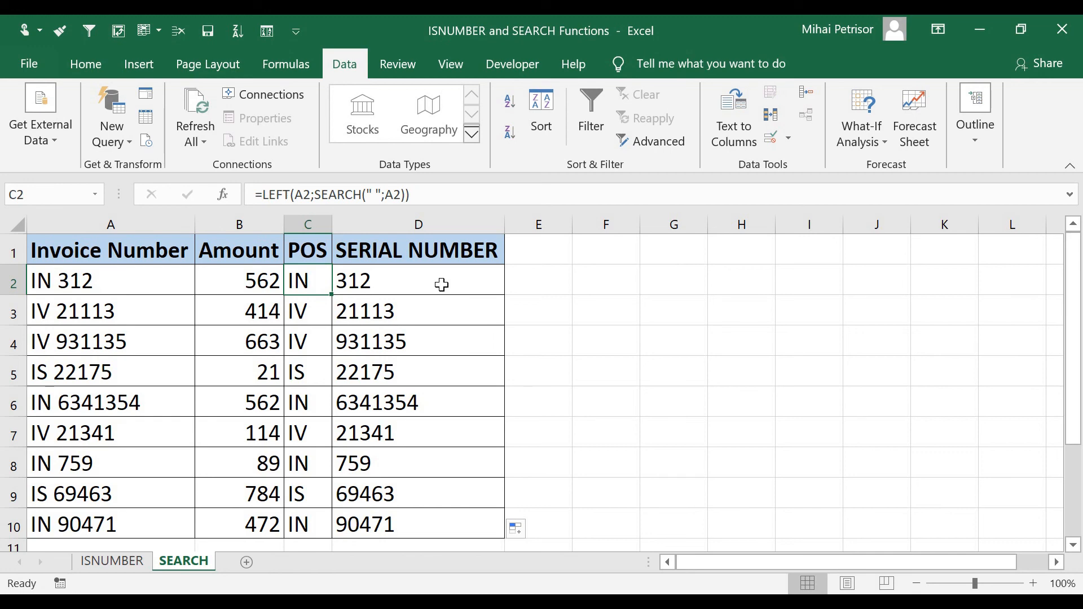
left_click(418, 403)
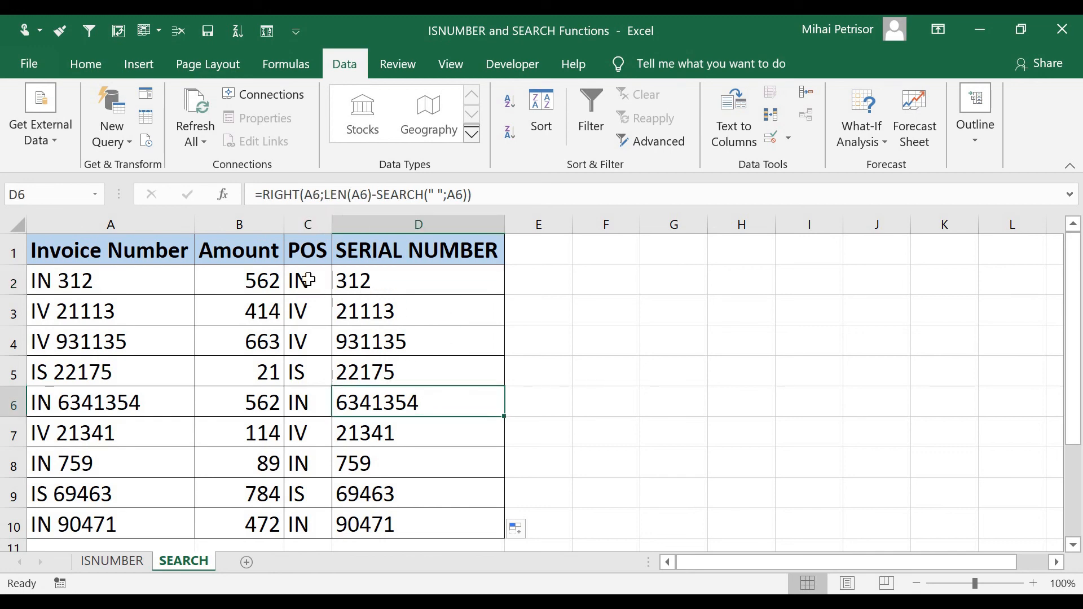
left_click(308, 250)
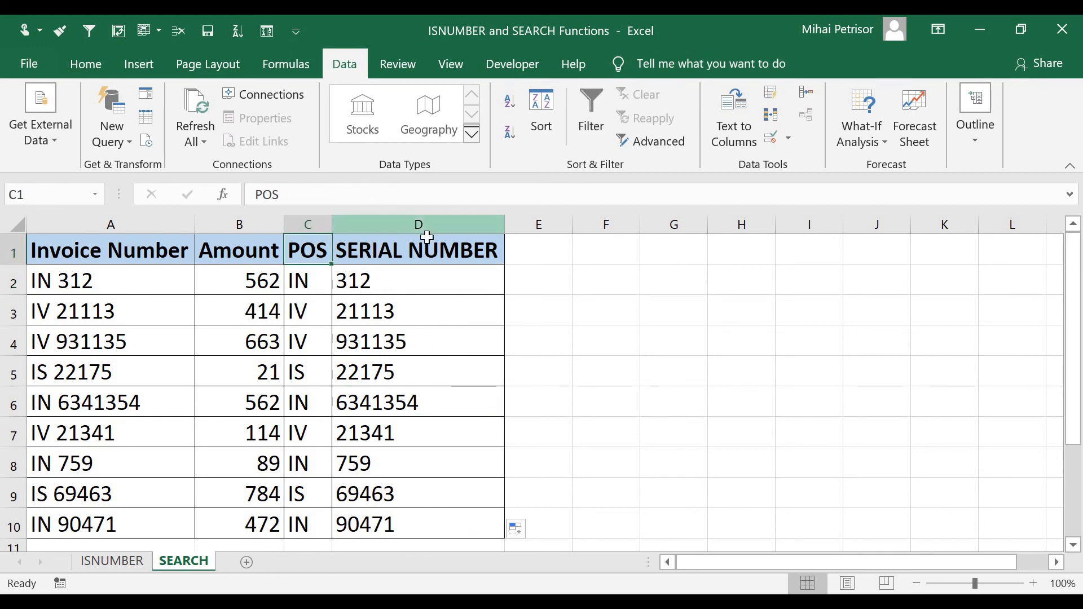
left_click(239, 250)
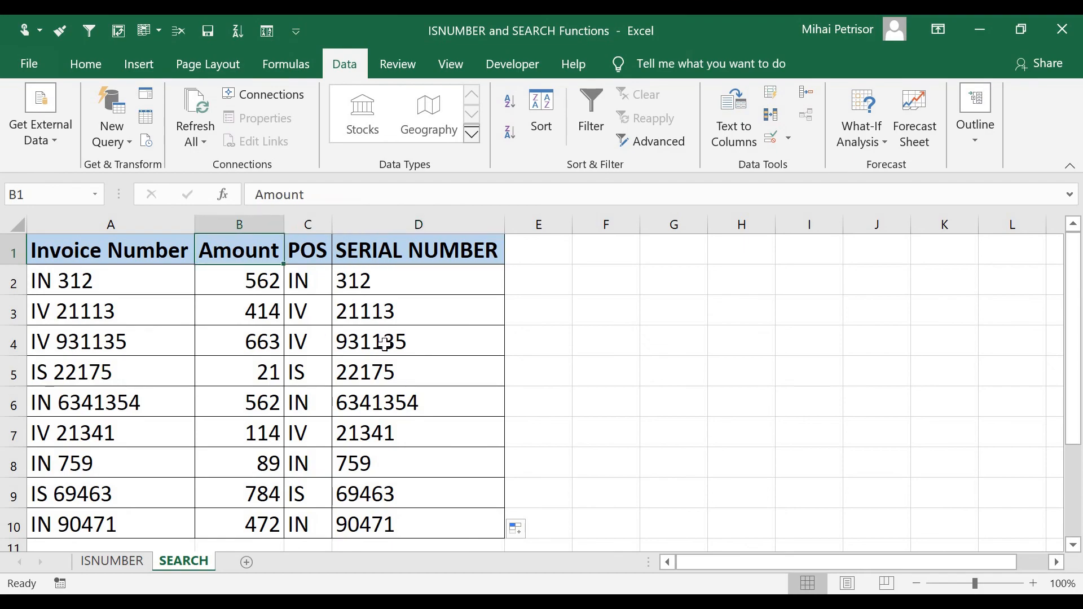